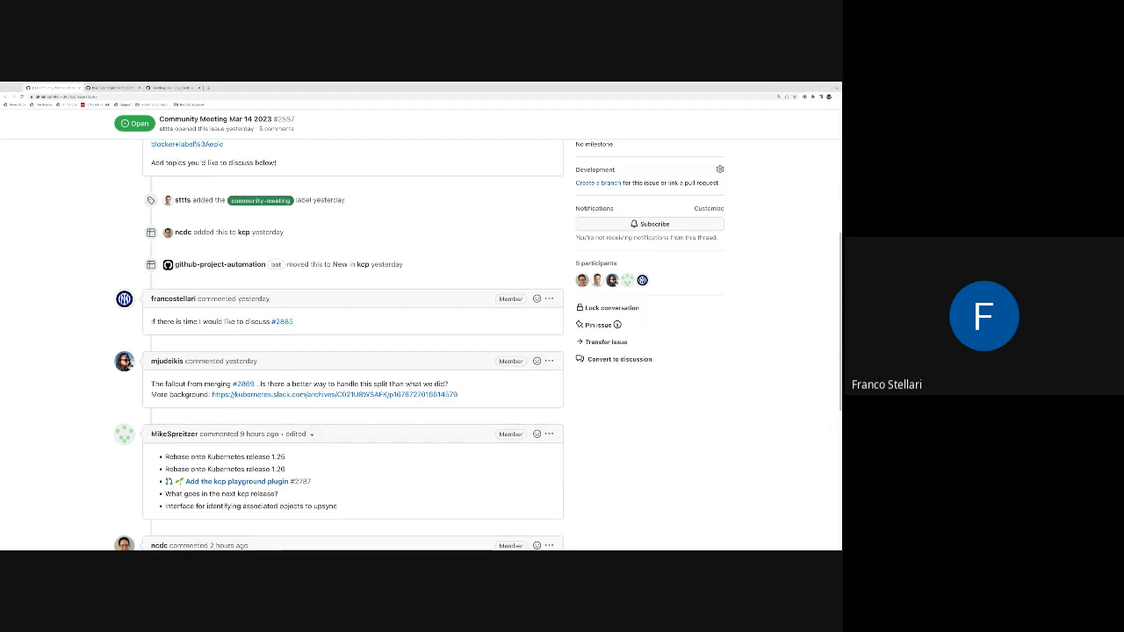
Open linked bug issue #2885 about SyncTarget not supporting APIBinding on MicroShift 4.8.
{"action": "left_click", "coordinate": [281, 319]}
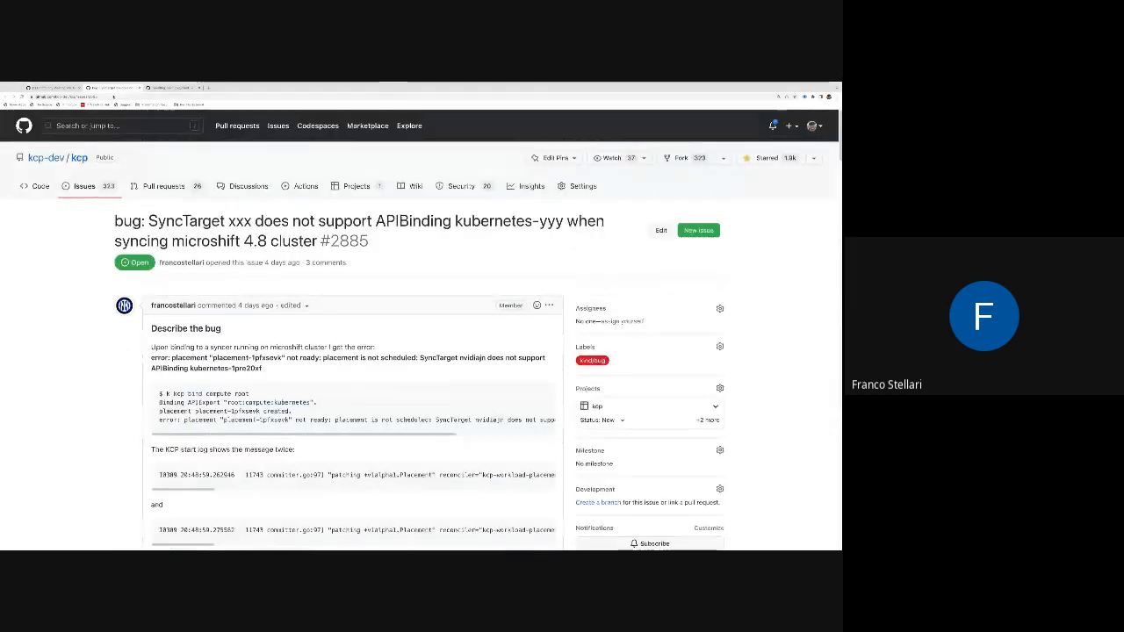
{"action": "scroll", "scroll_direction": "down", "scroll_amount": 3}
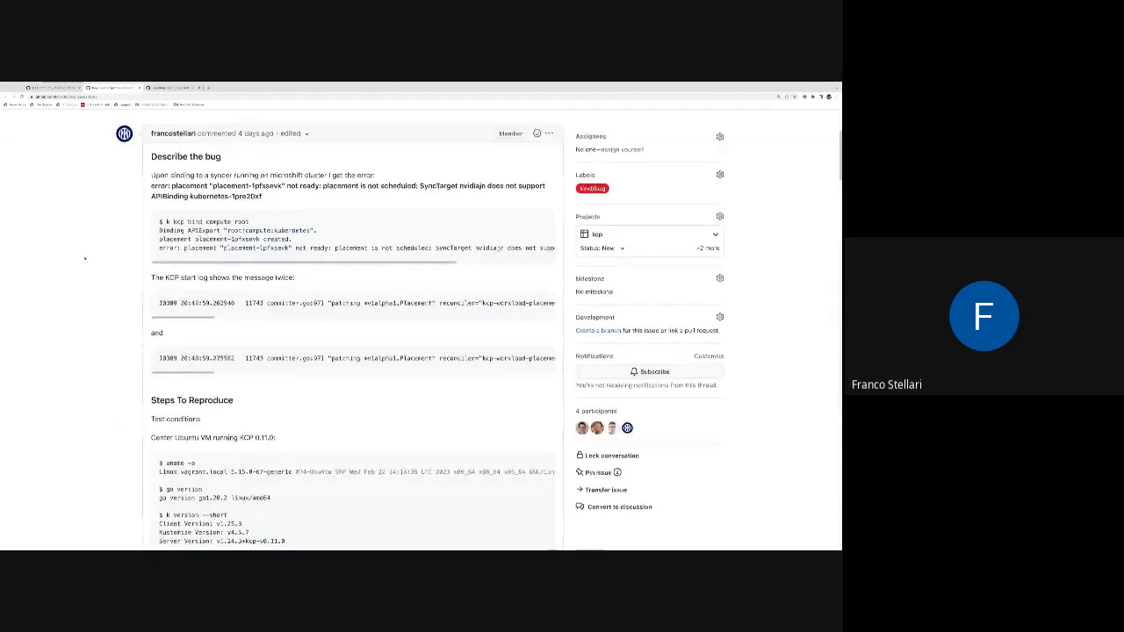
{"action": "scroll", "scroll_direction": "up", "scroll_amount": 3}
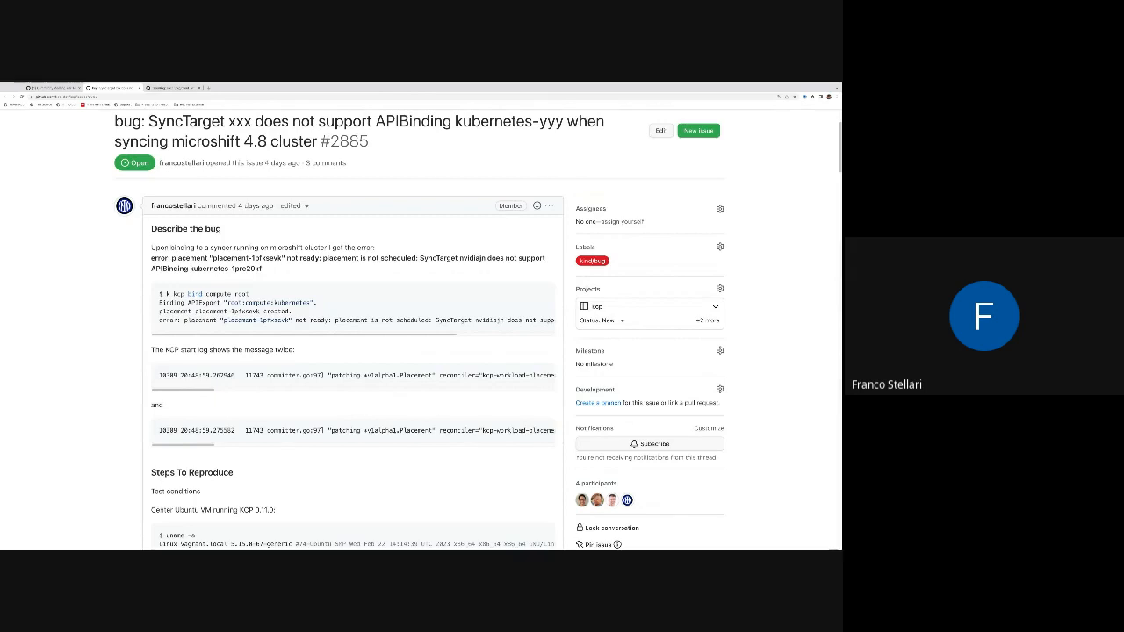
{"action": "scroll", "scroll_direction": "down", "scroll_amount": 3}
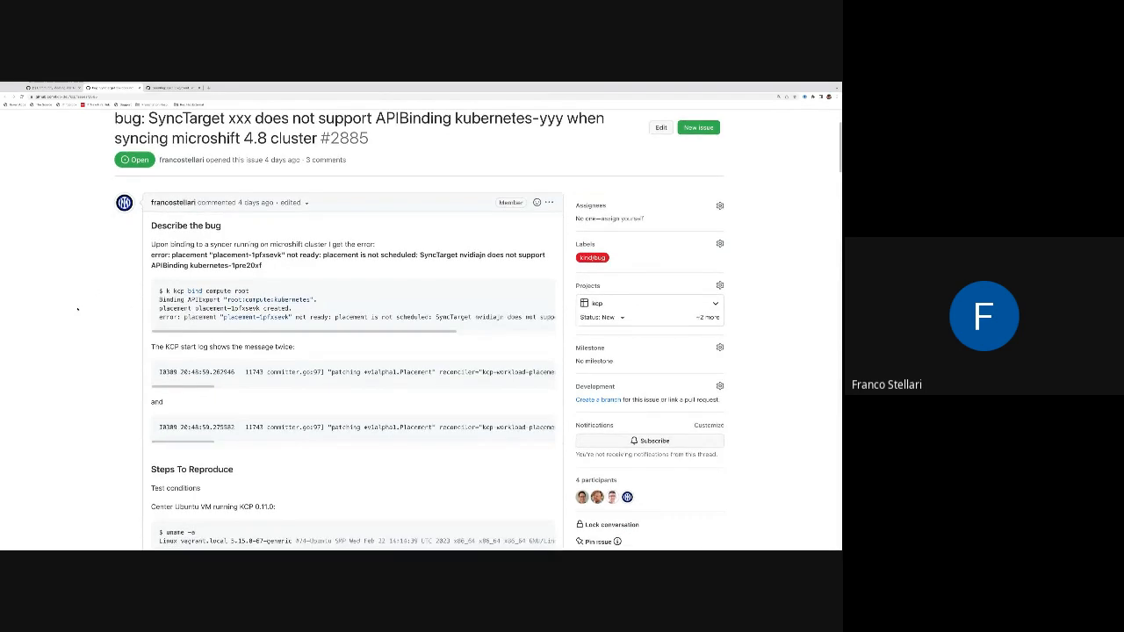
{"action": "scroll", "scroll_direction": "down", "scroll_amount": 3}
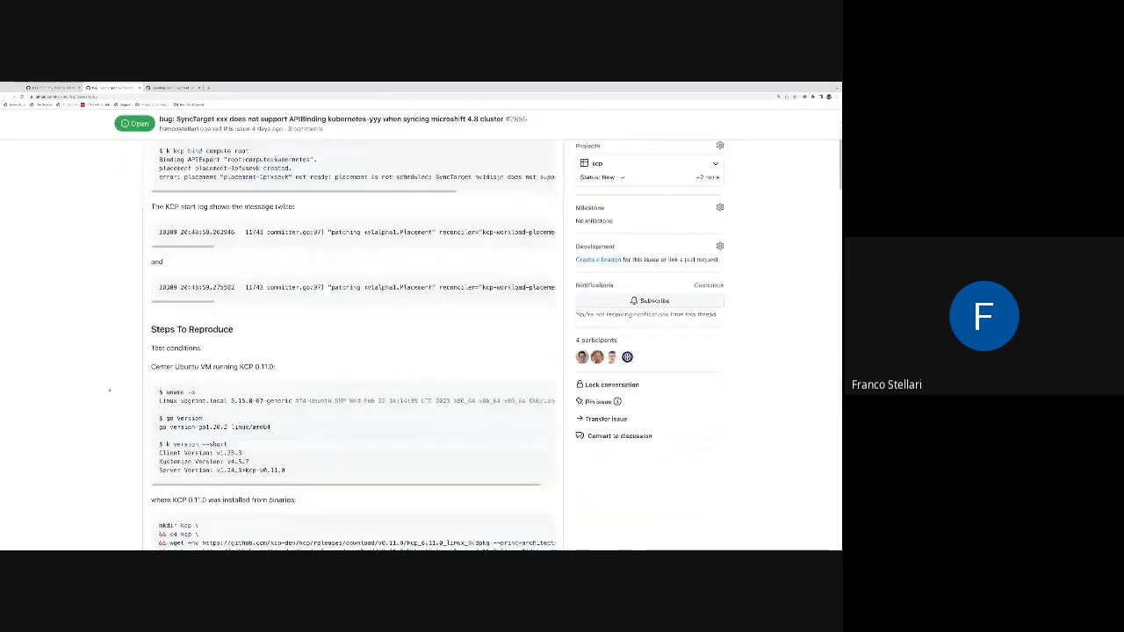
{"action": "scroll", "scroll_direction": "down", "scroll_amount": 3}
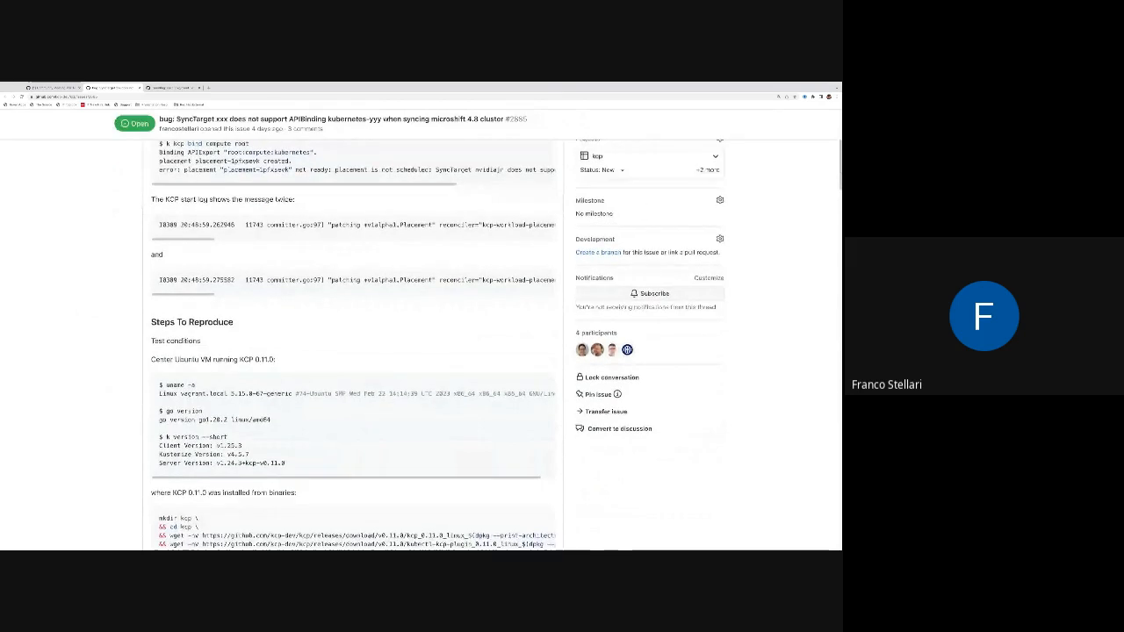
{"action": "scroll", "scroll_direction": "down", "scroll_amount": 3}
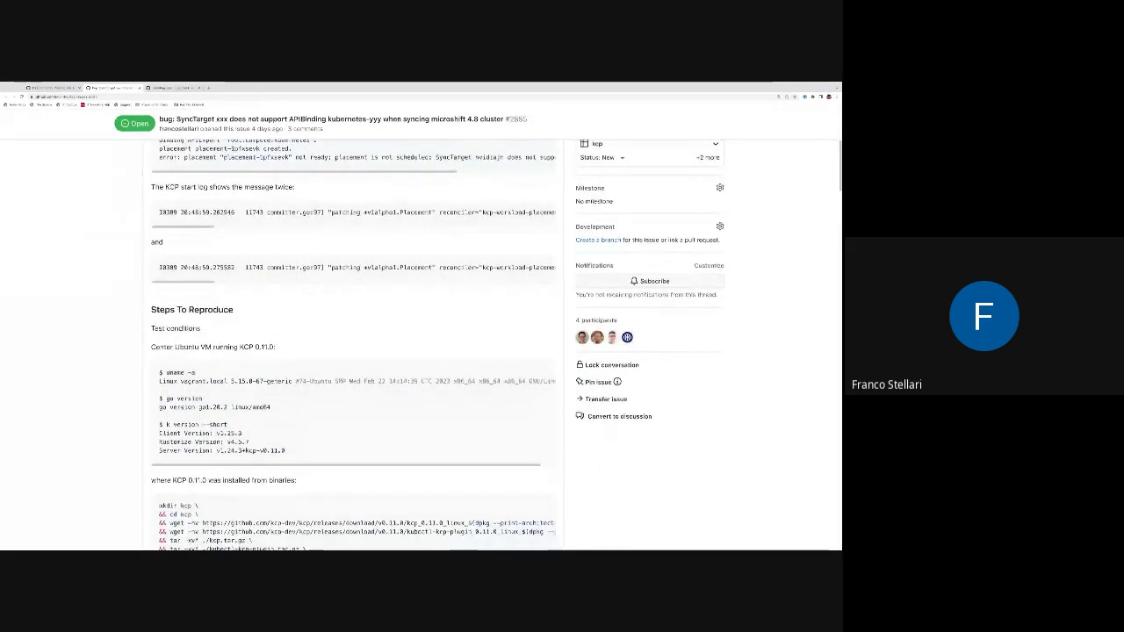
{"action": "scroll", "scroll_direction": "down", "scroll_amount": 3}
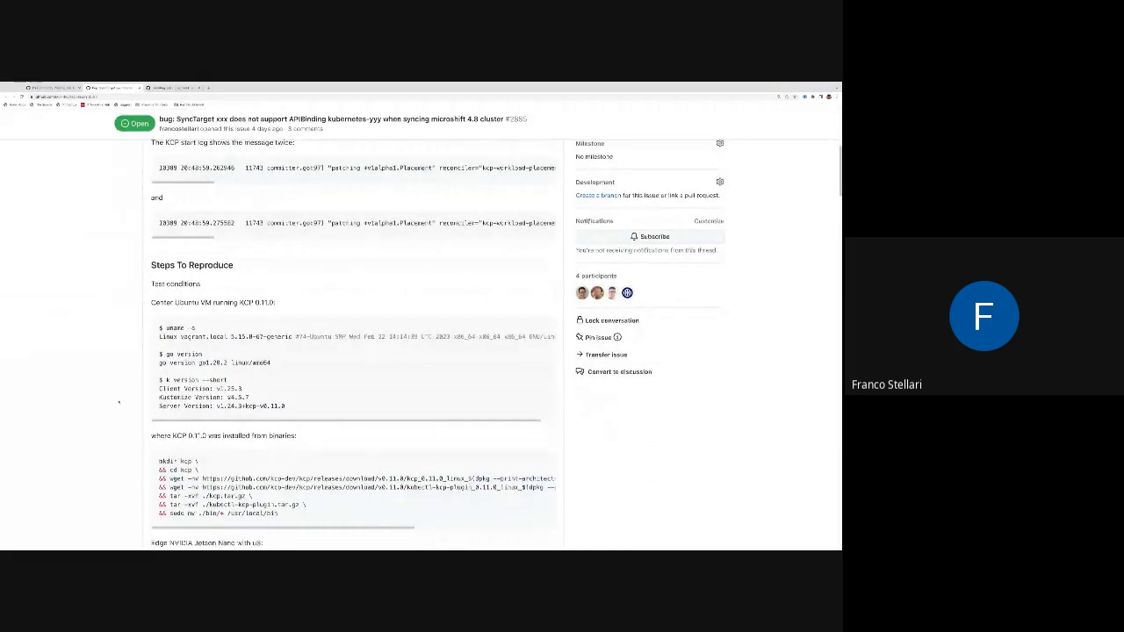
{"action": "scroll", "scroll_direction": "down", "scroll_amount": 3}
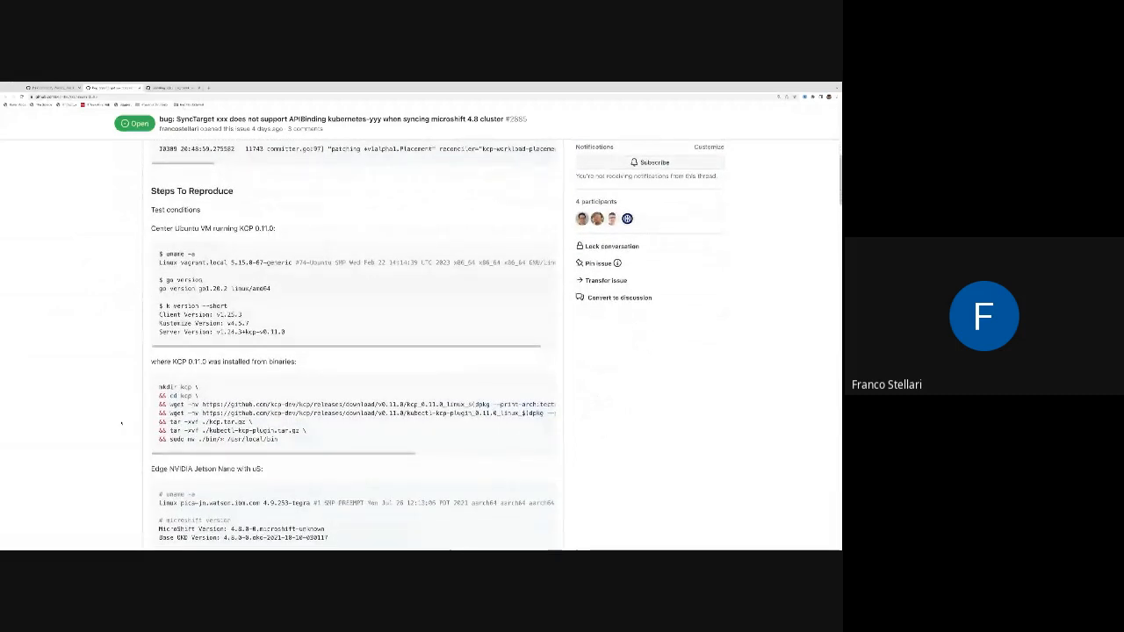
{"action": "scroll", "scroll_direction": "down", "scroll_amount": 3}
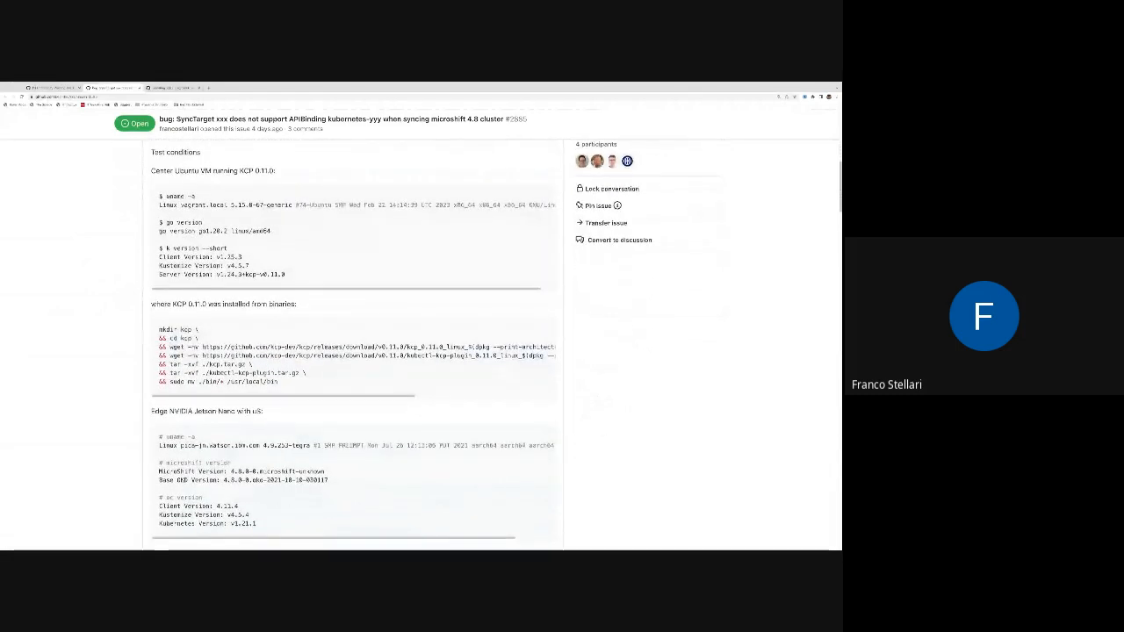
{"action": "scroll", "scroll_direction": "down", "scroll_amount": 3}
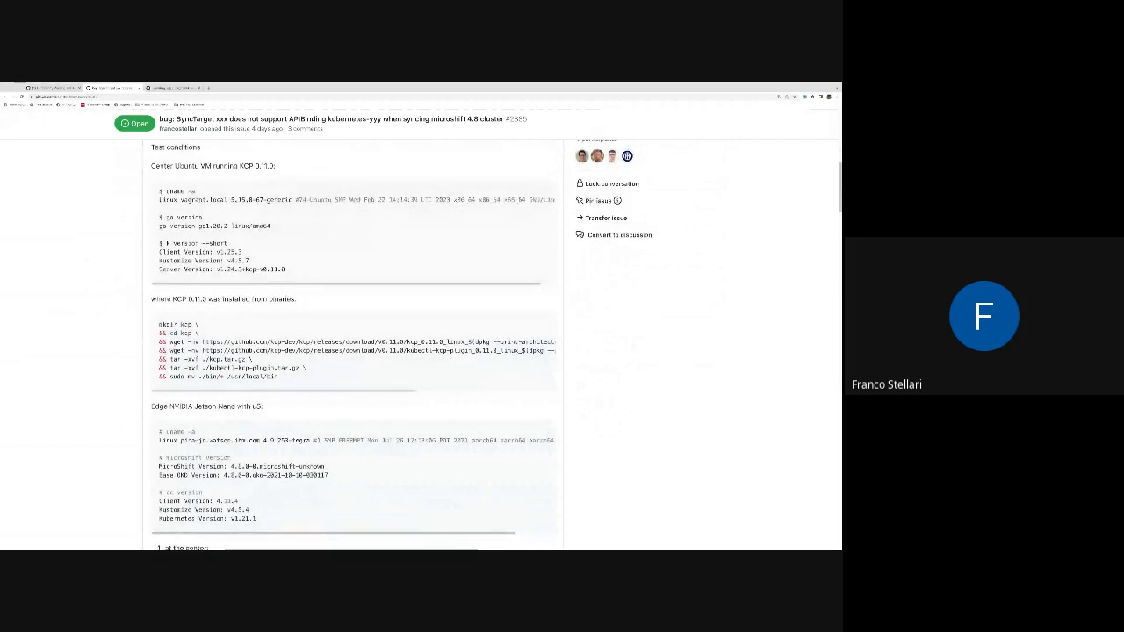
{"action": "scroll", "scroll_direction": "up", "scroll_amount": 3}
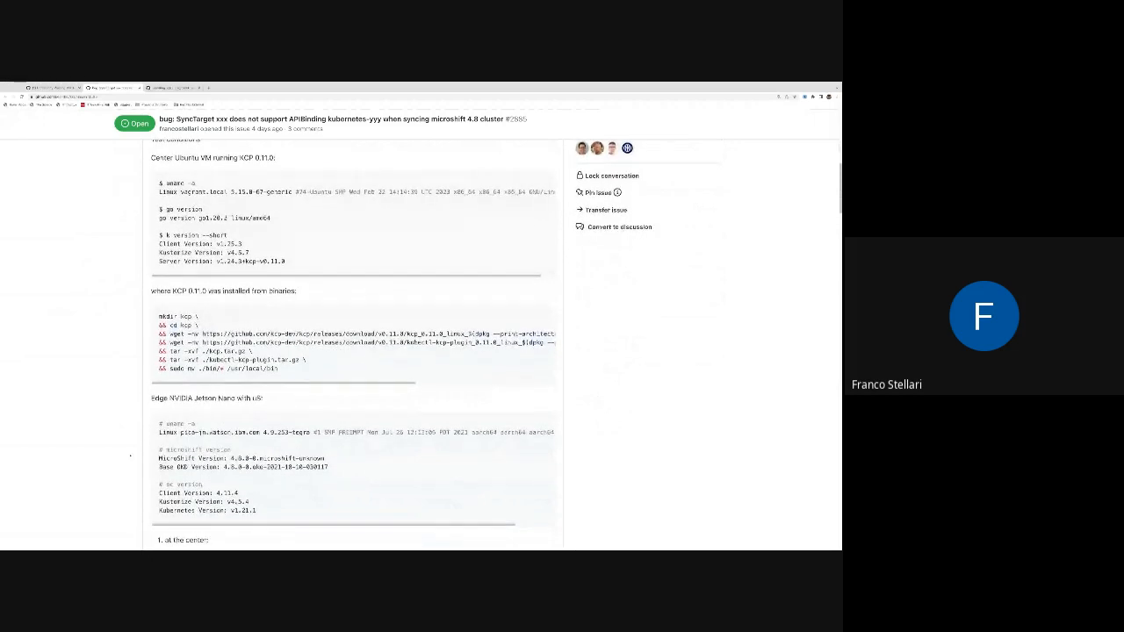
{"action": "scroll", "scroll_direction": "down", "scroll_amount": 3}
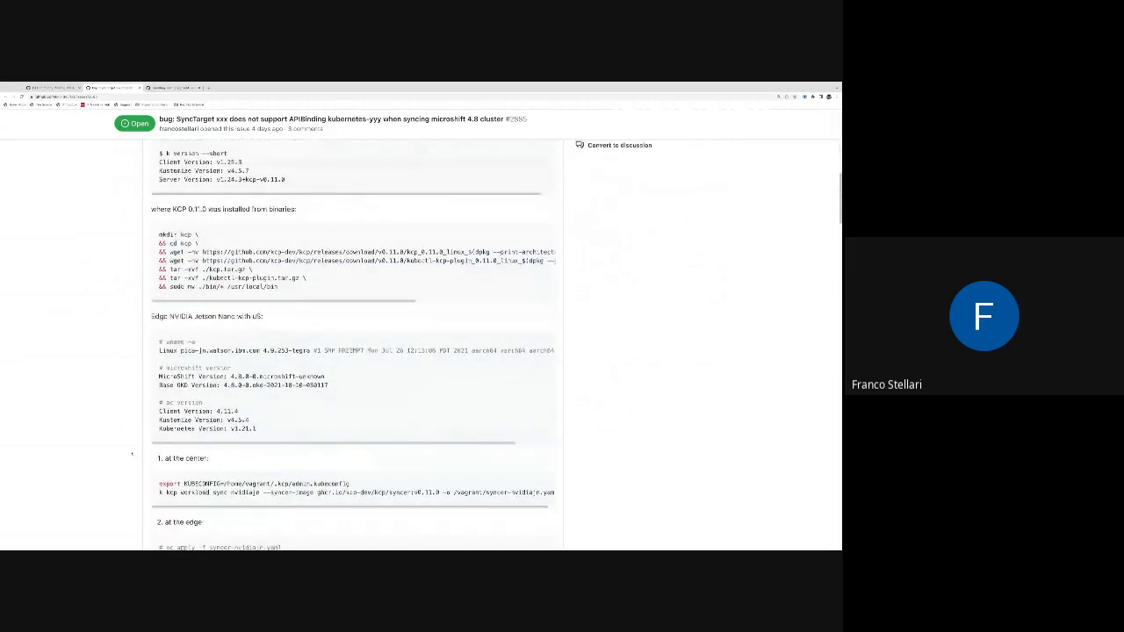
{"action": "scroll", "scroll_direction": "down", "scroll_amount": 3}
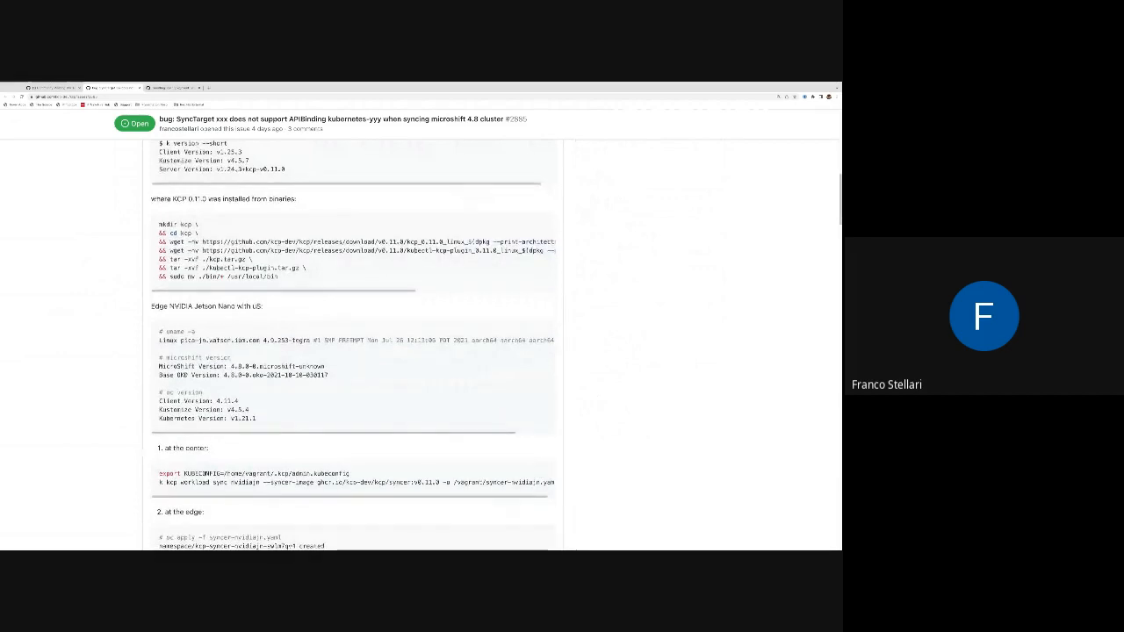
{"action": "scroll", "scroll_direction": "down", "scroll_amount": 3}
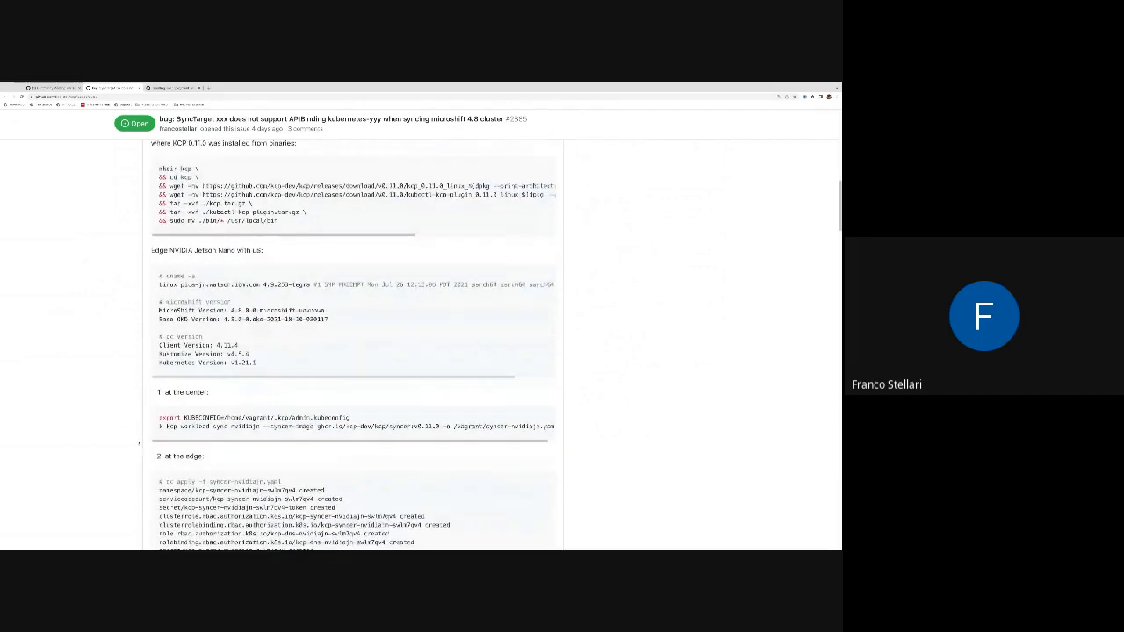
{"action": "scroll", "scroll_direction": "down", "scroll_amount": 3}
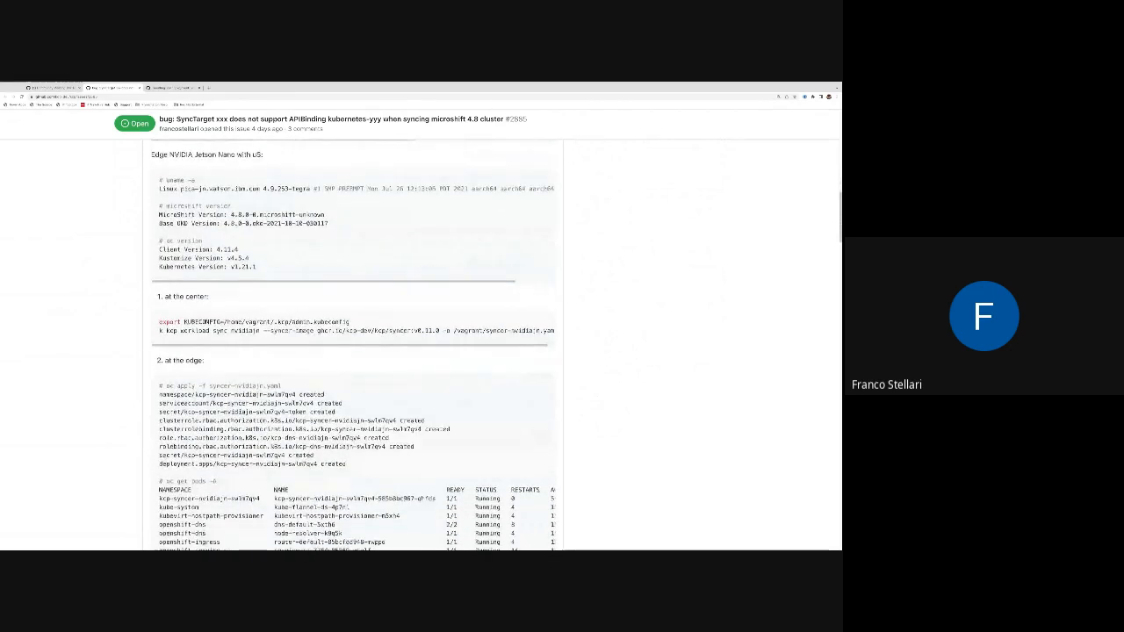
{"action": "scroll", "scroll_direction": "down", "scroll_amount": 3}
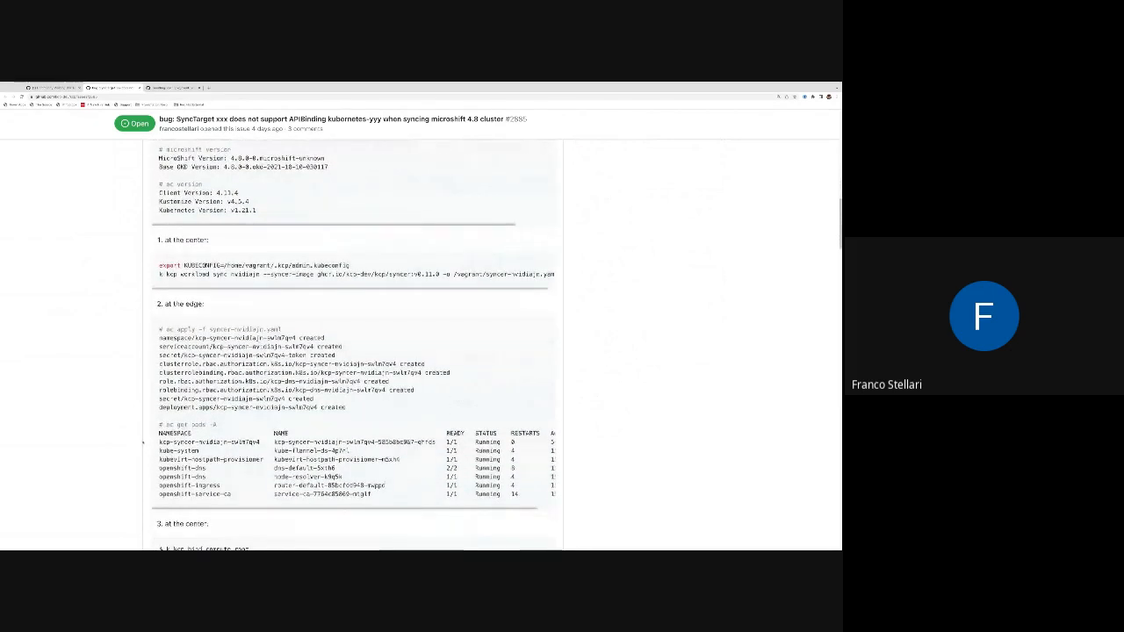
{"action": "scroll", "scroll_direction": "down", "scroll_amount": 3}
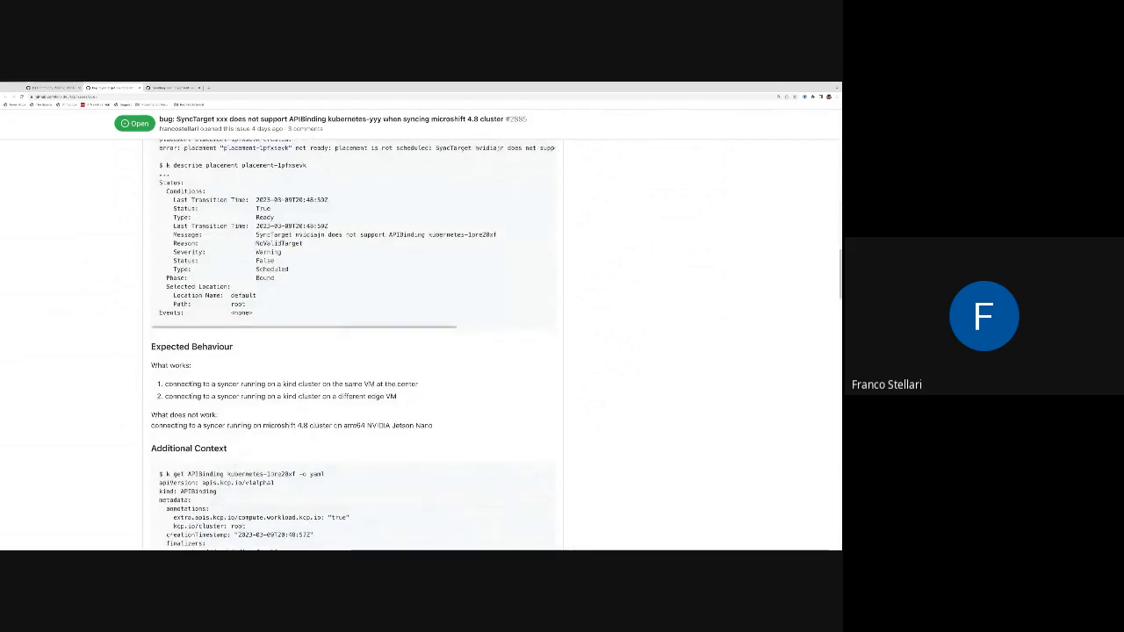
{"action": "scroll", "scroll_direction": "down", "scroll_amount": 3}
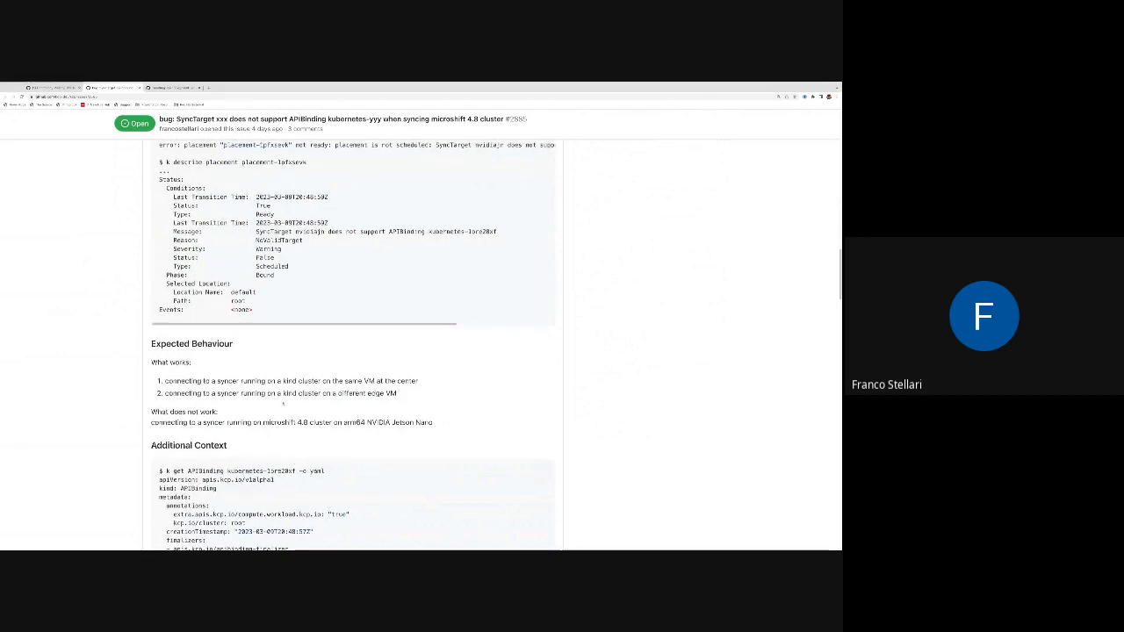
{"action": "scroll", "scroll_direction": "up", "scroll_amount": 3}
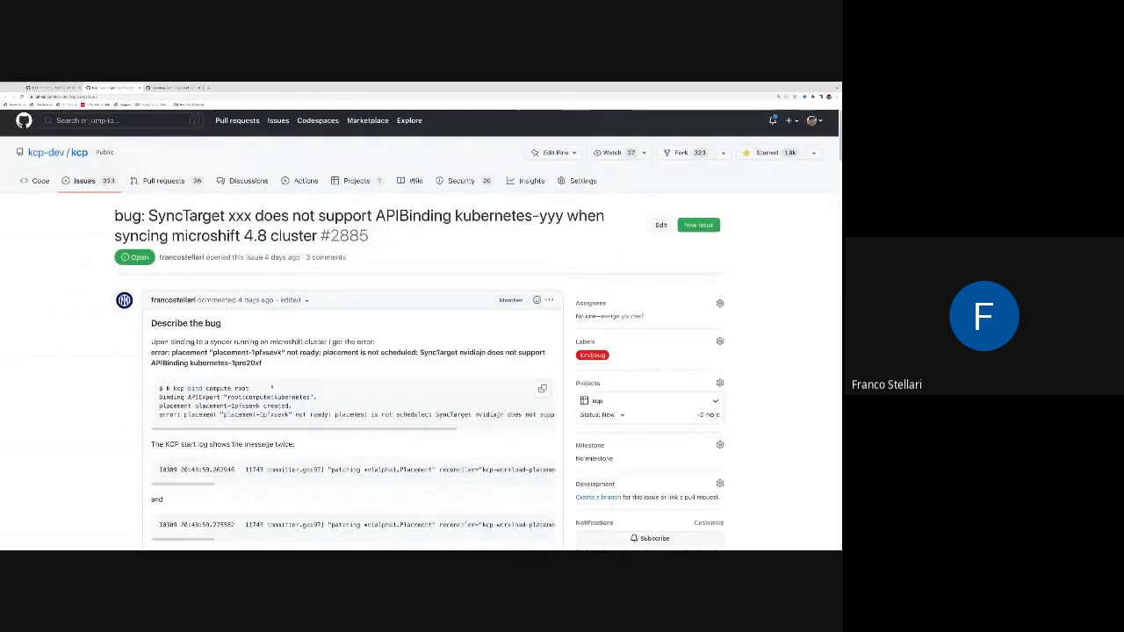
Scroll through the SyncTarget APIBinding bug comments to review the discussion.
{"action": "scroll", "scroll_direction": "down", "scroll_amount": 3}
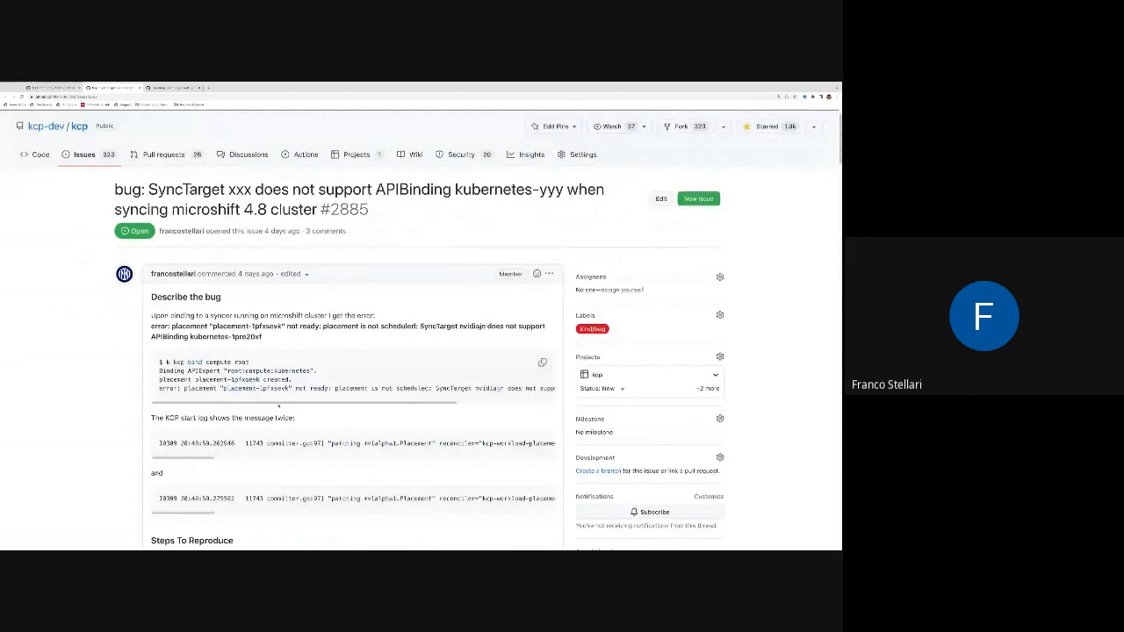
{"action": "scroll", "scroll_direction": "right", "scroll_amount": 3}
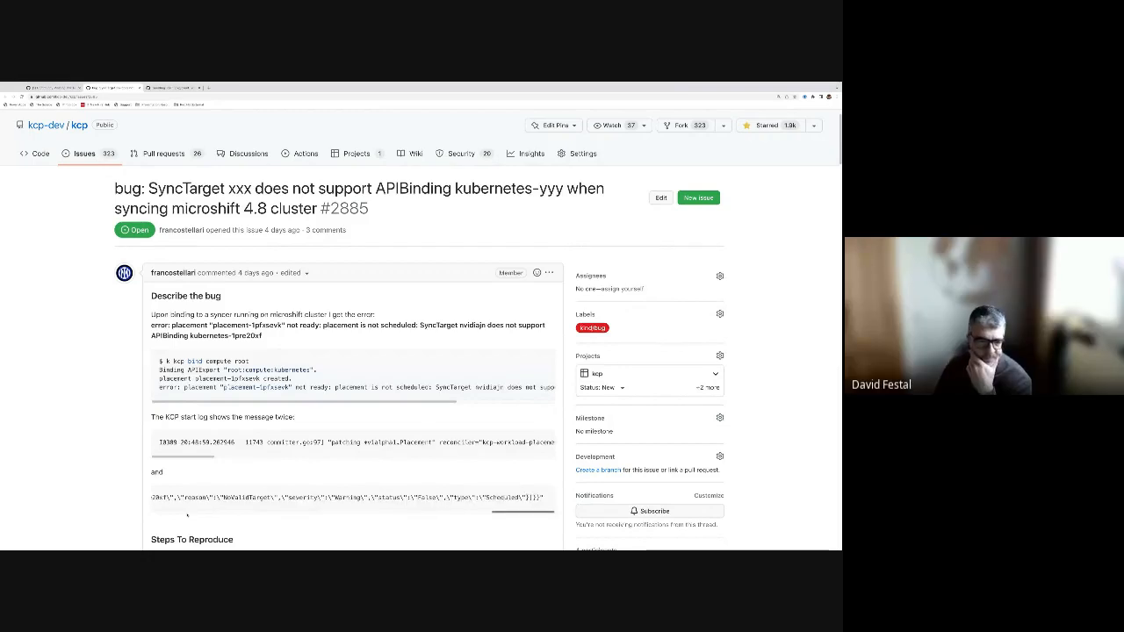
{"action": "scroll", "scroll_direction": "down", "scroll_amount": 3}
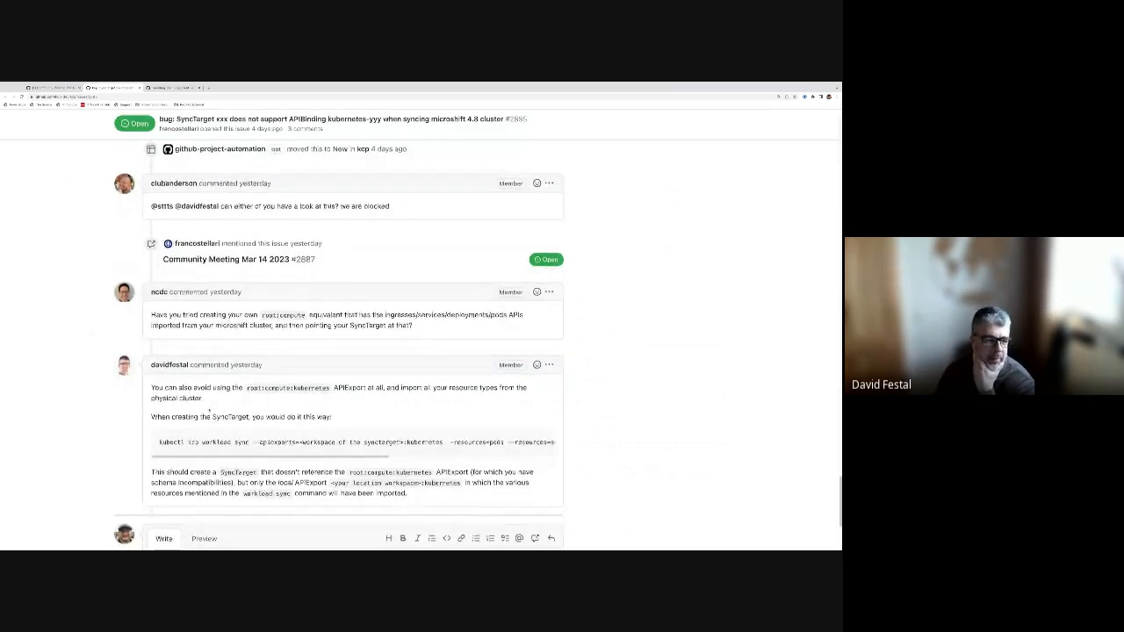
{"action": "scroll", "scroll_direction": "down", "scroll_amount": 3}
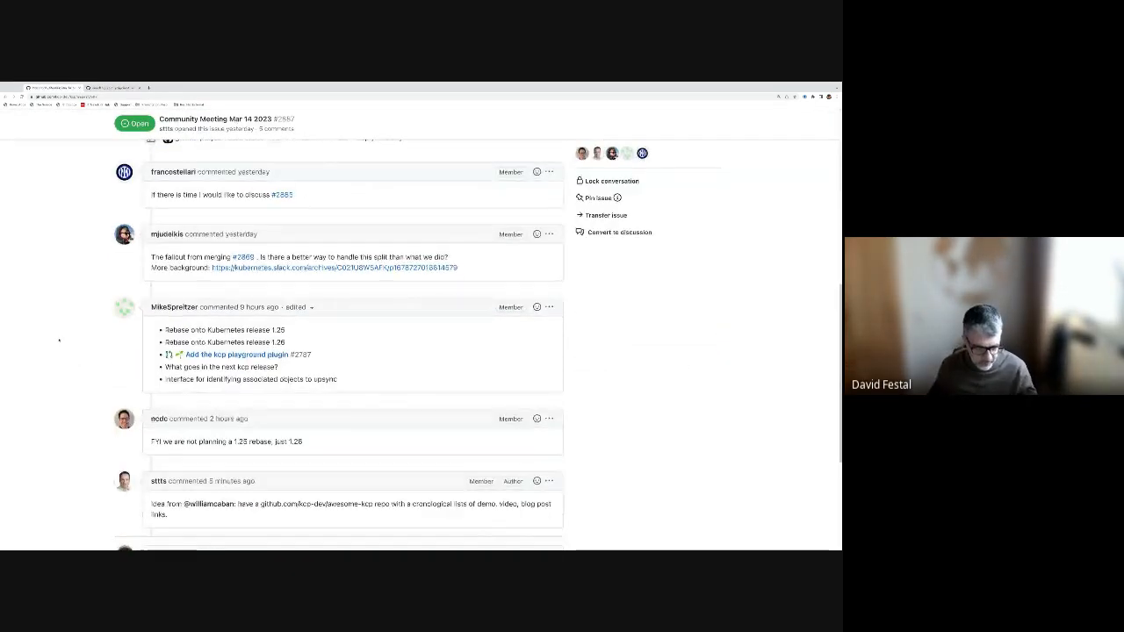
{"action": "mouse_move", "coordinate": [165, 234]}
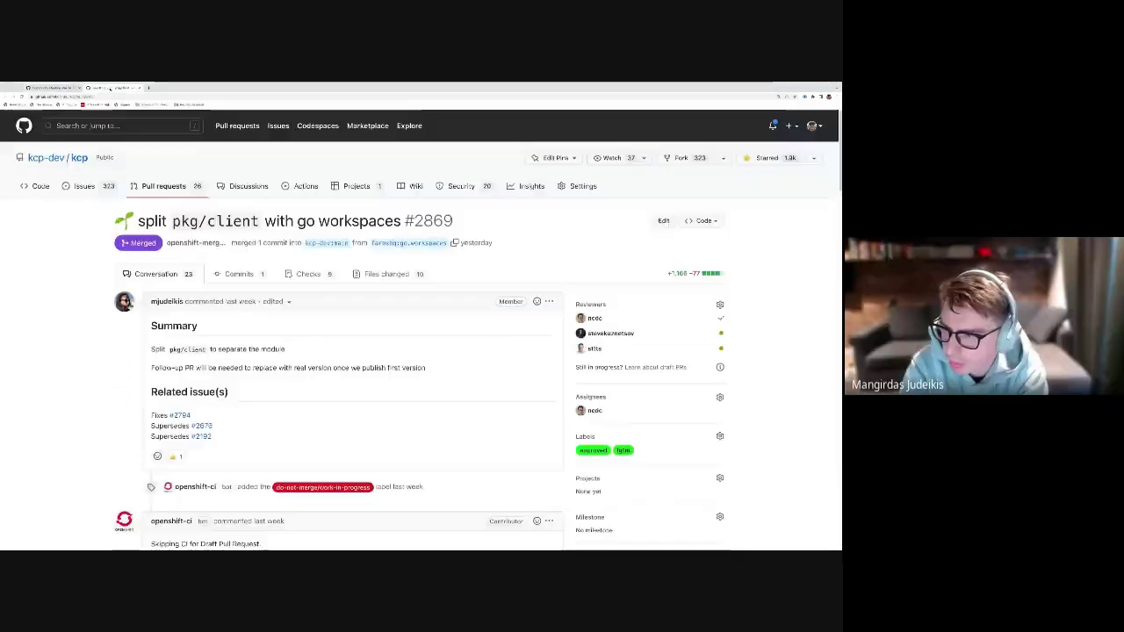
{"action": "scroll", "scroll_direction": "down", "scroll_amount": 3}
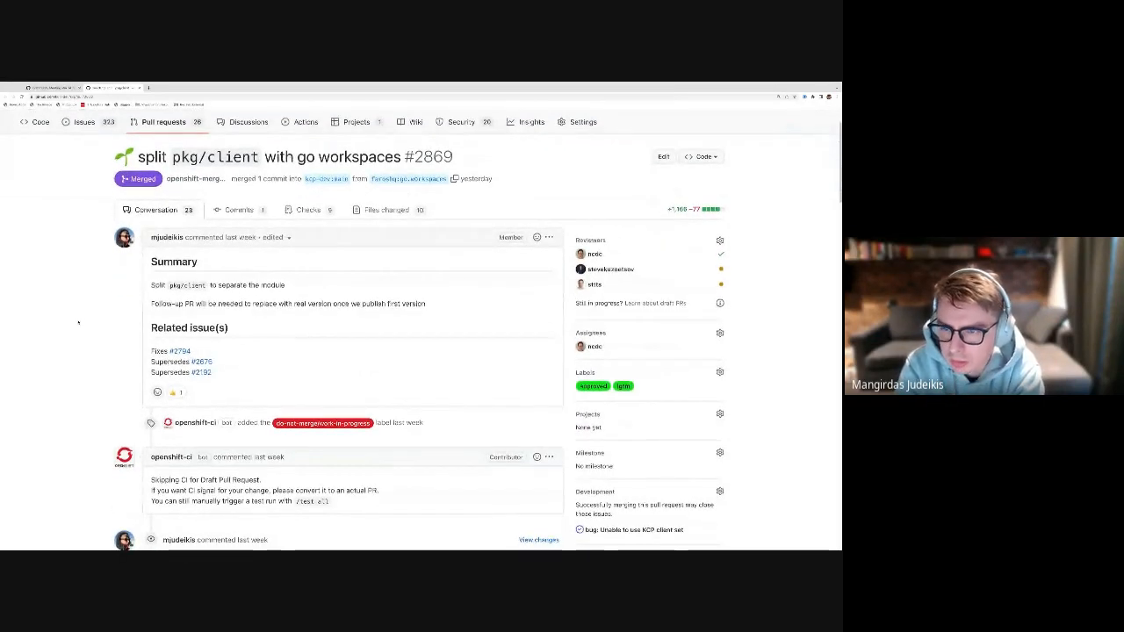
{"action": "scroll", "scroll_direction": "up", "scroll_amount": 3}
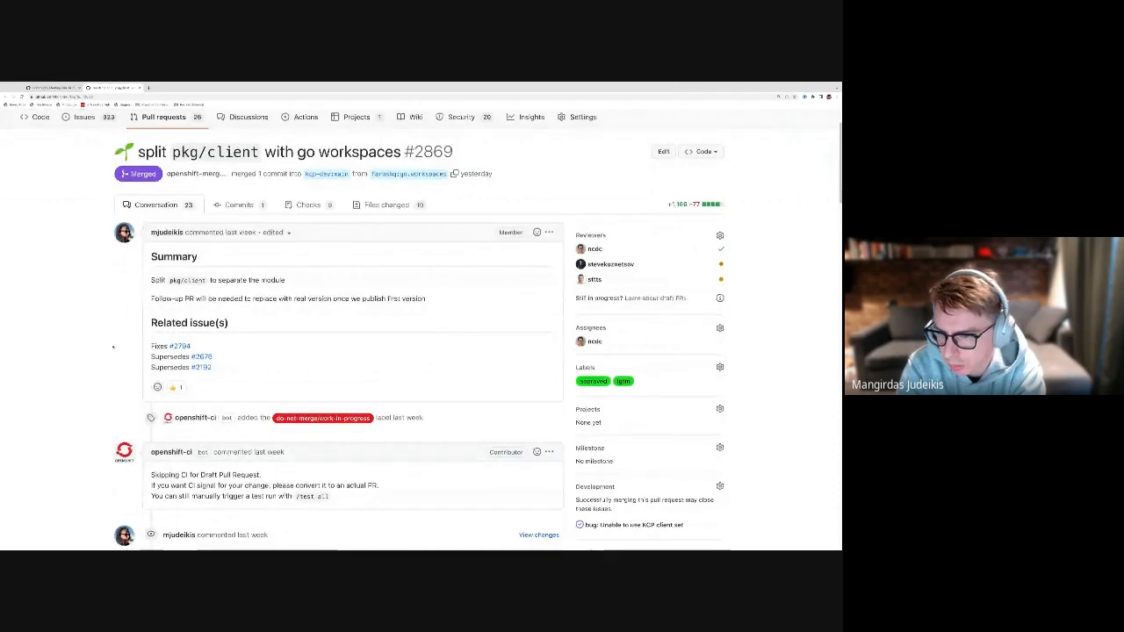
{"action": "scroll", "scroll_direction": "down", "scroll_amount": 3}
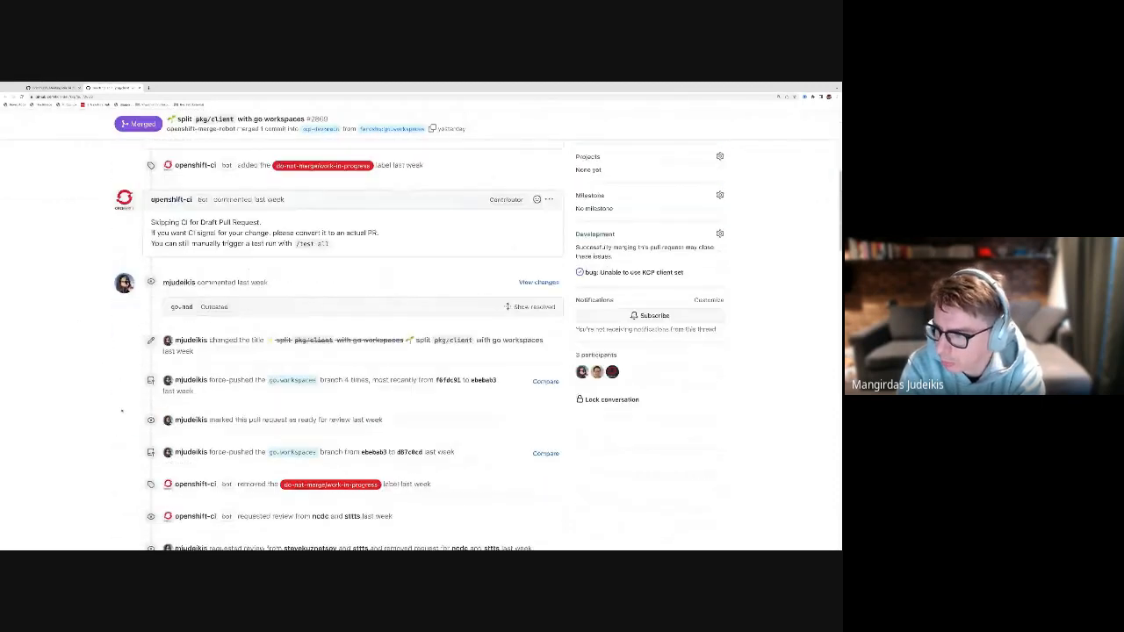
{"action": "scroll", "scroll_direction": "down", "scroll_amount": 3}
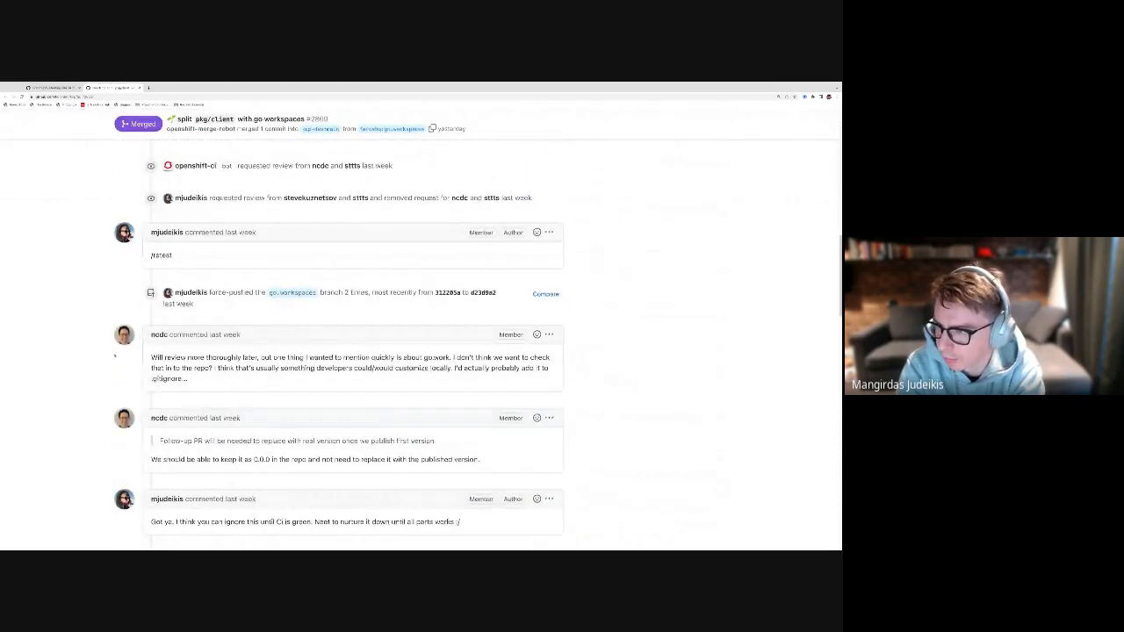
{"action": "scroll", "scroll_direction": "down", "scroll_amount": 3}
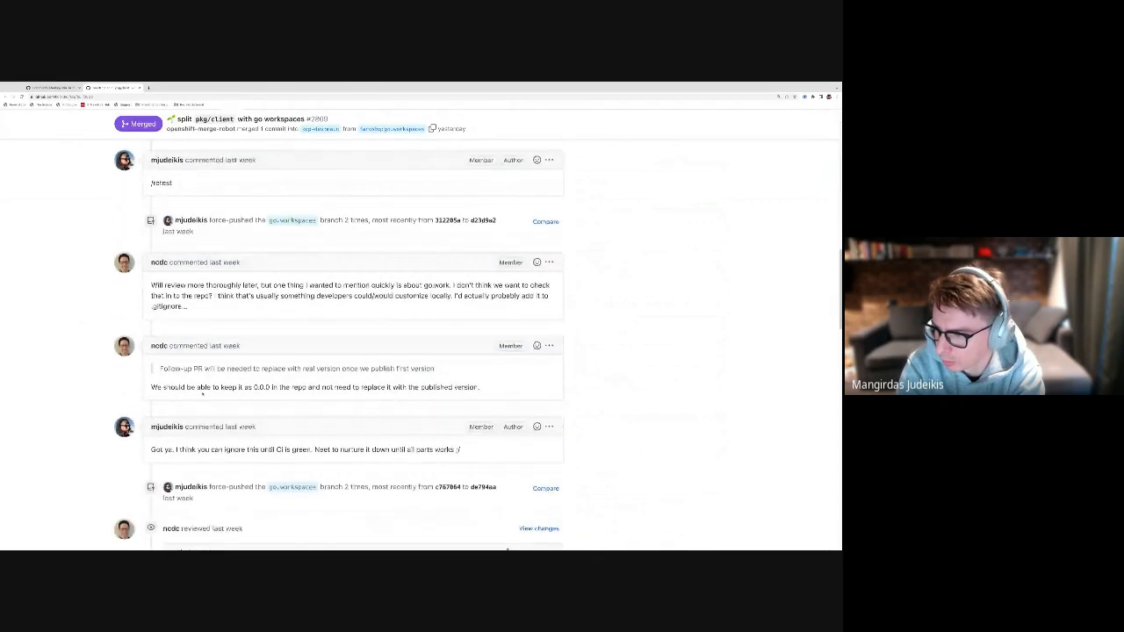
{"action": "scroll", "scroll_direction": "down", "scroll_amount": 3}
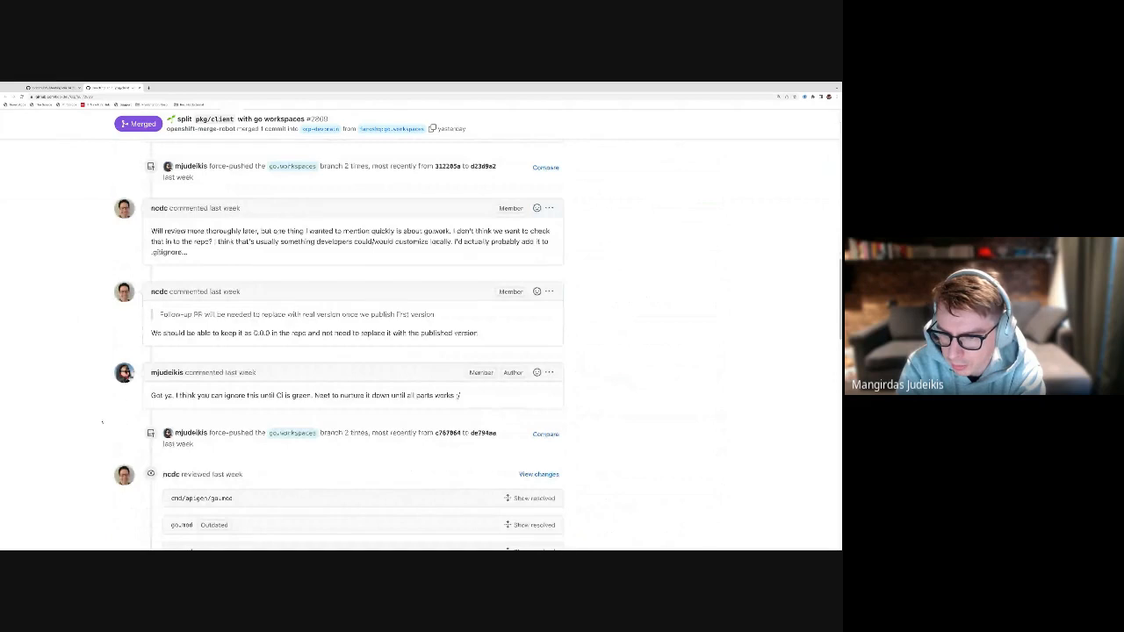
{"action": "scroll", "scroll_direction": "down", "scroll_amount": 3}
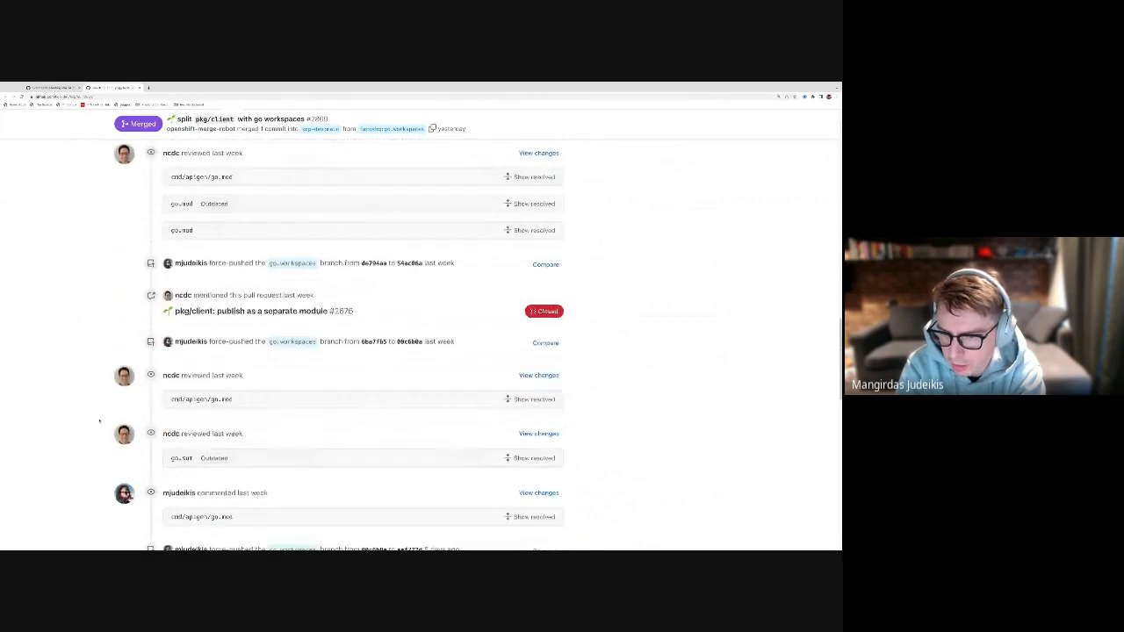
{"action": "scroll", "scroll_direction": "down", "scroll_amount": 3}
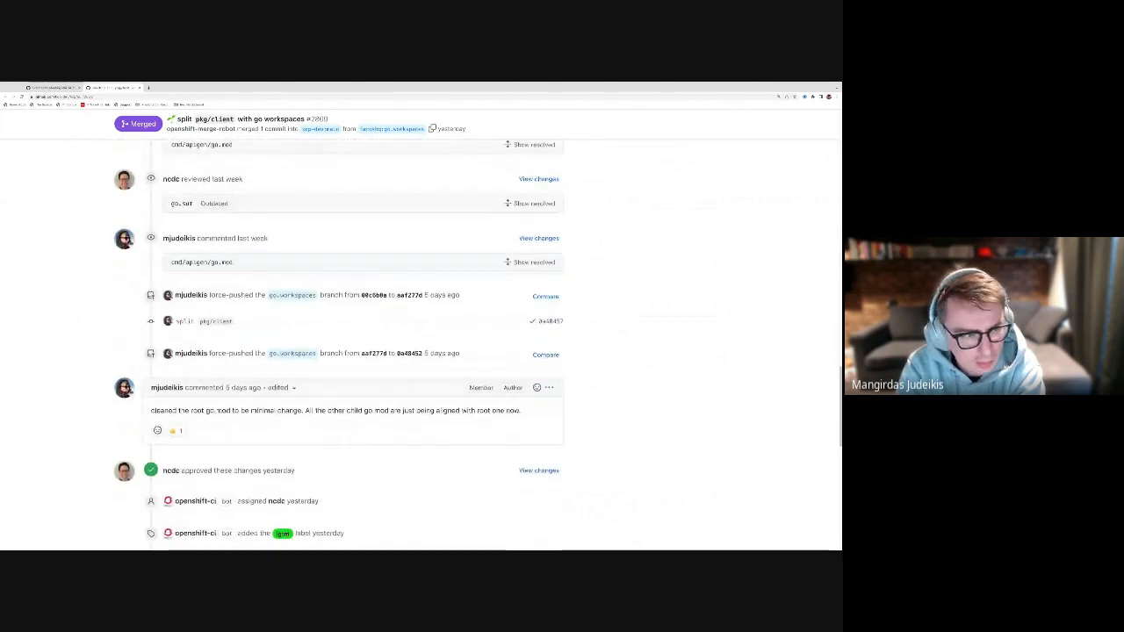
{"action": "scroll", "scroll_direction": "down", "scroll_amount": 3}
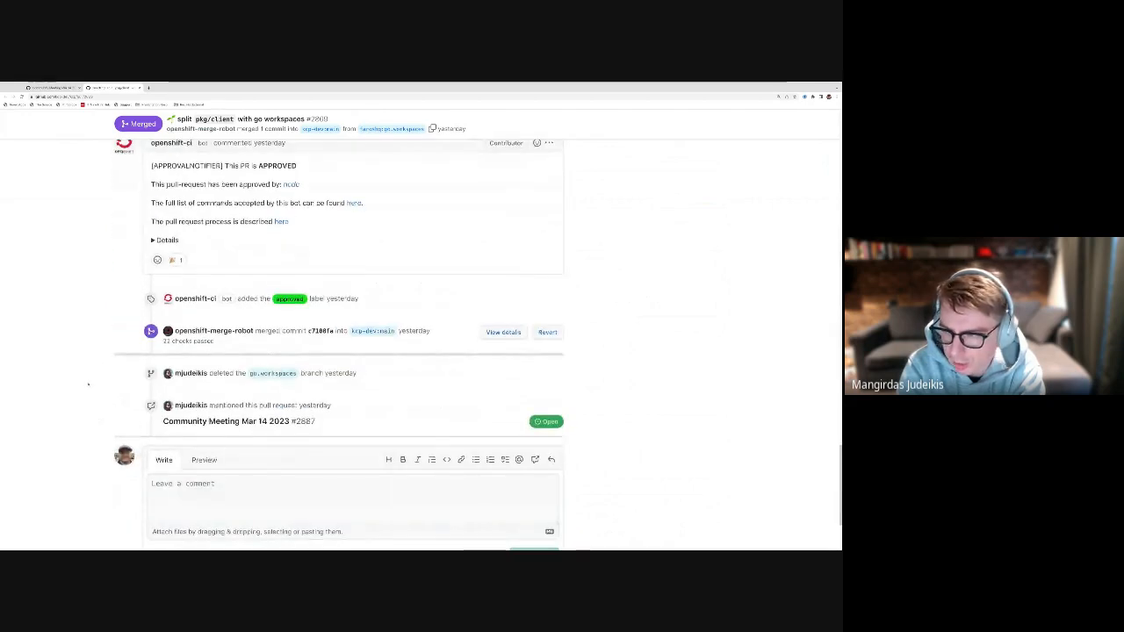
Scroll back up the Community Meeting Mar 14 2023 issue's agenda comment thread.
{"action": "scroll", "scroll_direction": "up", "scroll_amount": 3}
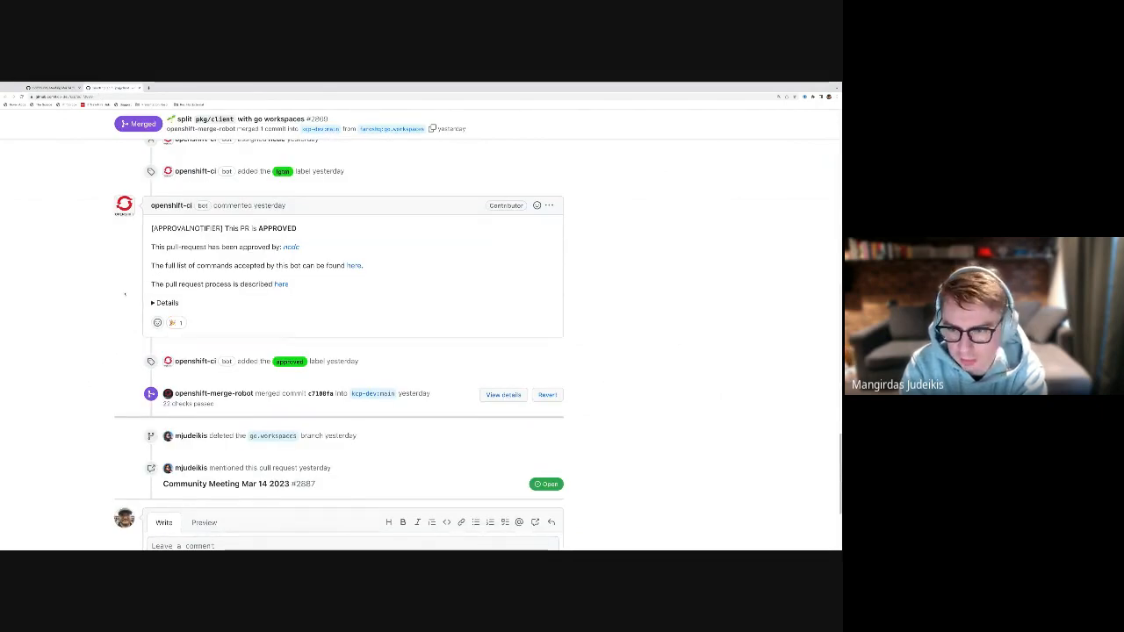
{"action": "scroll", "scroll_direction": "up", "scroll_amount": 3}
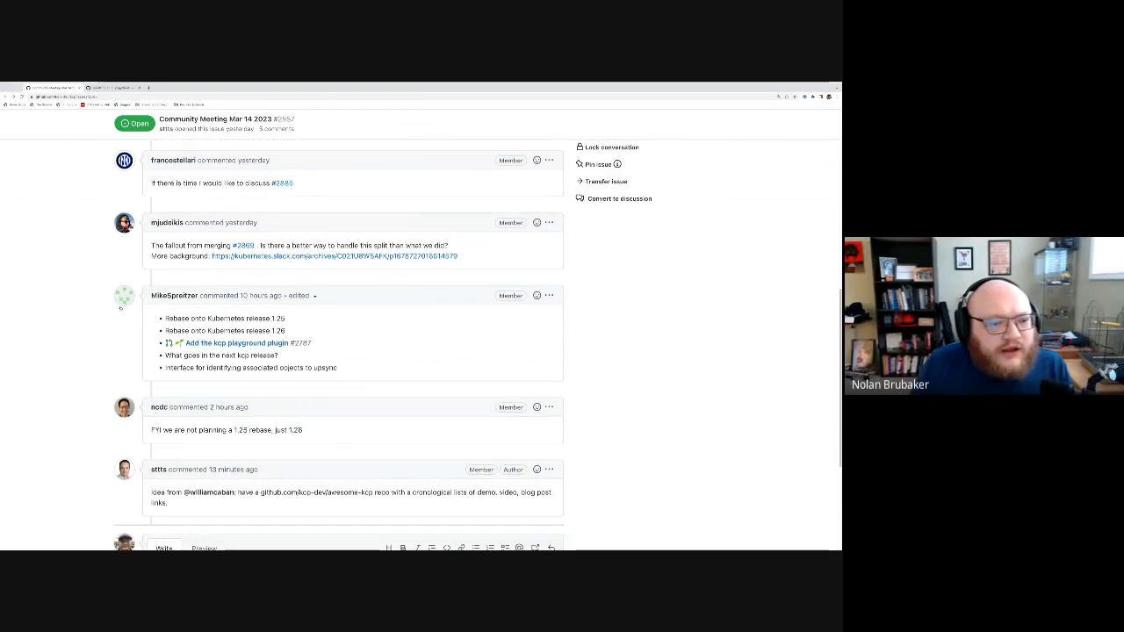
Scroll down to the empty 'Leave a comment' box below the last agenda comment.
{"action": "scroll", "scroll_direction": "down", "scroll_amount": 3}
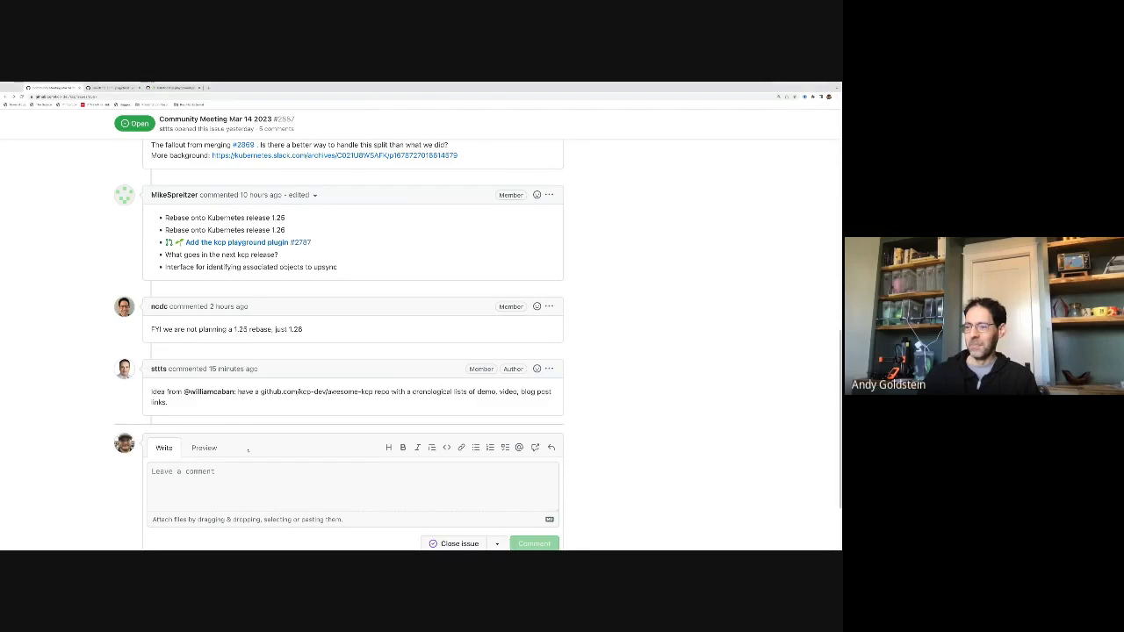
Draft a comment: next release minimum is reverse permission claims; community input welcome on other features and work.
{"action": "type", "text": "Next relea"}
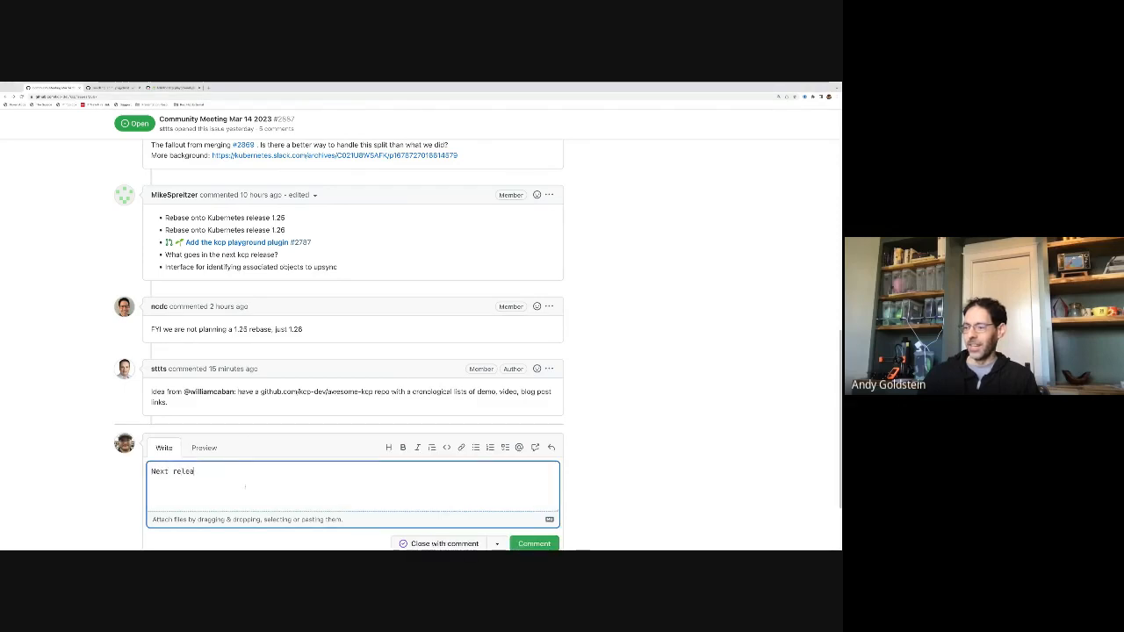
{"action": "type", "text": "se:"}
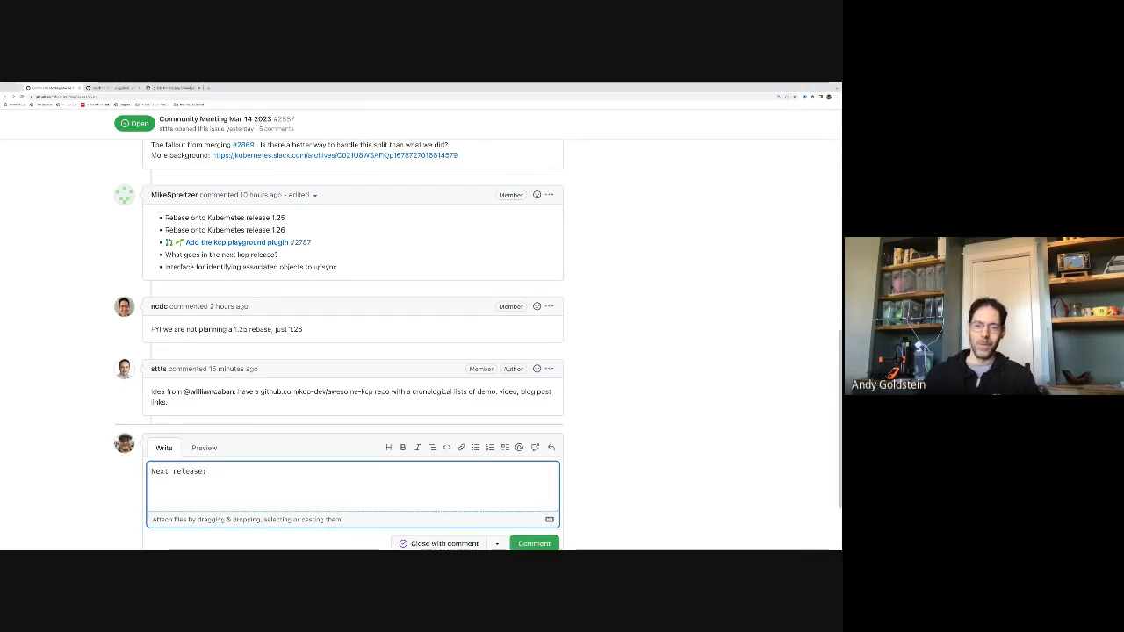
{"action": "type", "text": "mi"}
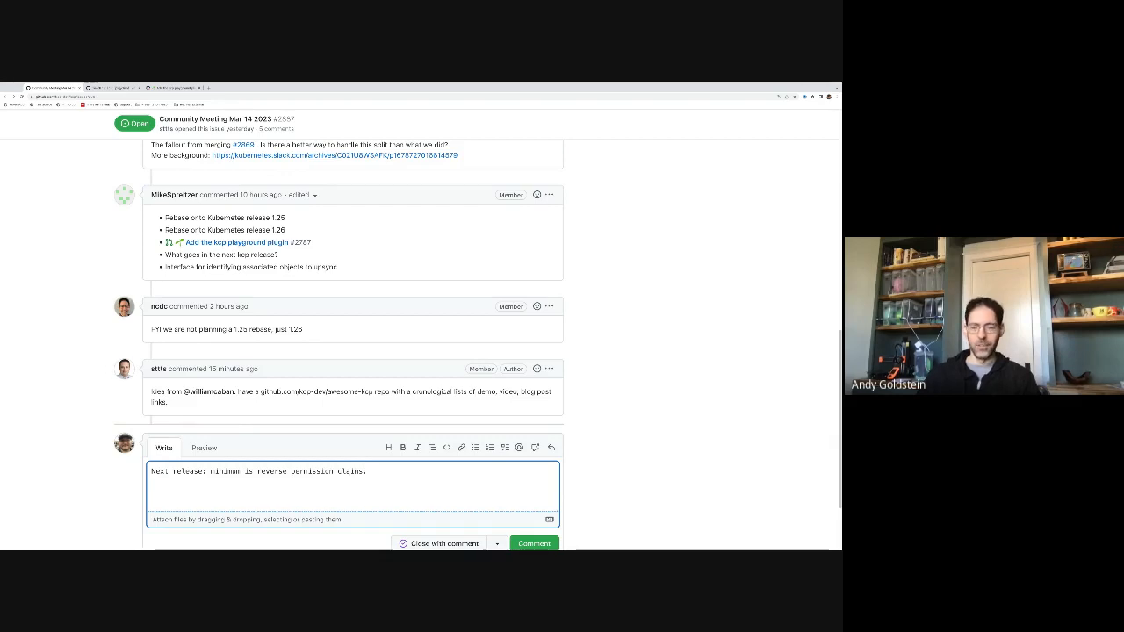
{"action": "type", "text": "Community"}
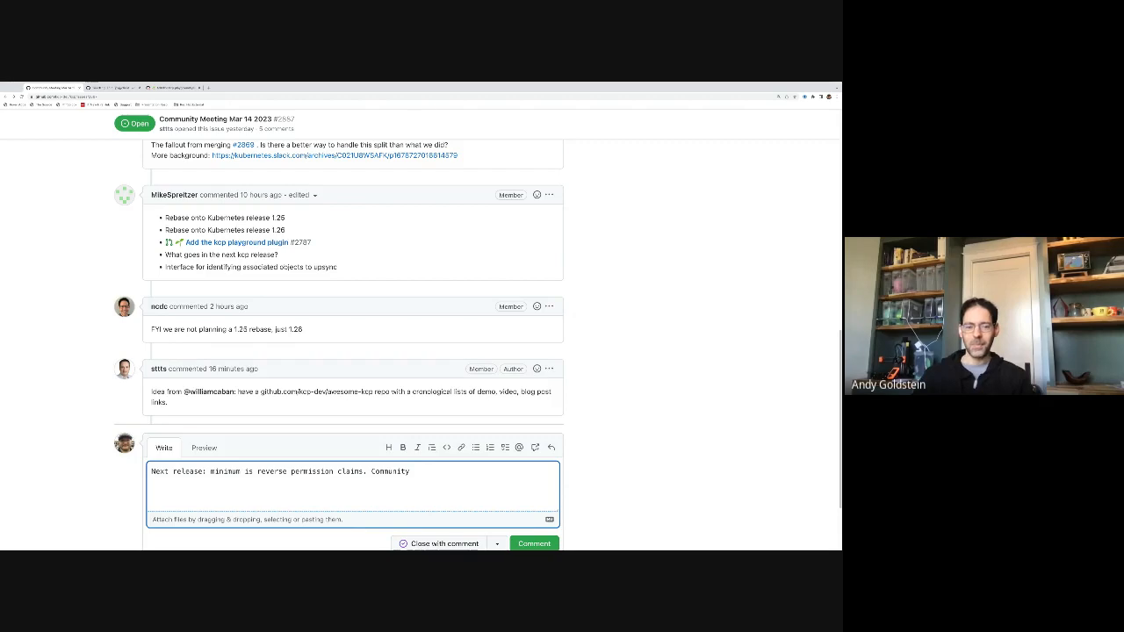
{"action": "type", "text": "input welcome for"}
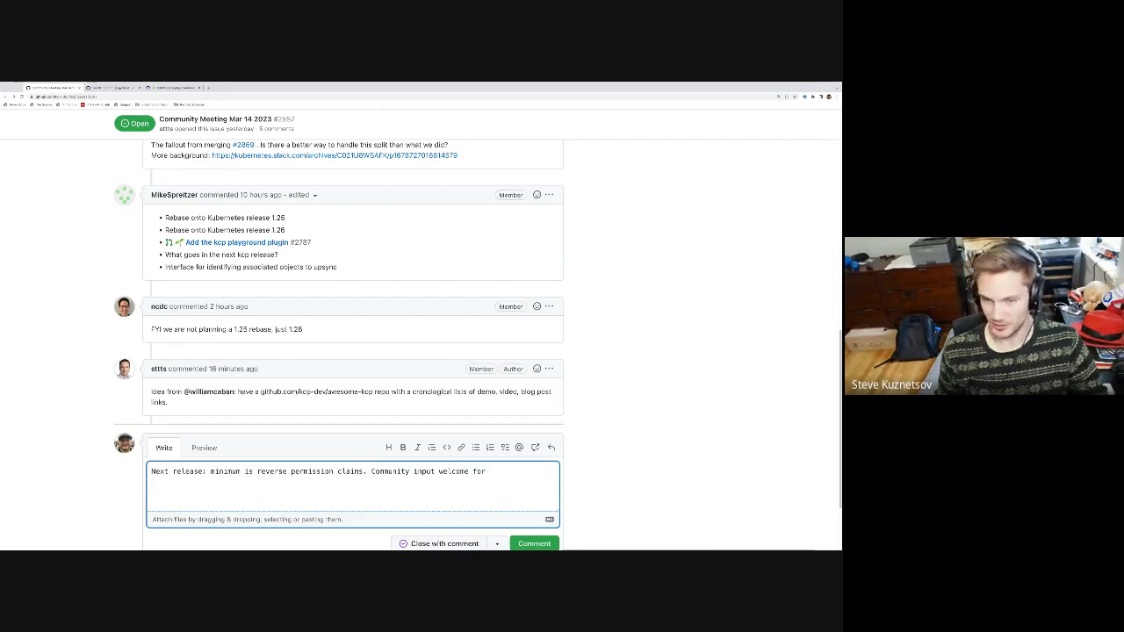
{"action": "type", "text": "other"}
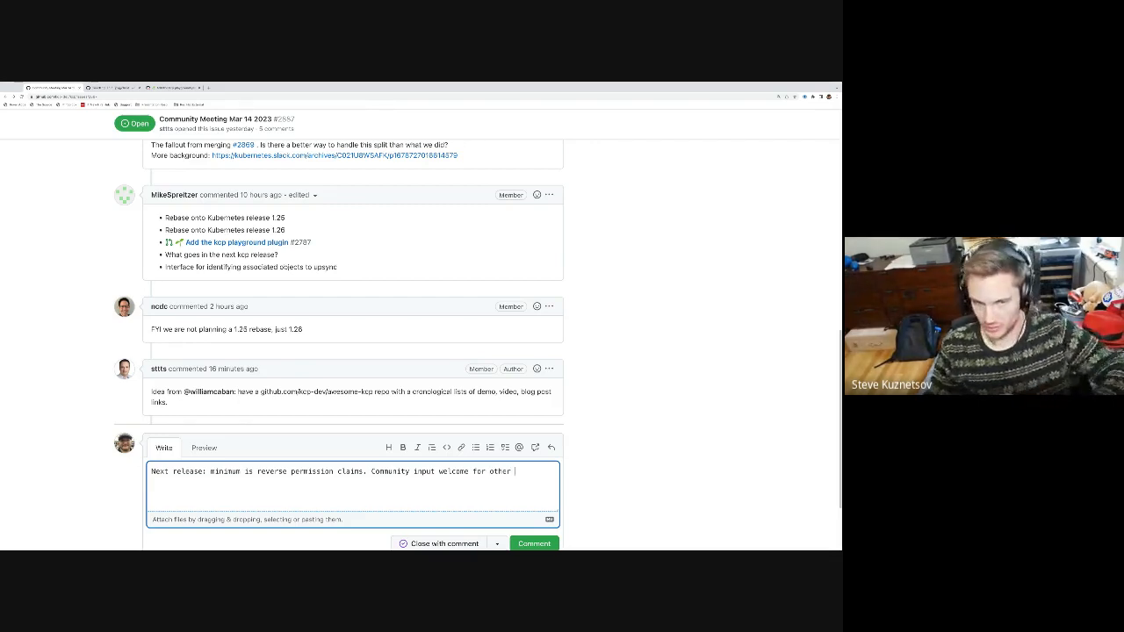
{"action": "type", "text": "features and work. We'll ope"}
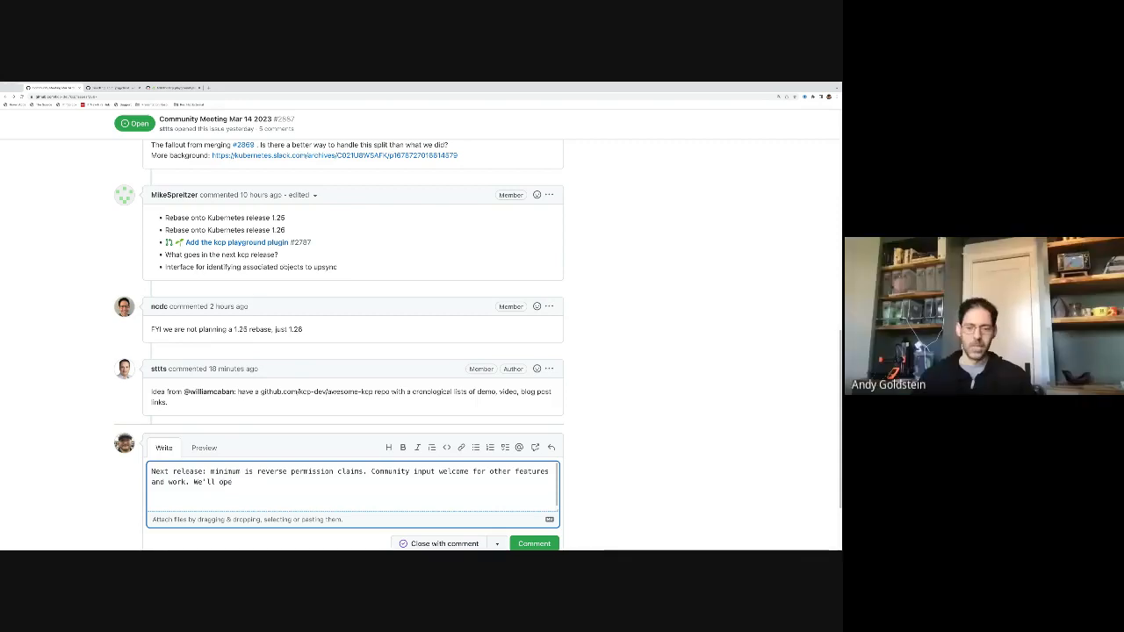
Extend the draft to say a discussion will be opened for these.
{"action": "type", "text": "n a discussion f"}
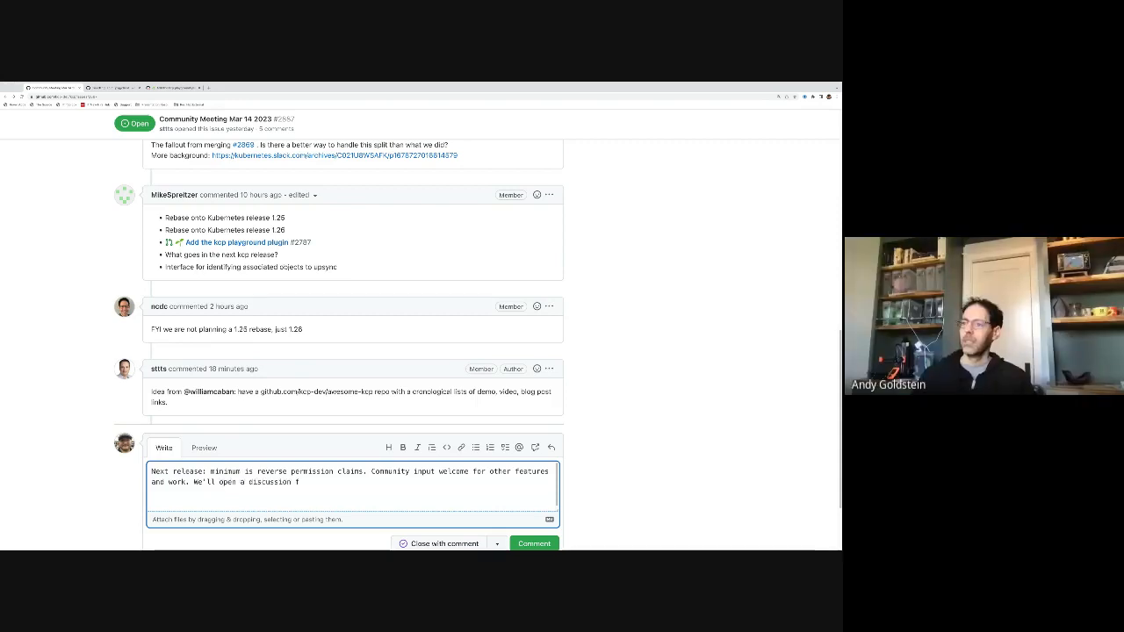
{"action": "type", "text": "or these."}
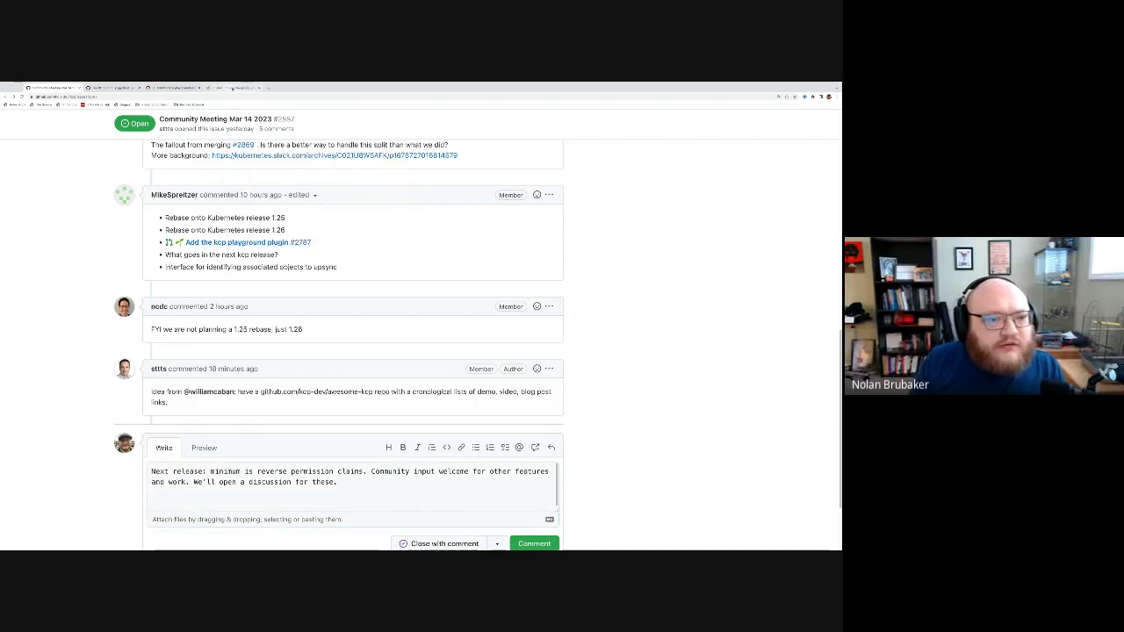
Open the 'Add the kcp playground plugin' pull request and read its conversation down to the checks.
{"action": "left_click", "coordinate": [250, 242]}
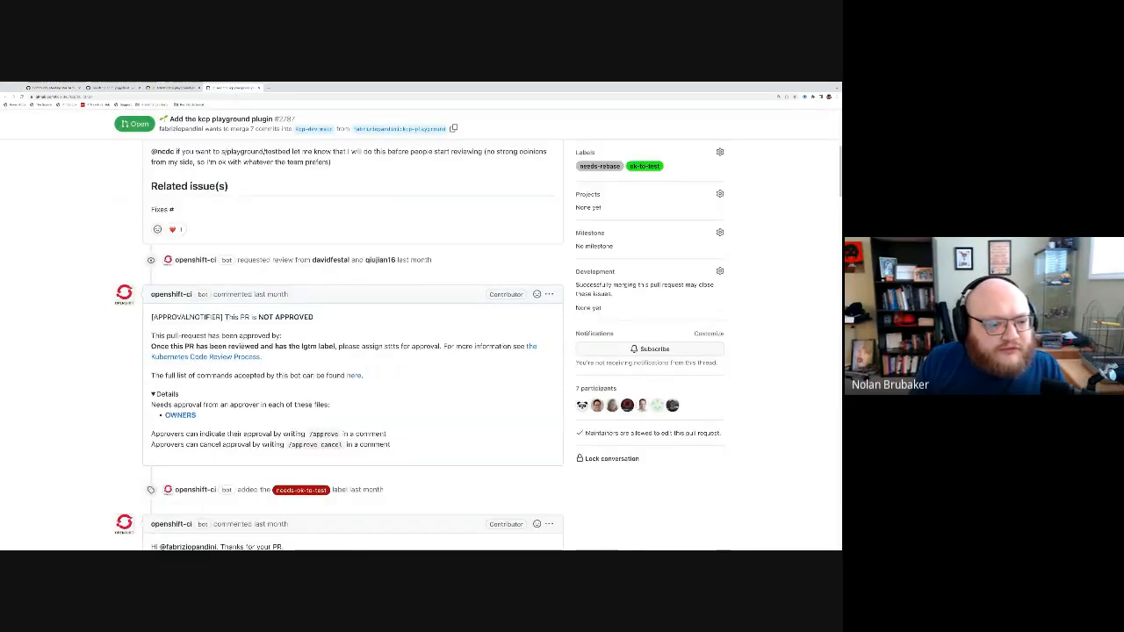
{"action": "scroll", "scroll_direction": "down", "scroll_amount": 3}
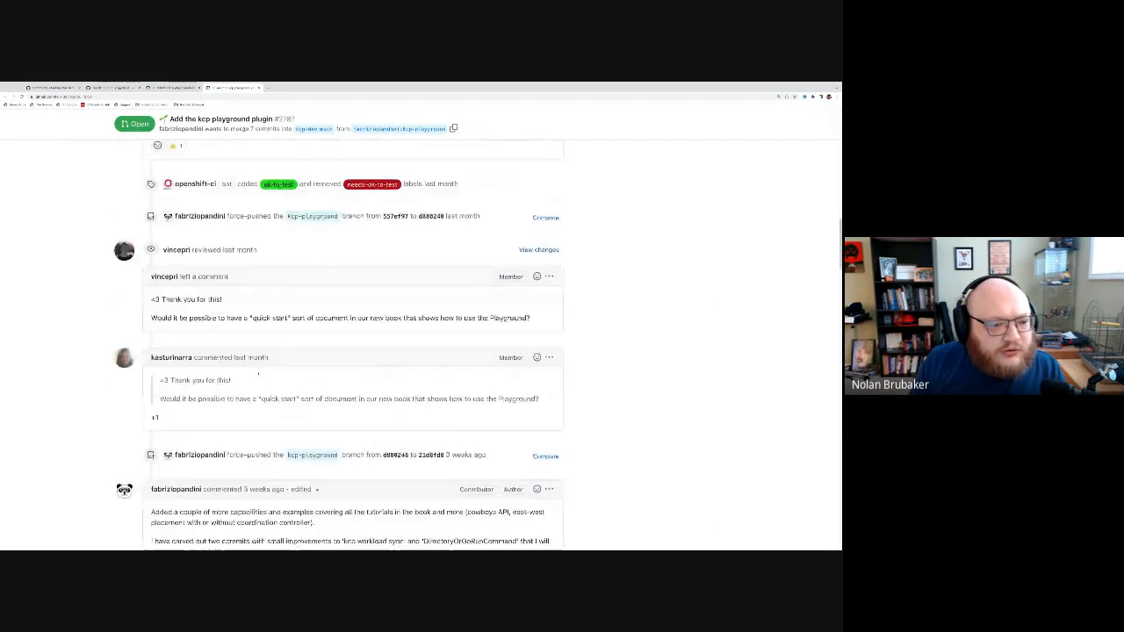
{"action": "scroll", "scroll_direction": "down", "scroll_amount": 3}
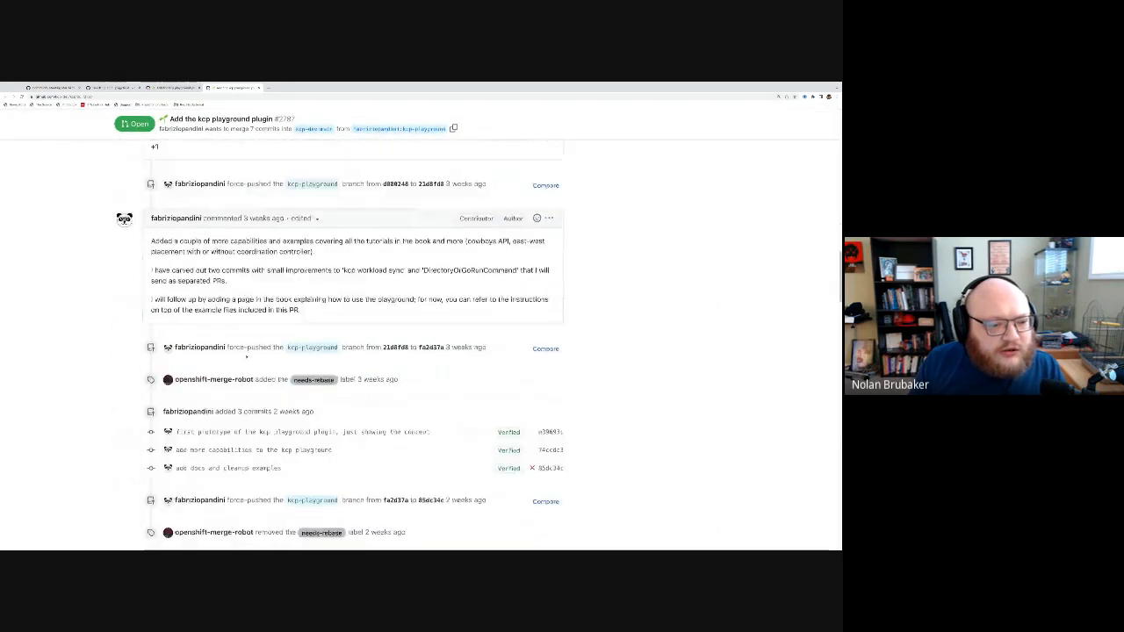
{"action": "scroll", "scroll_direction": "down", "scroll_amount": 3}
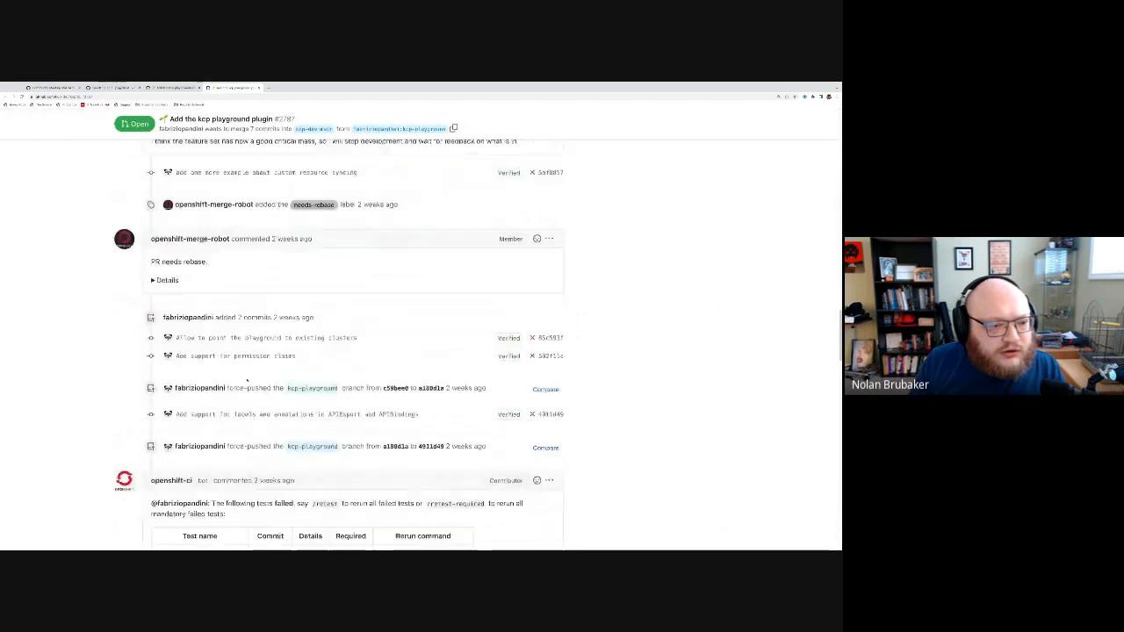
{"action": "scroll", "scroll_direction": "down", "scroll_amount": 3}
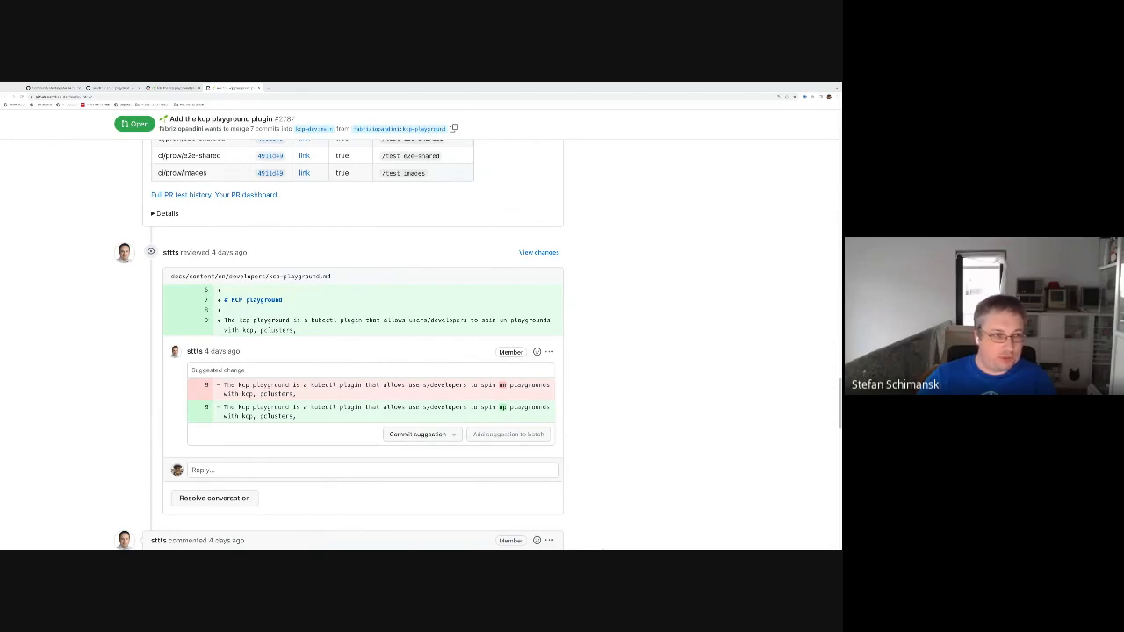
{"action": "scroll", "scroll_direction": "down", "scroll_amount": 3}
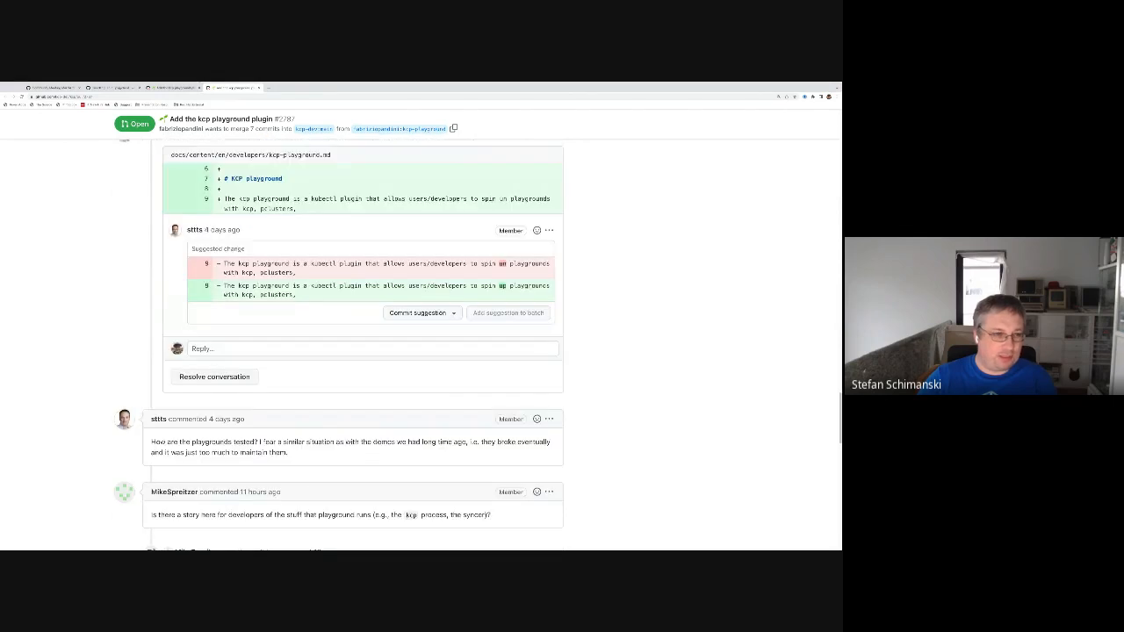
{"action": "scroll", "scroll_direction": "down", "scroll_amount": 3}
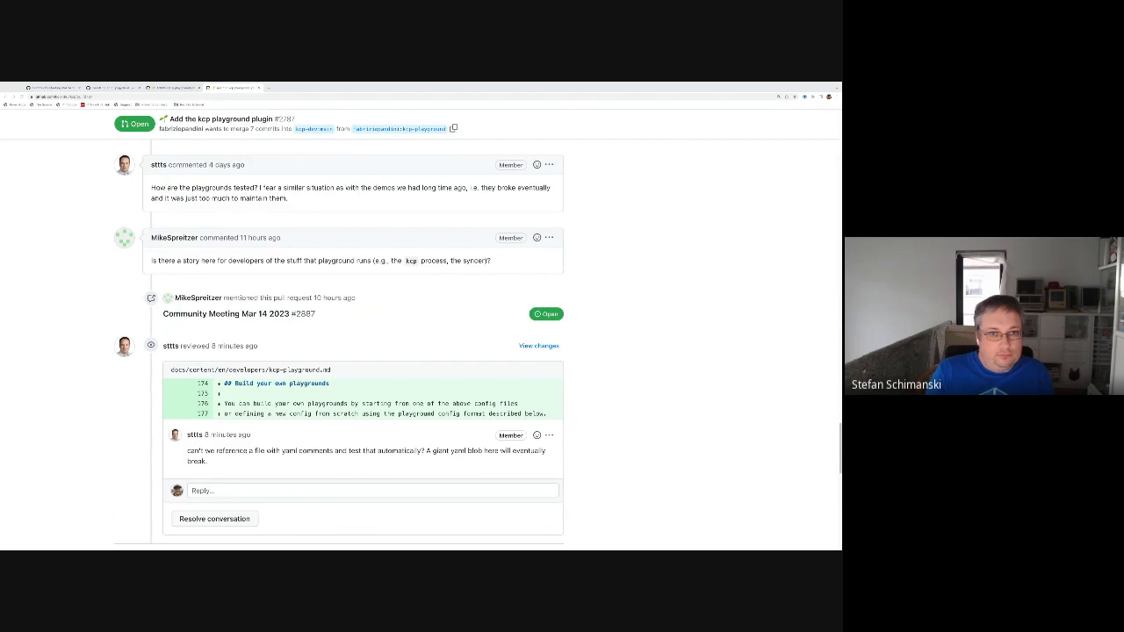
{"action": "scroll", "scroll_direction": "down", "scroll_amount": 3}
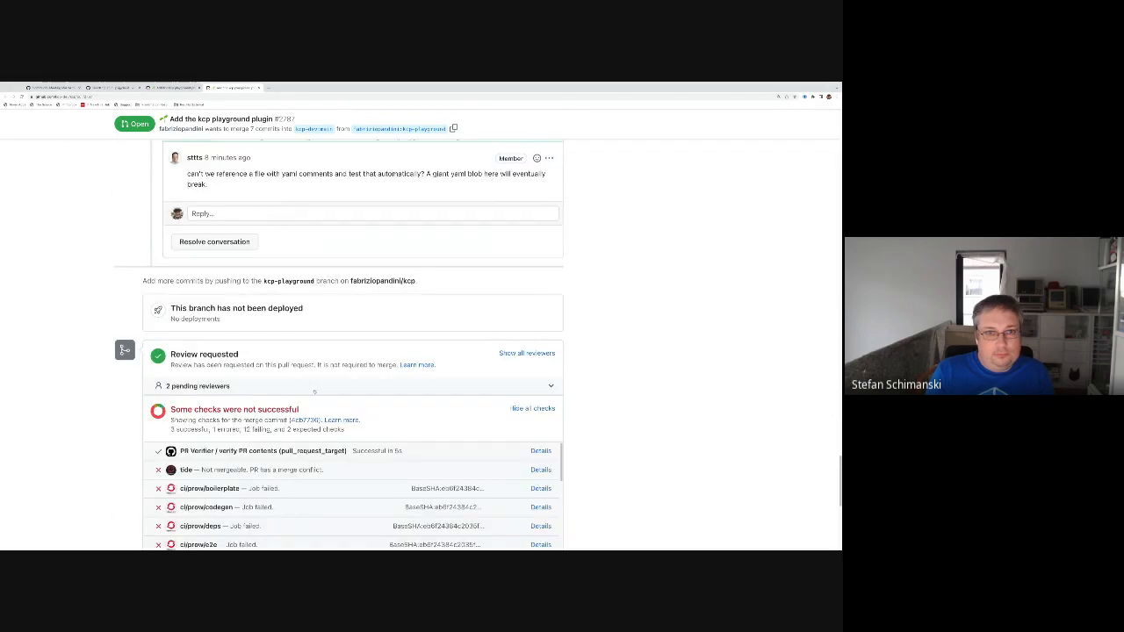
{"action": "scroll", "scroll_direction": "up", "scroll_amount": 3}
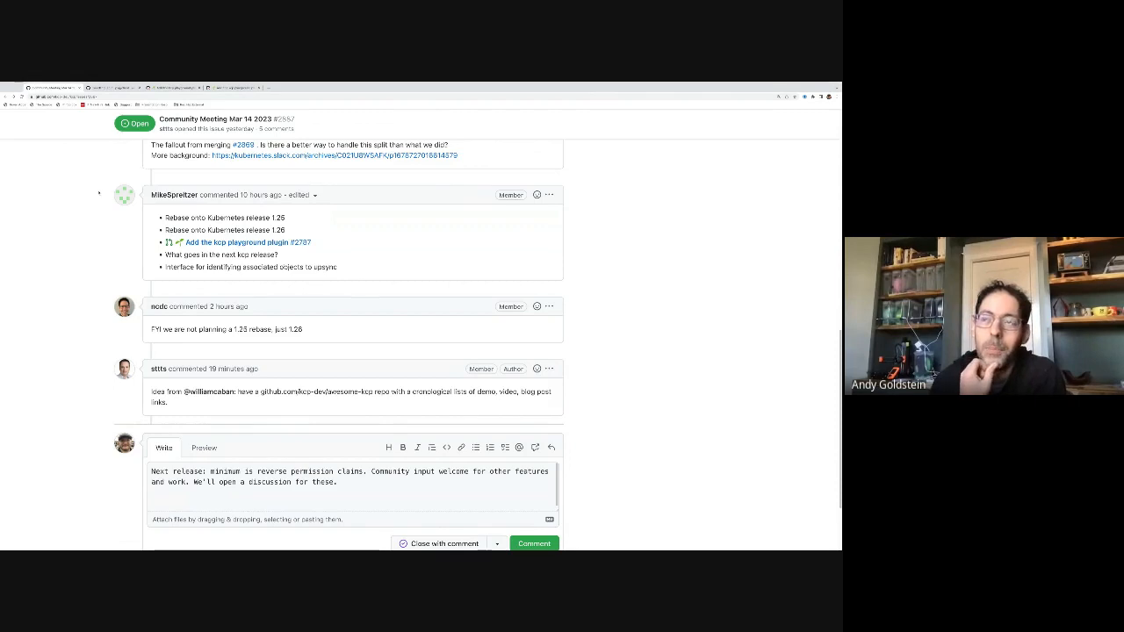
Link the 'community input' phrase to the kcp discussions page and post the next-release comment.
{"action": "double_click", "coordinate": [274, 481]}
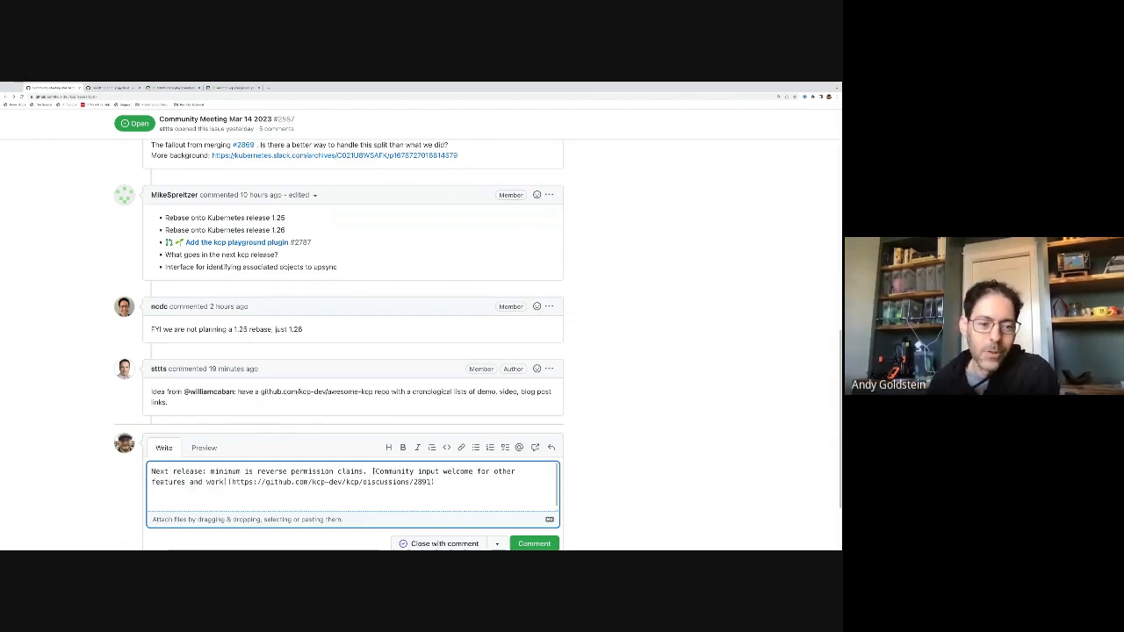
{"action": "left_click", "coordinate": [204, 448]}
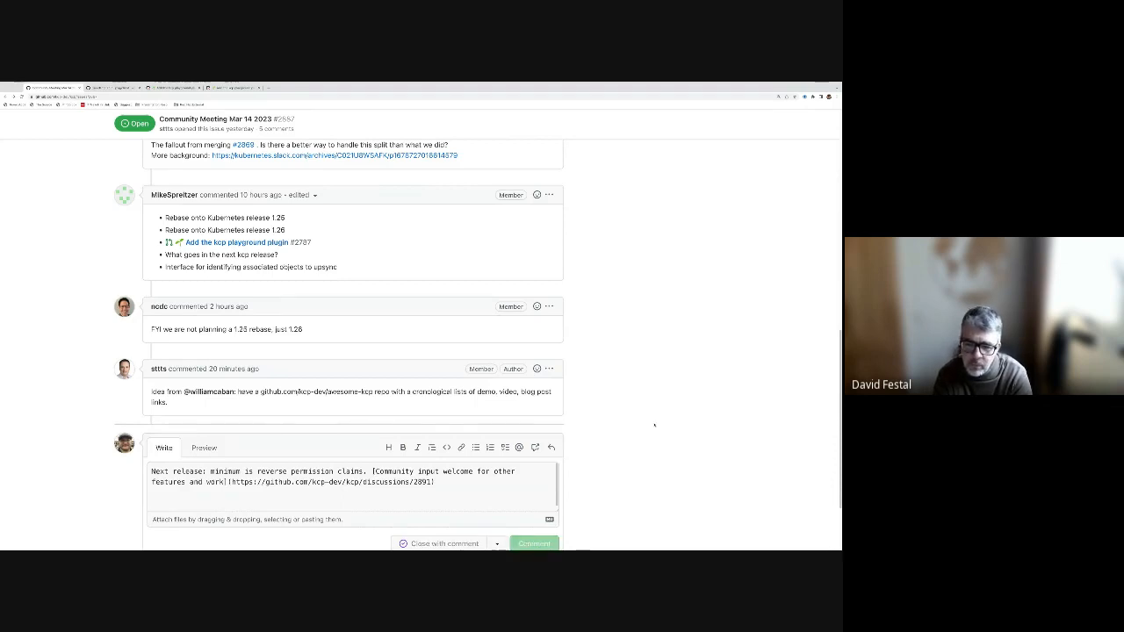
{"action": "left_click", "coordinate": [534, 543]}
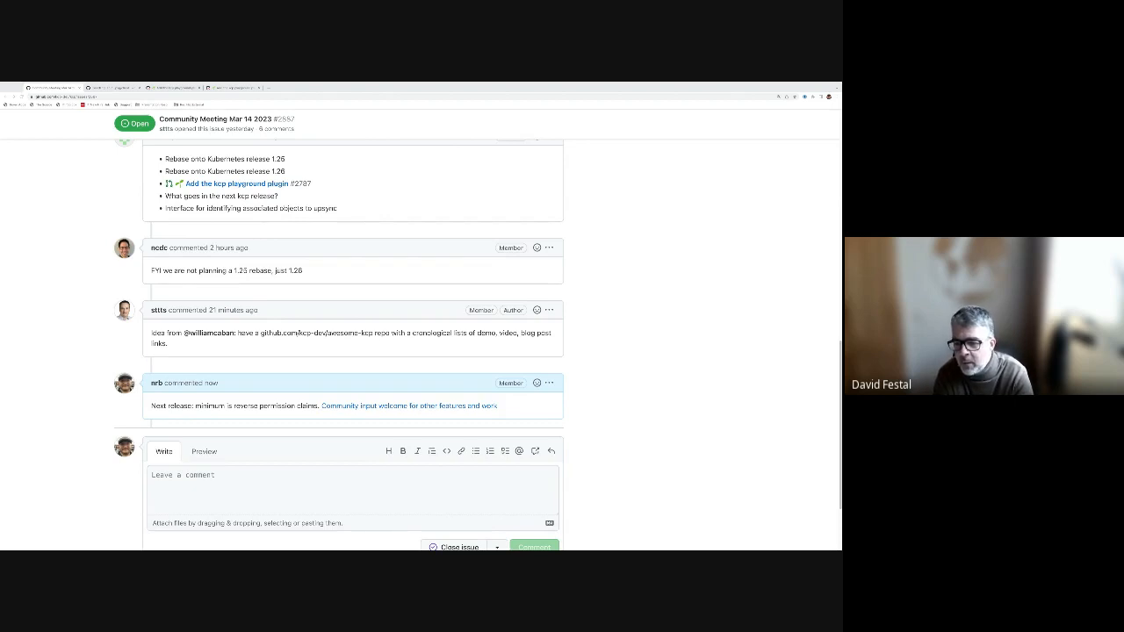
Focus the empty comment box to start a new comment on the meeting issue.
{"action": "left_click", "coordinate": [351, 492]}
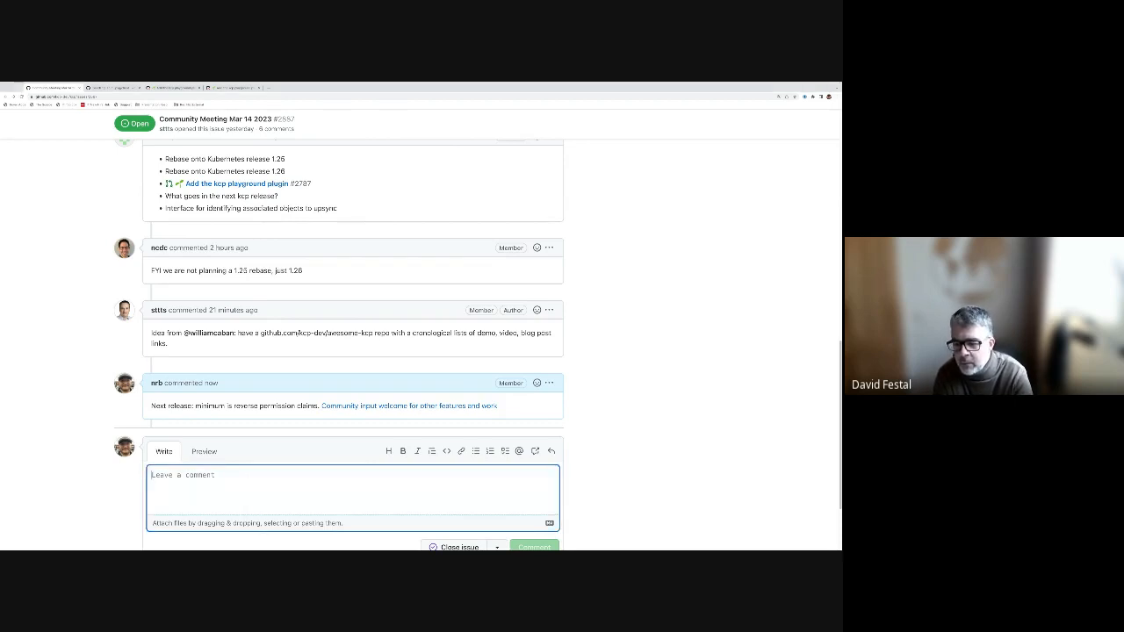
Post a comment that upsyncing is hardcoded for minimal use cases and an interface needs a full design process.
{"action": "left_click", "coordinate": [351, 489]}
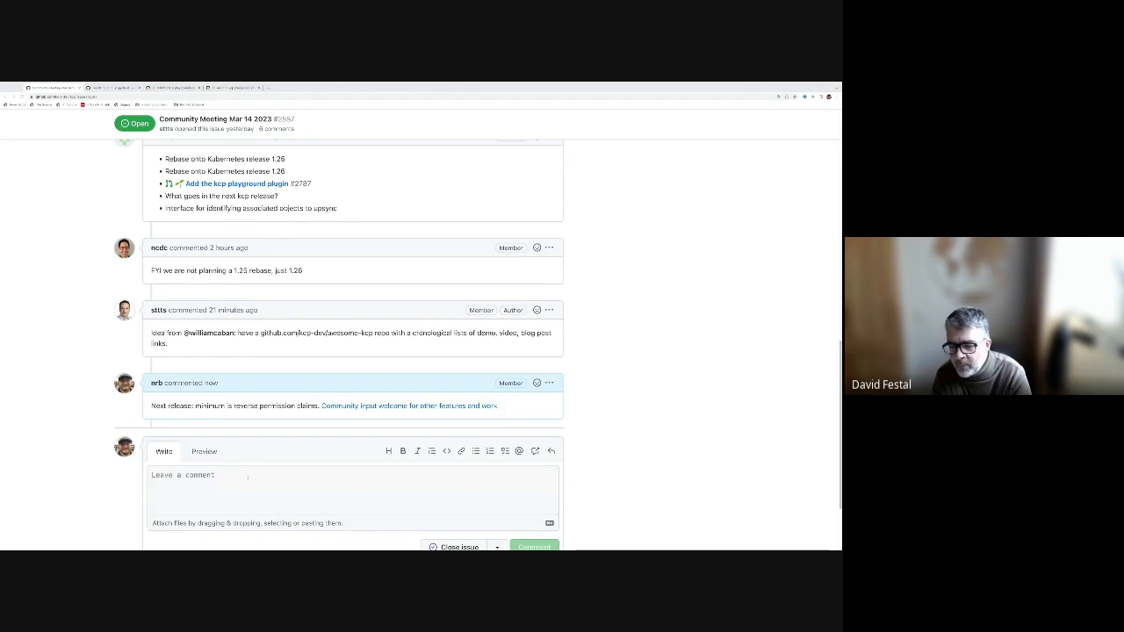
{"action": "type", "text": "Upsync interface q"}
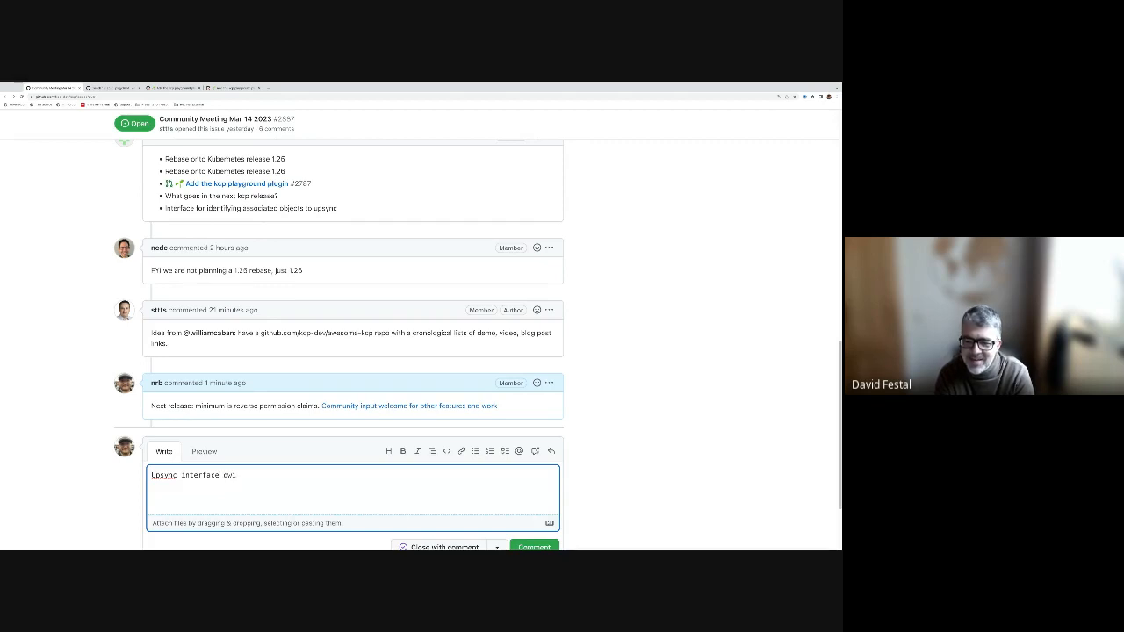
{"action": "type", "text": "will require a"}
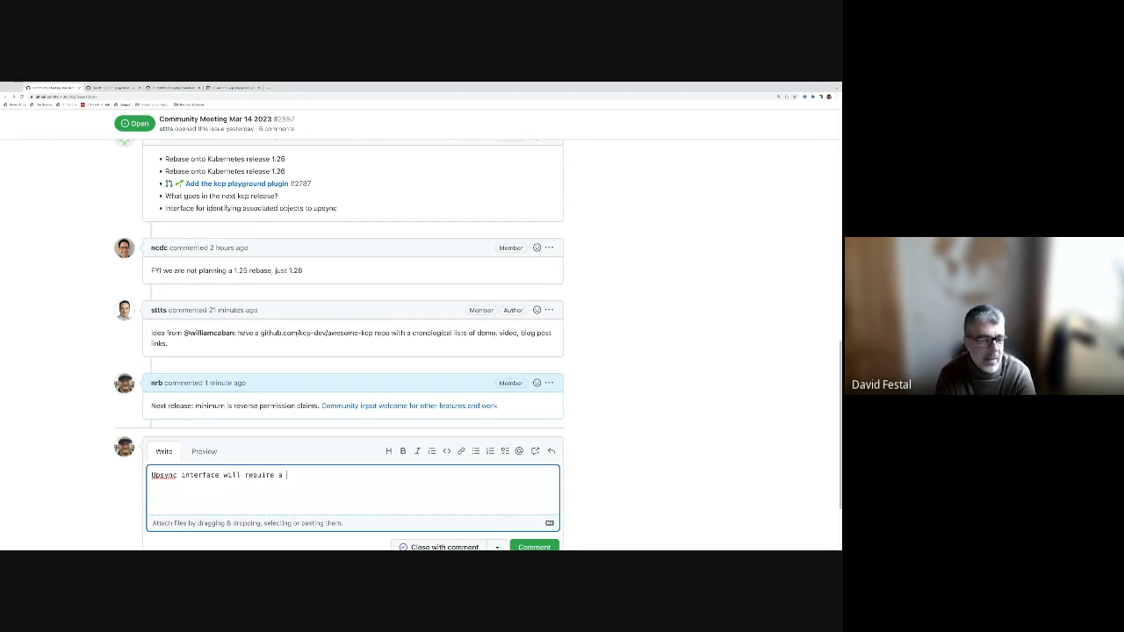
{"action": "type", "text": "full design"}
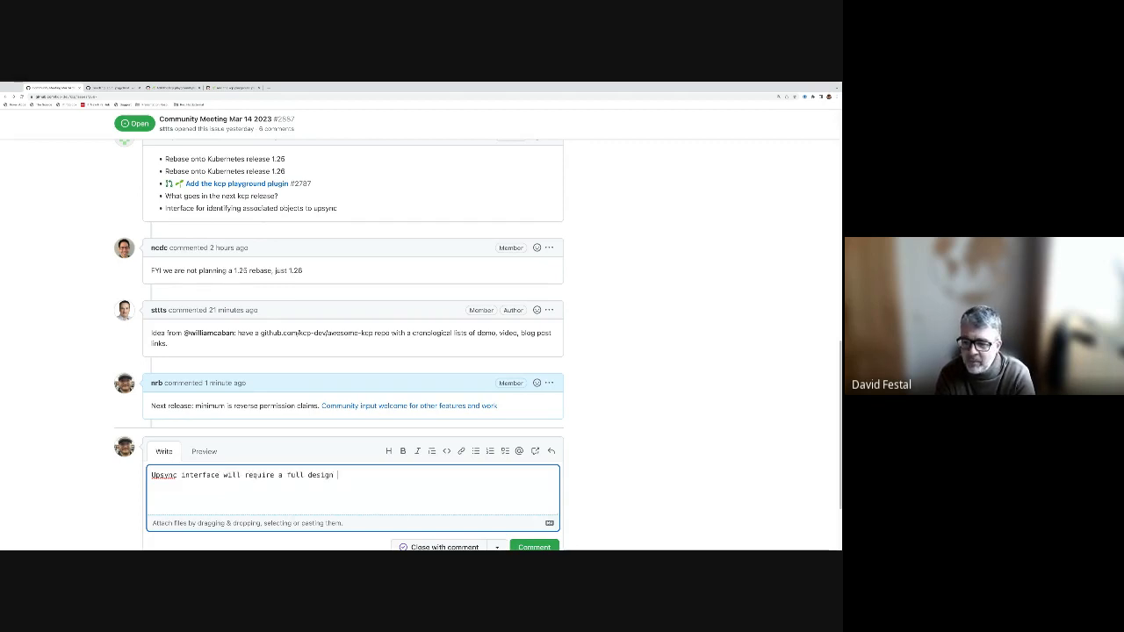
{"action": "type", "text": "process"}
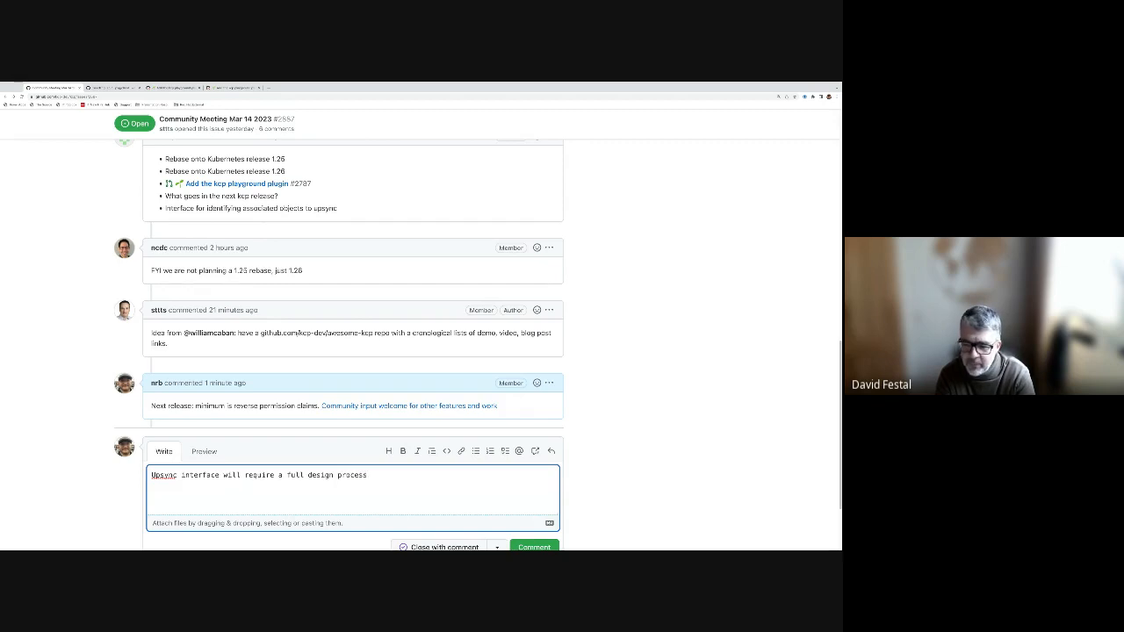
{"action": "scroll", "scroll_direction": "up", "scroll_amount": 3}
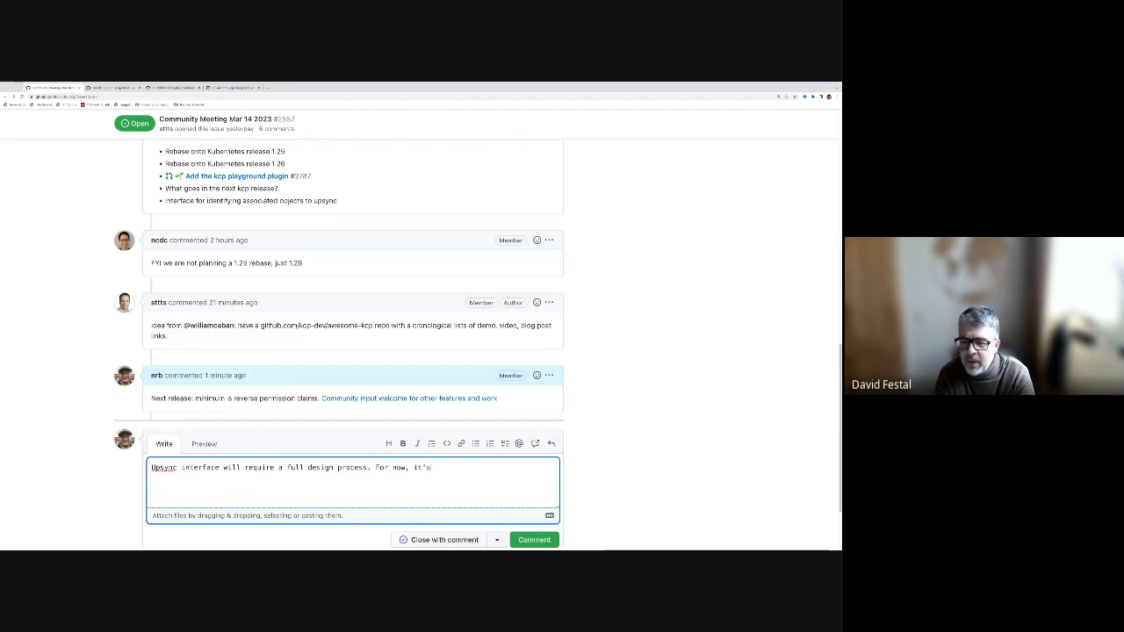
{"action": "type", "text": "hardcoded for minimal"}
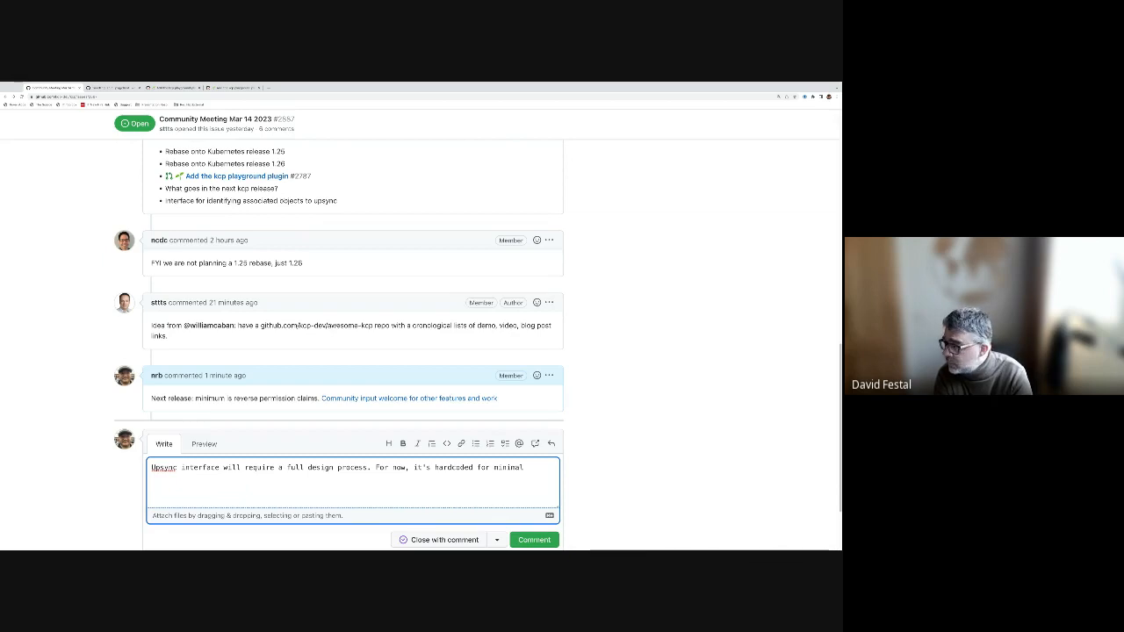
{"action": "type", "text": "use"}
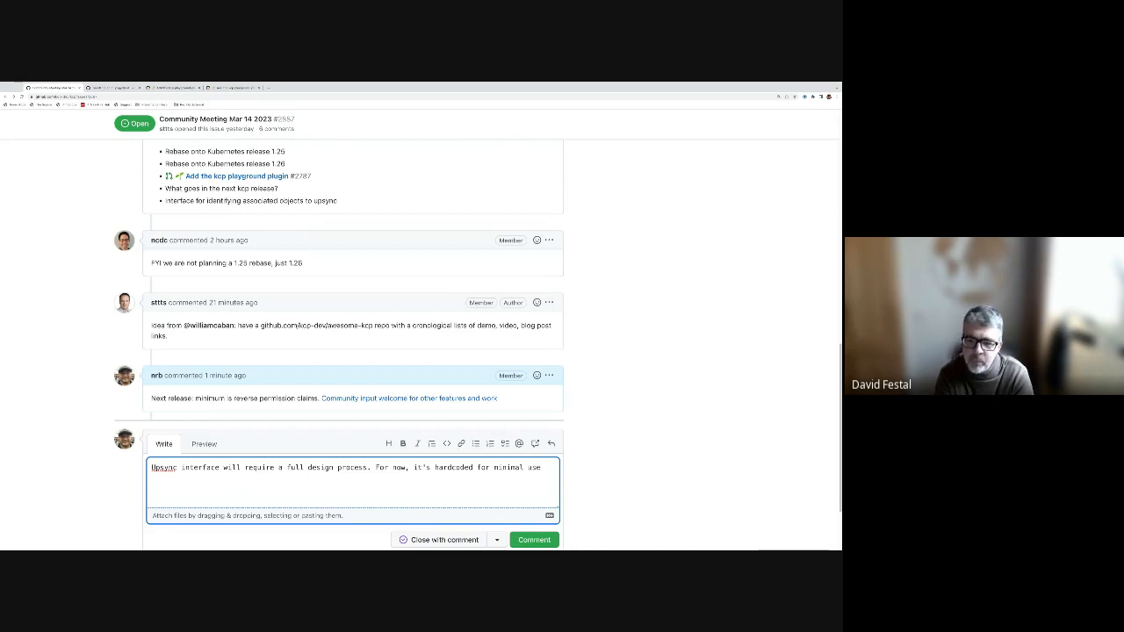
{"action": "type", "text": "cases."}
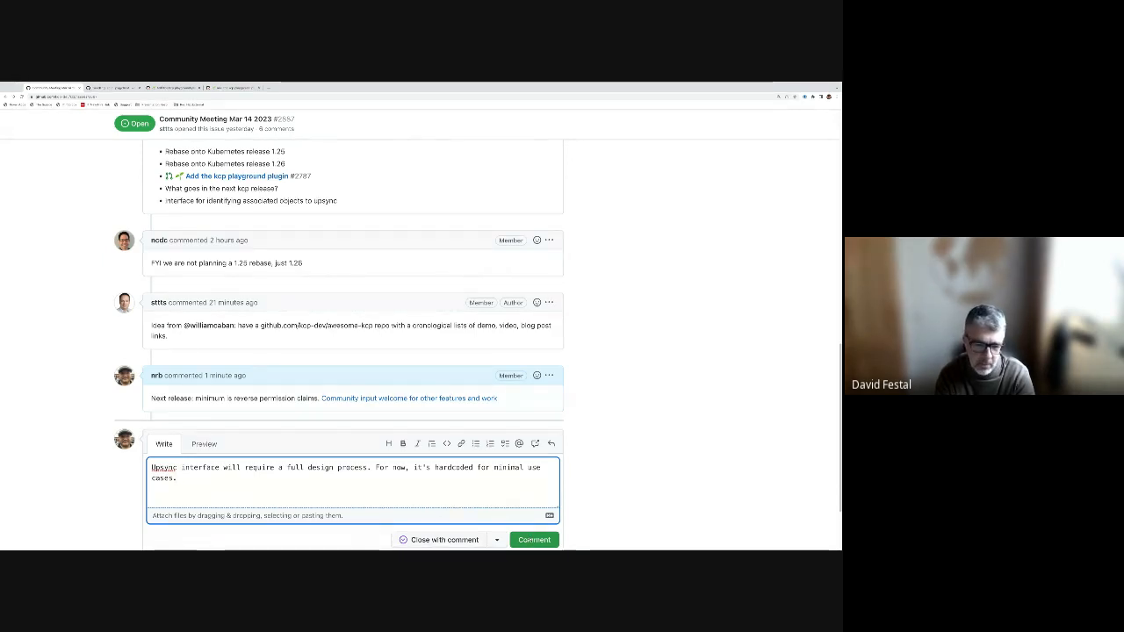
{"action": "left_click_drag", "start_coordinate": [375, 467], "coordinate": [176, 477]}
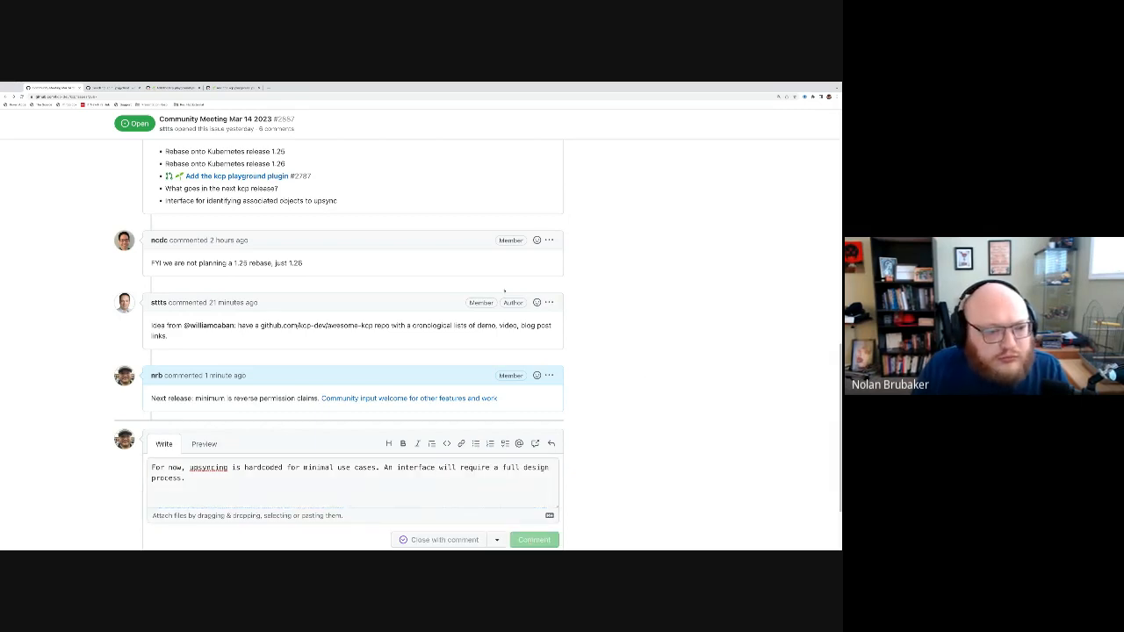
{"action": "left_click", "coordinate": [534, 539]}
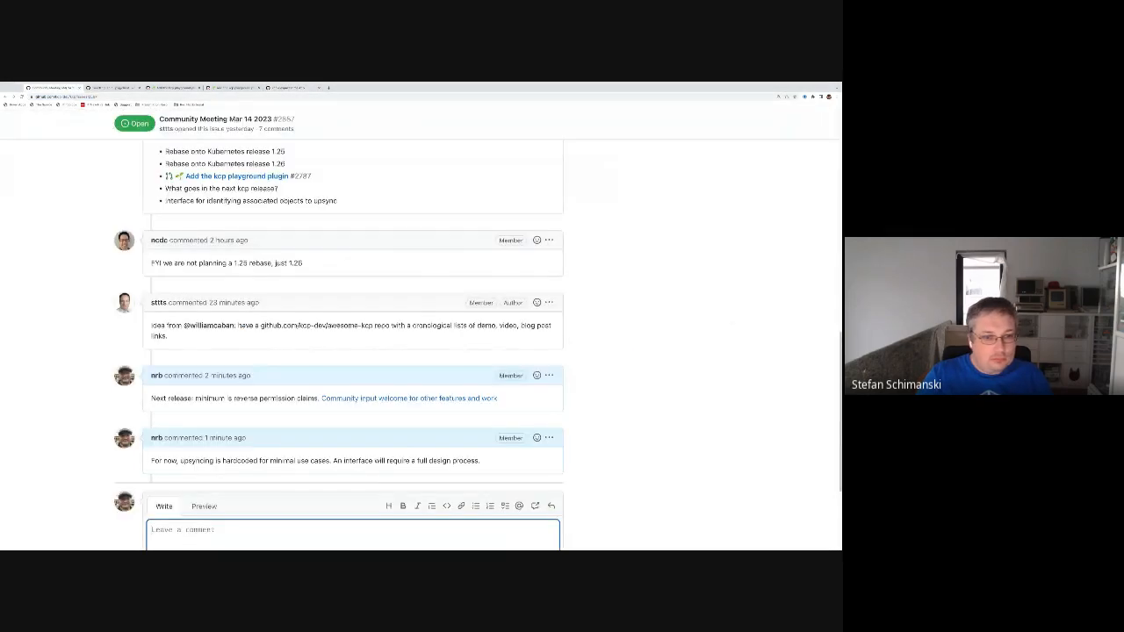
{"action": "scroll", "scroll_direction": "down", "scroll_amount": 3}
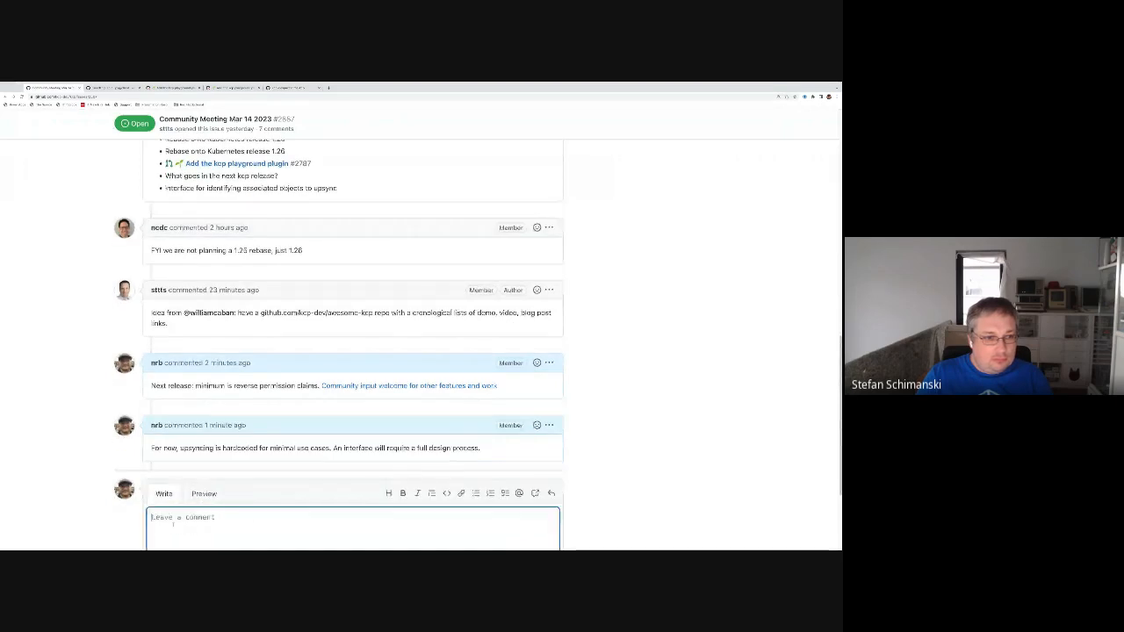
{"action": "type", "text": "https://github.com/kcp-dev/awesome-kcp created,"}
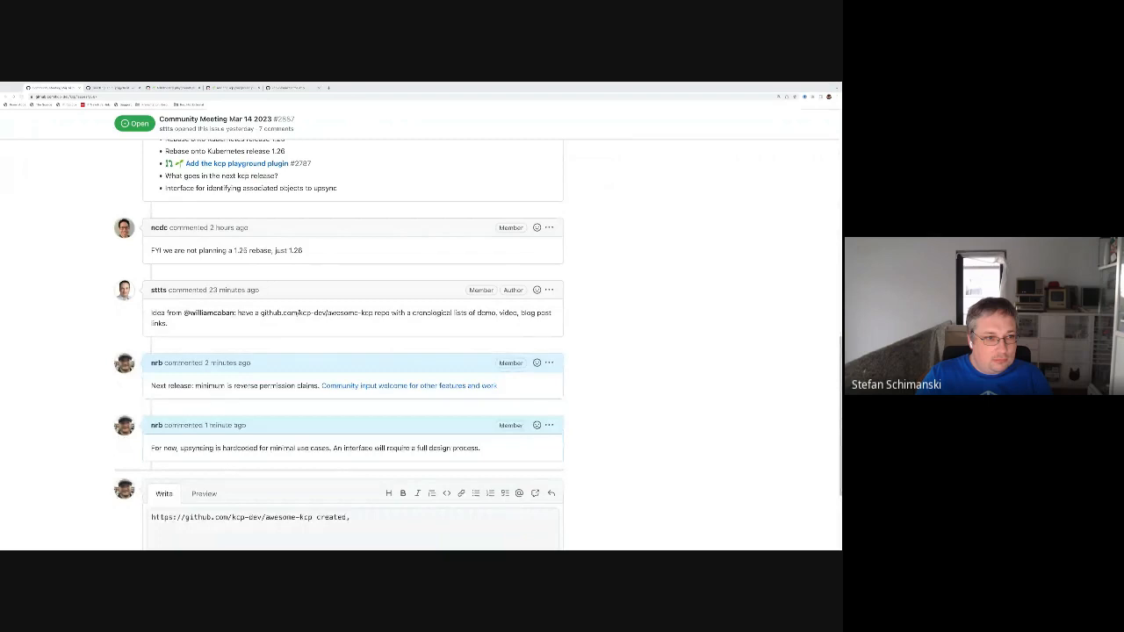
{"action": "type", "text": "please feel free to make a PR"}
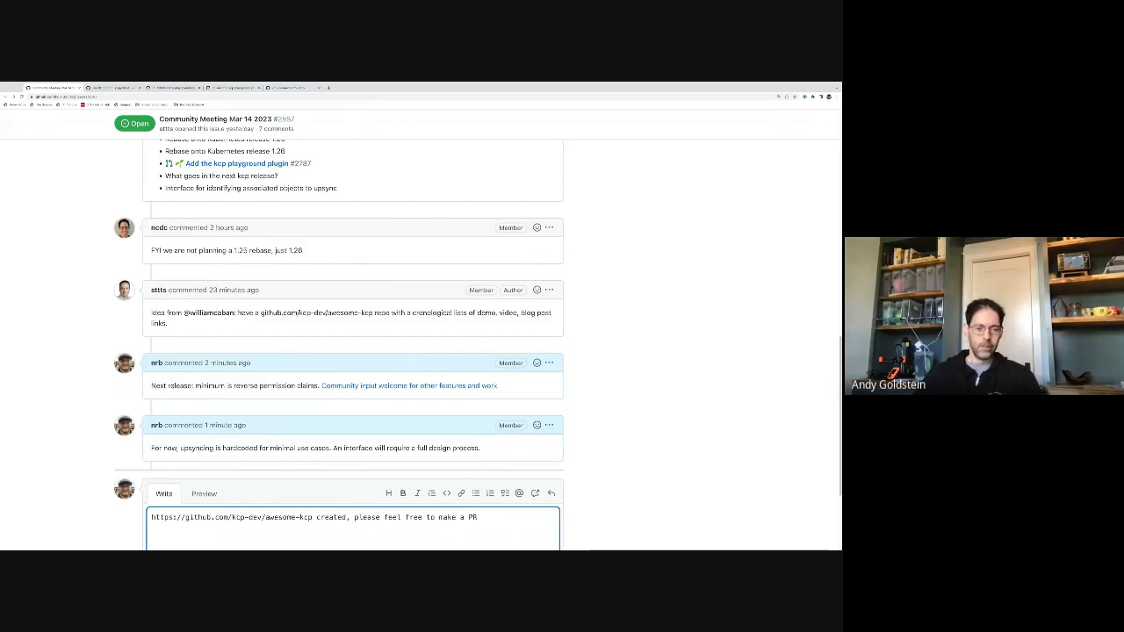
{"action": "type", "text": "if you have s"}
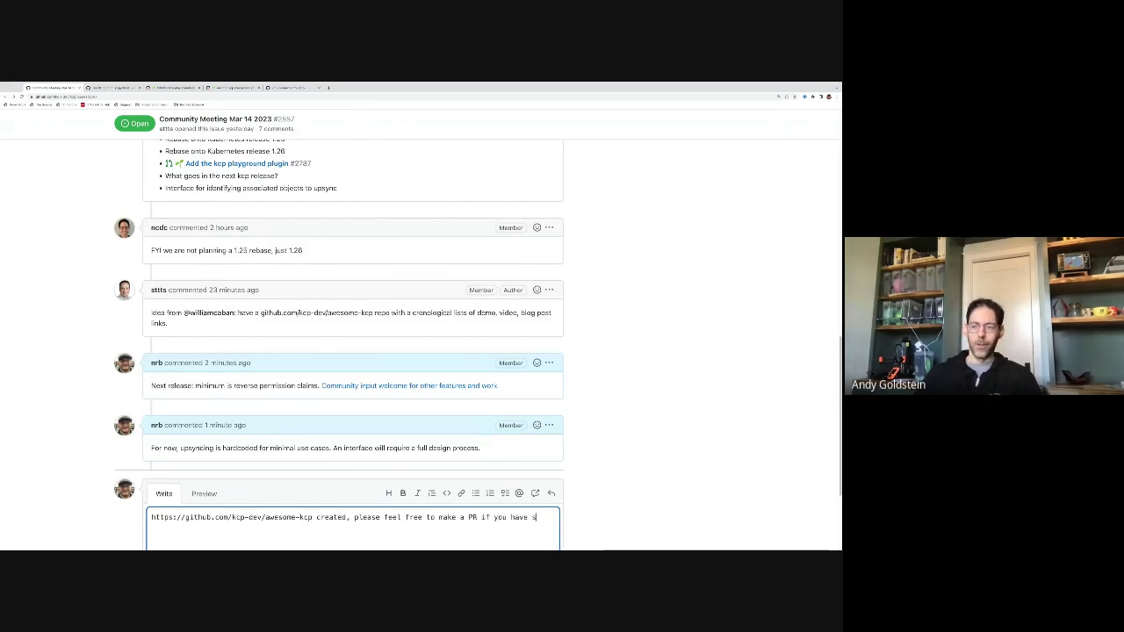
{"action": "type", "text": "something yu"}
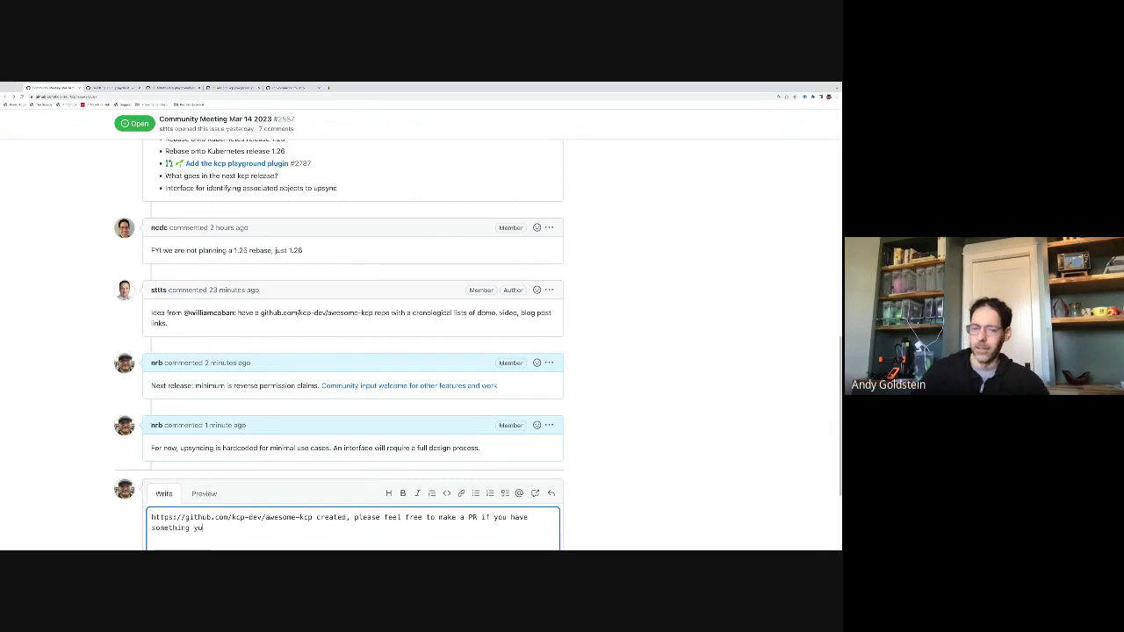
{"action": "type", "text": "related to k"}
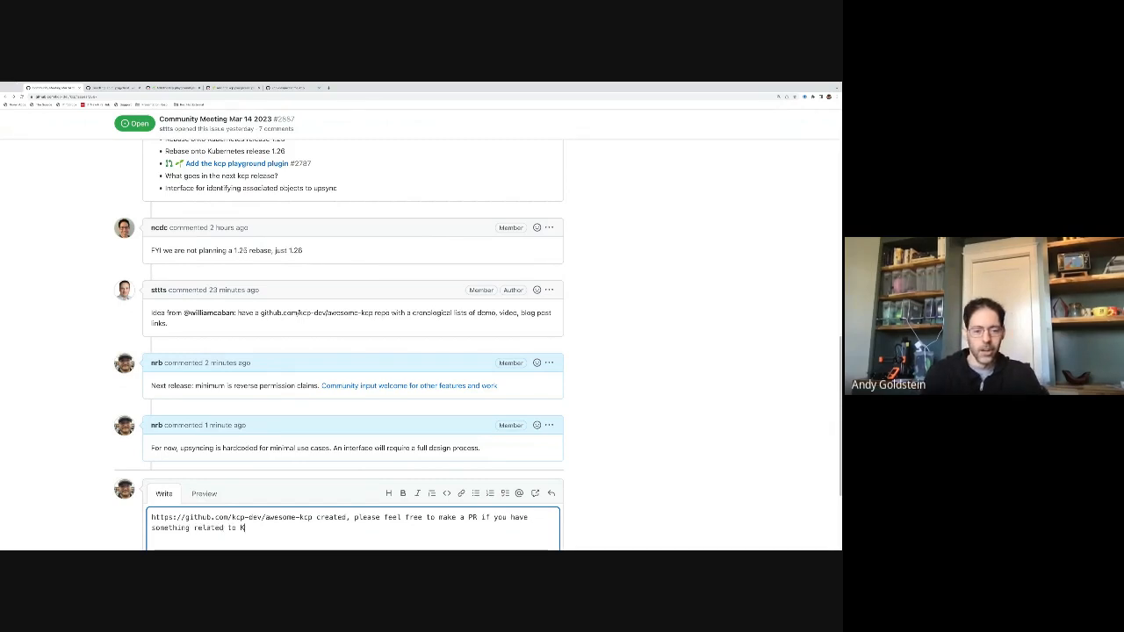
{"action": "type", "text": "CP that you'd like to share."}
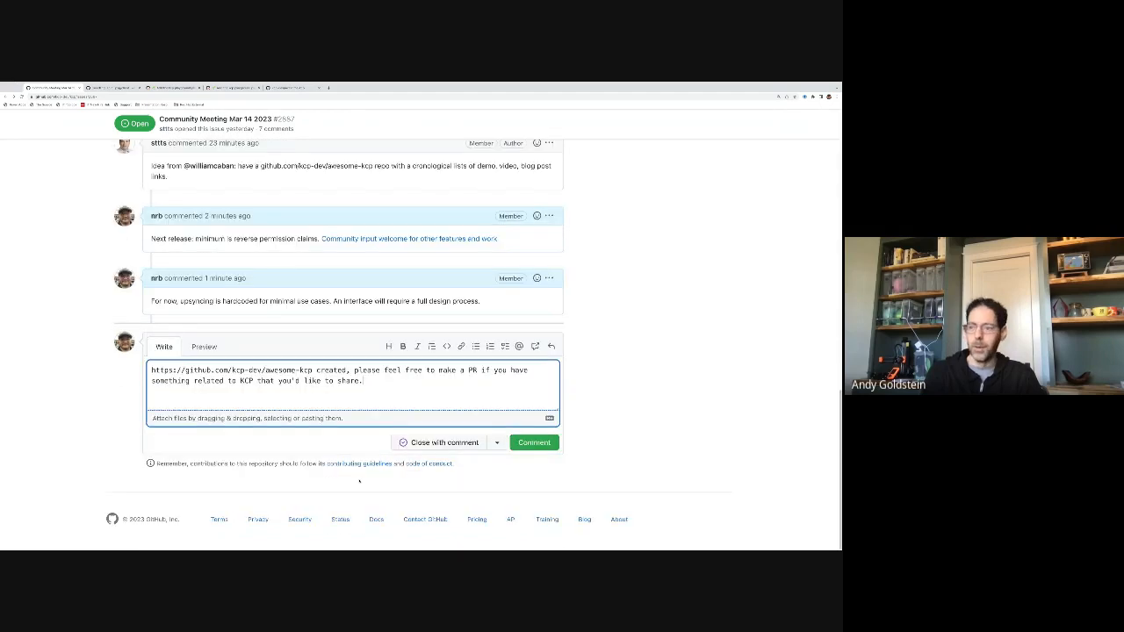
{"action": "mouse_move", "coordinate": [432, 397]}
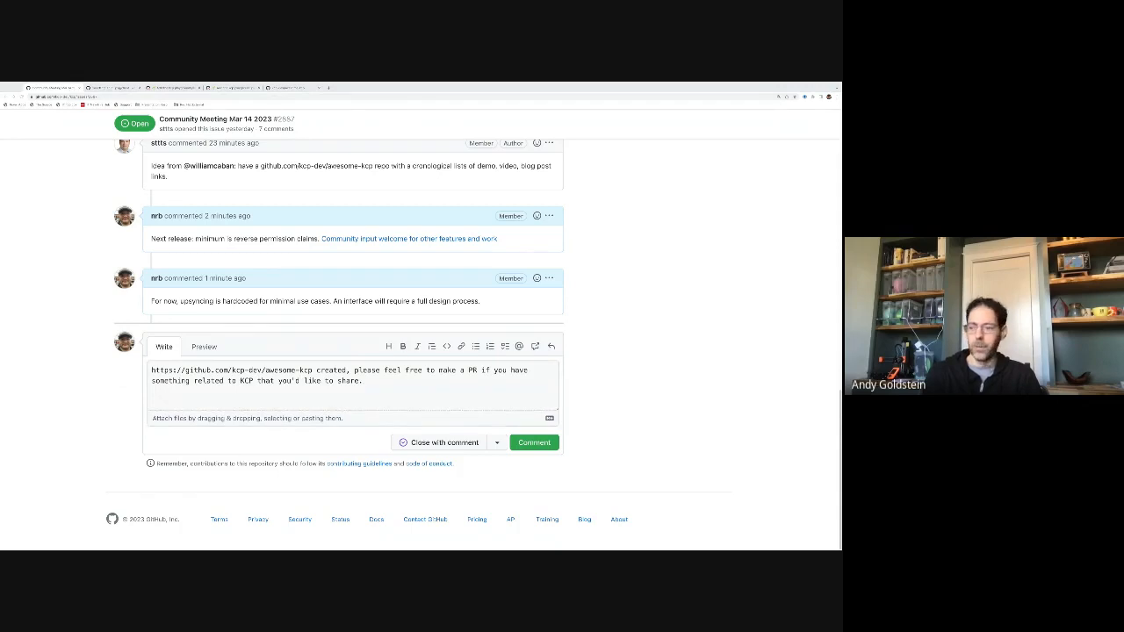
{"action": "left_click", "coordinate": [351, 383]}
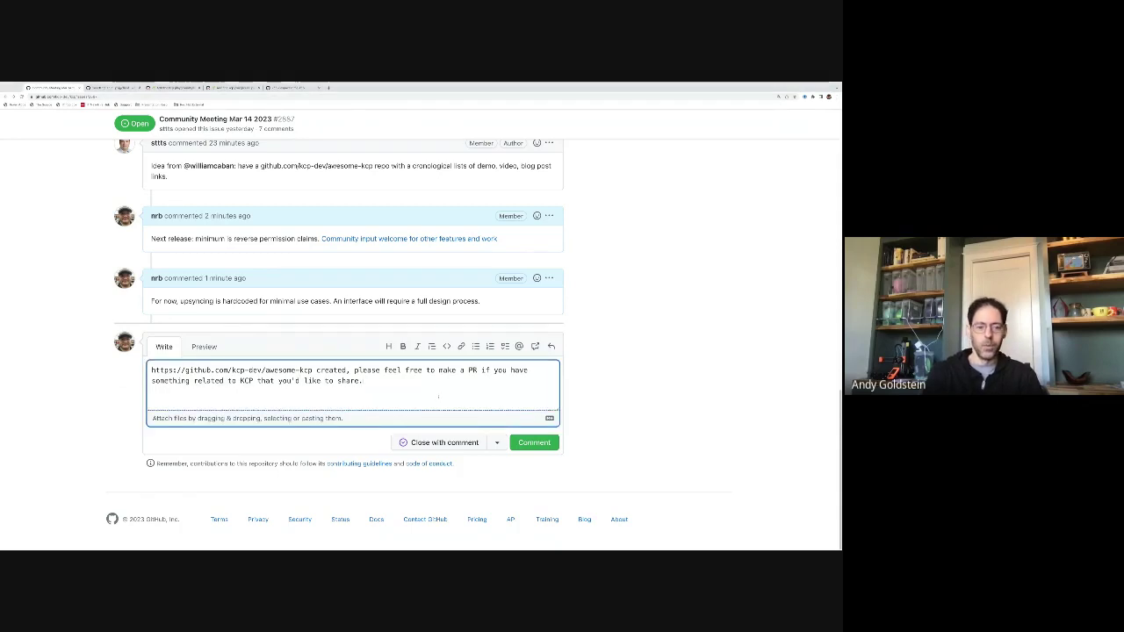
{"action": "type", "text": "https://github.com/kcp-dev/friends also created f"}
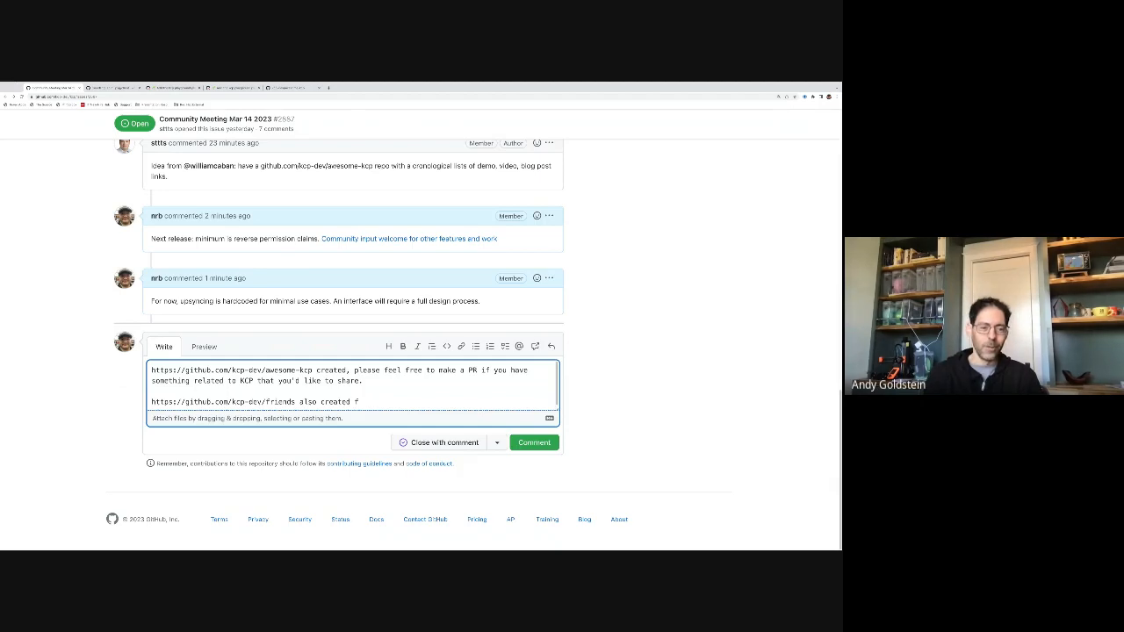
{"action": "type", "text": "or"}
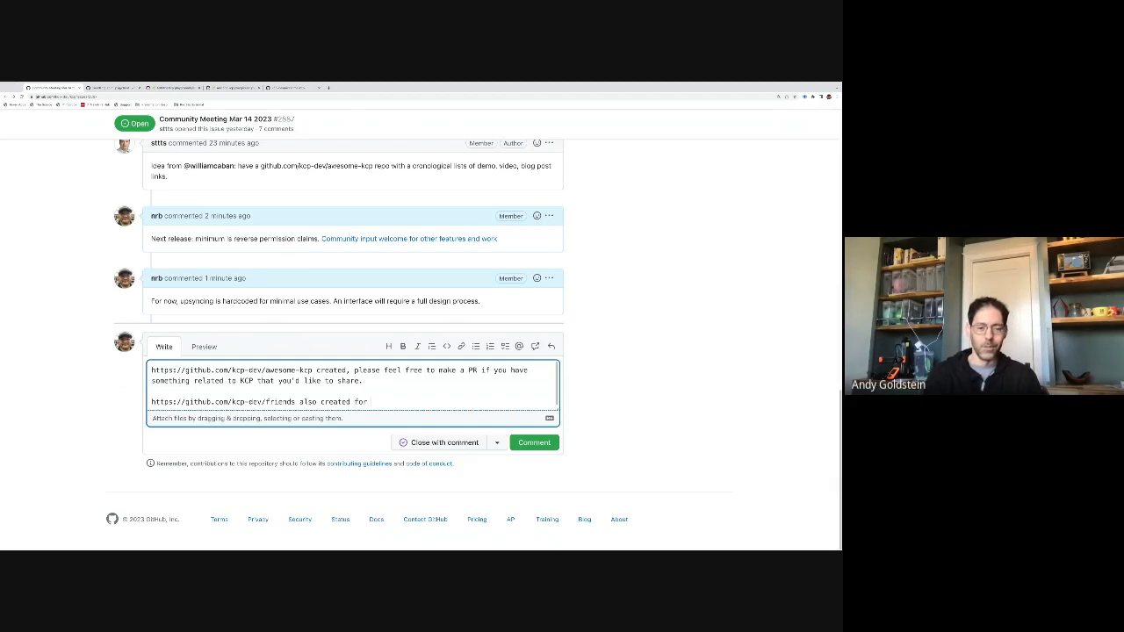
{"action": "type", "text": "introducing"}
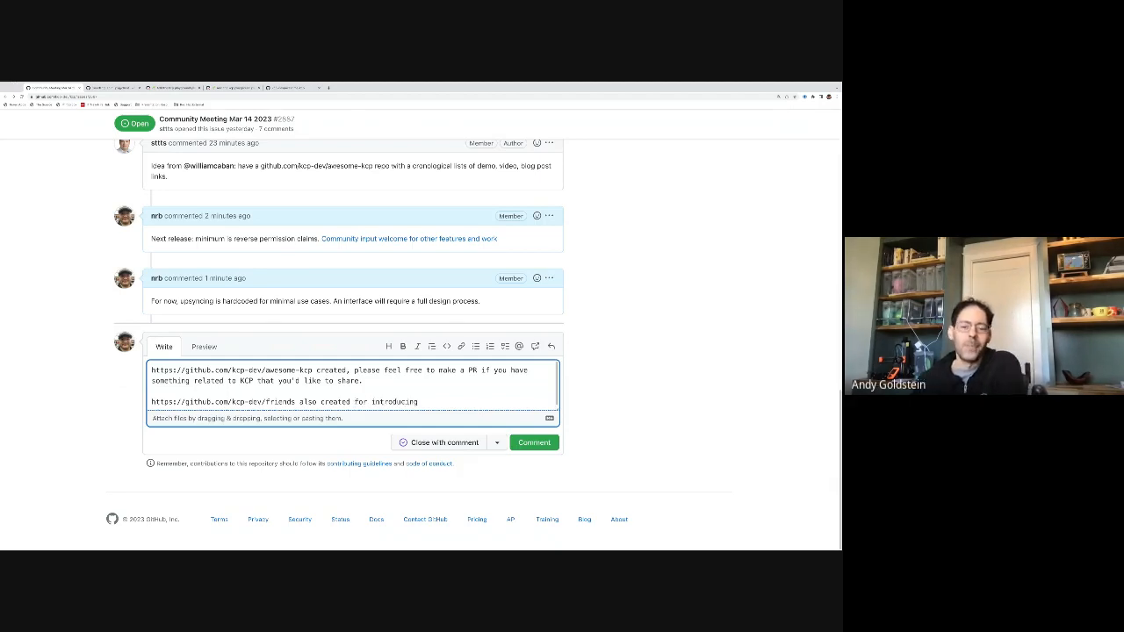
{"action": "type", "text": "yourself an"}
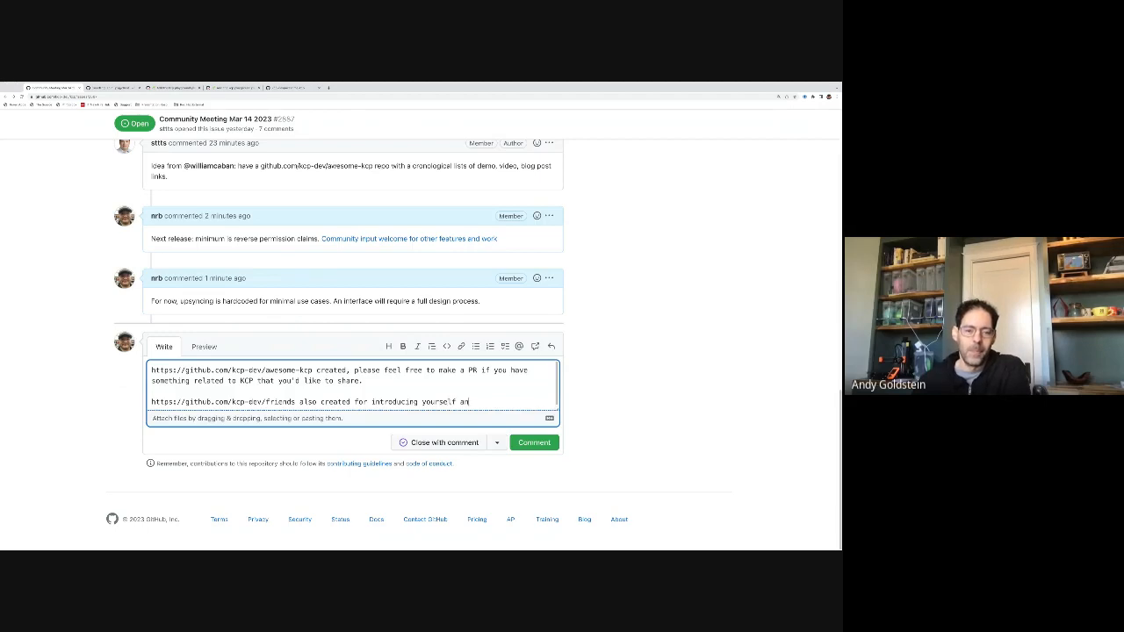
{"action": "type", "text": "d how you use"}
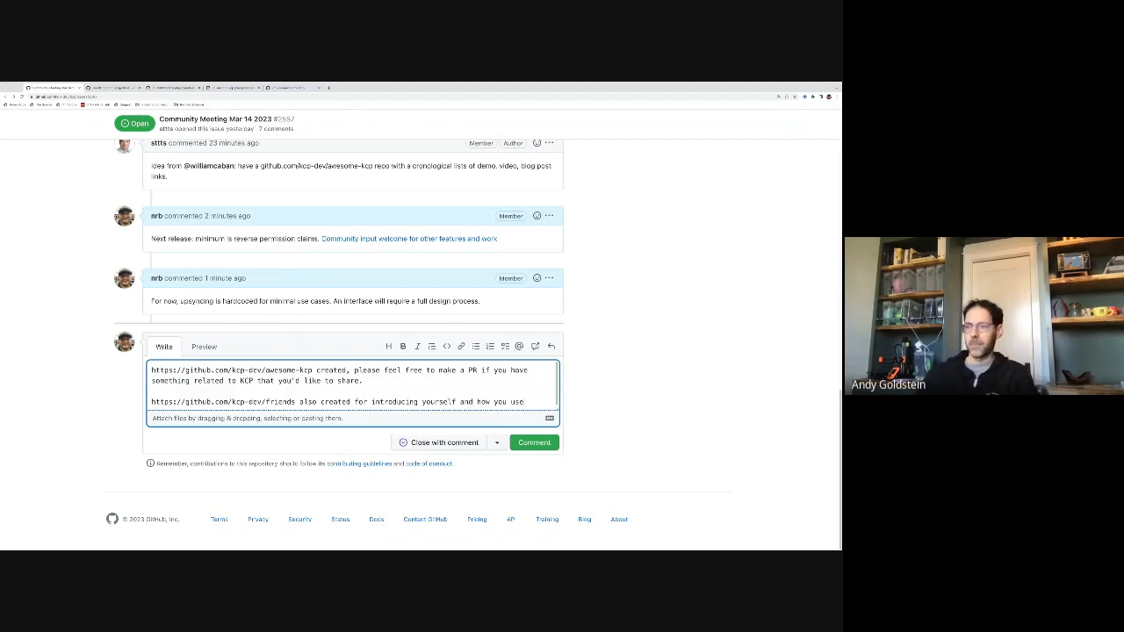
{"action": "type", "text": "KCP"}
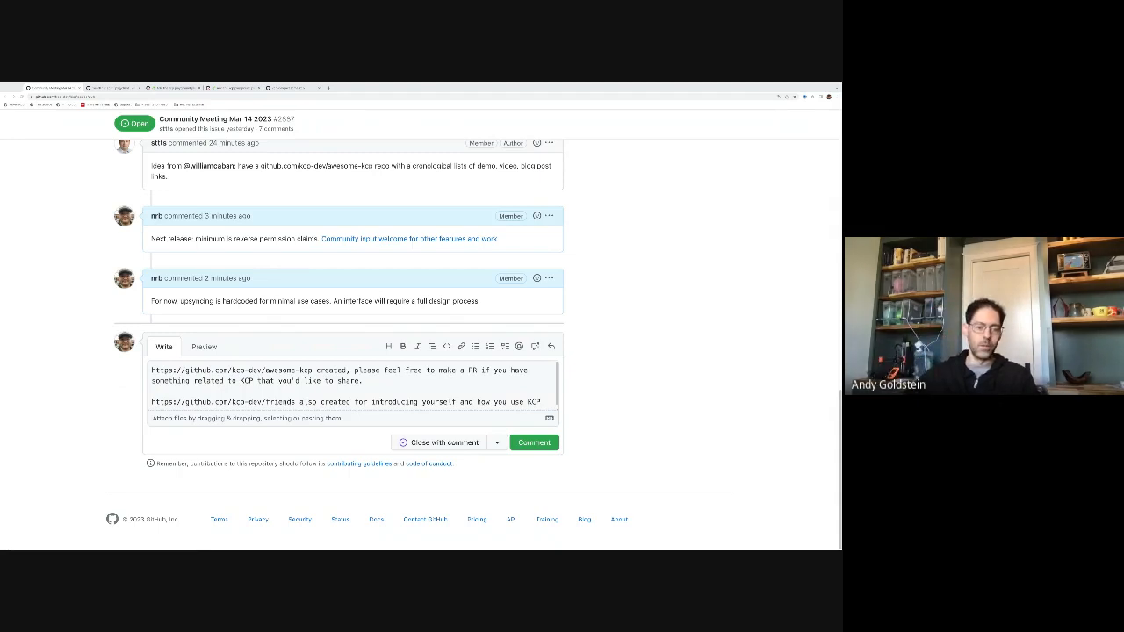
Revise the first sentence of the draft invite to mention demos and talks.
{"action": "left_click", "coordinate": [351, 390]}
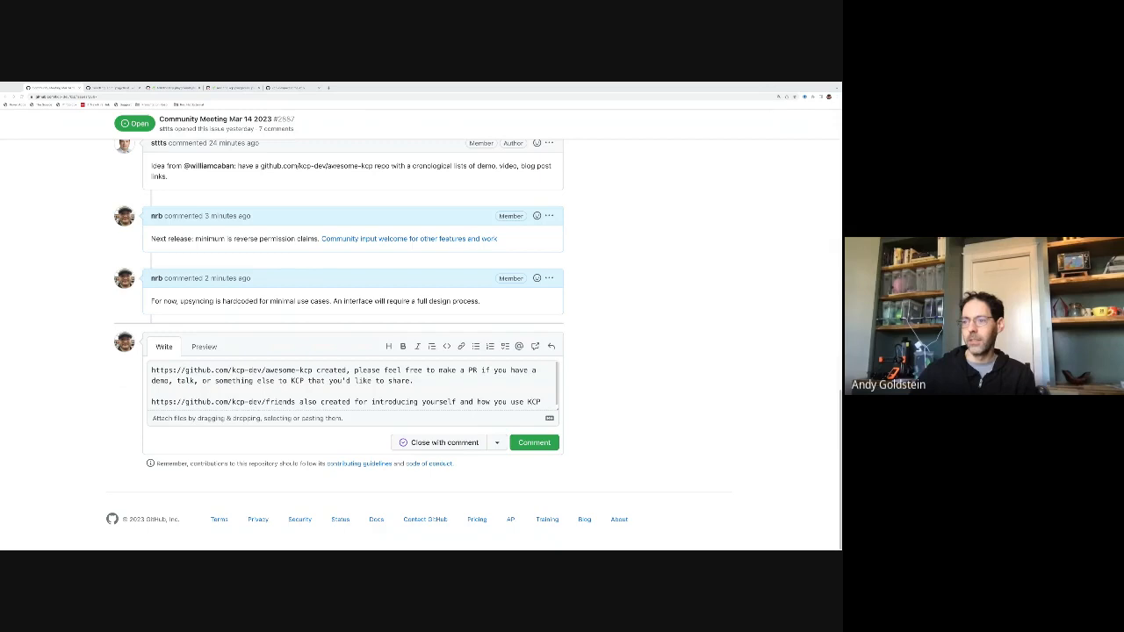
{"action": "left_click", "coordinate": [351, 386]}
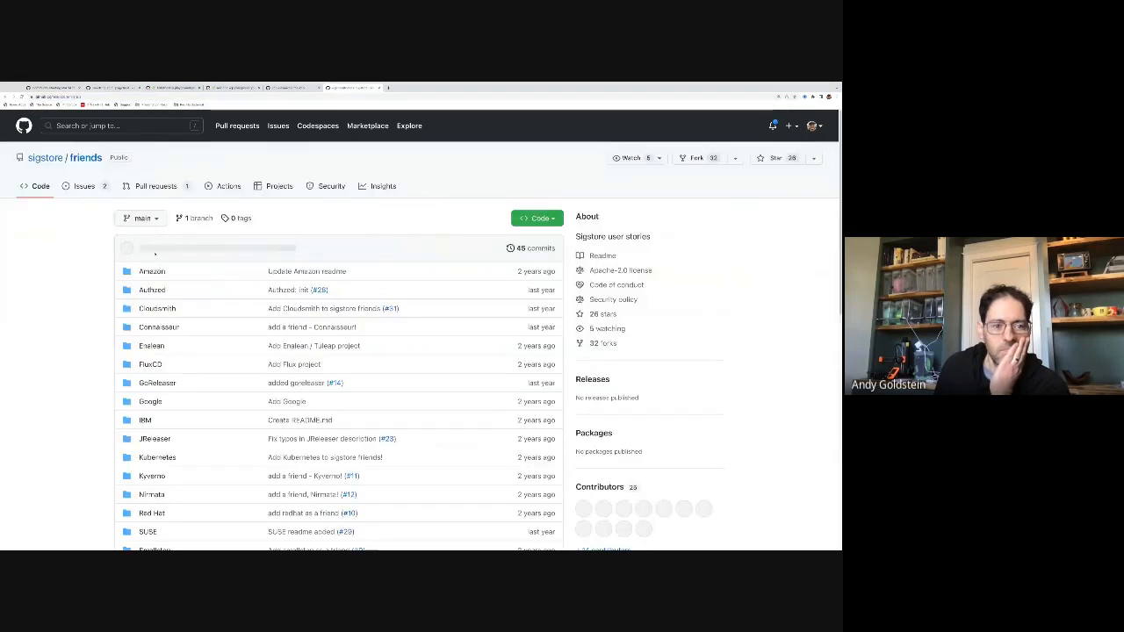
Scroll through the sigstore/friends company folders down to the README and back.
{"action": "scroll", "scroll_direction": "down", "scroll_amount": 3}
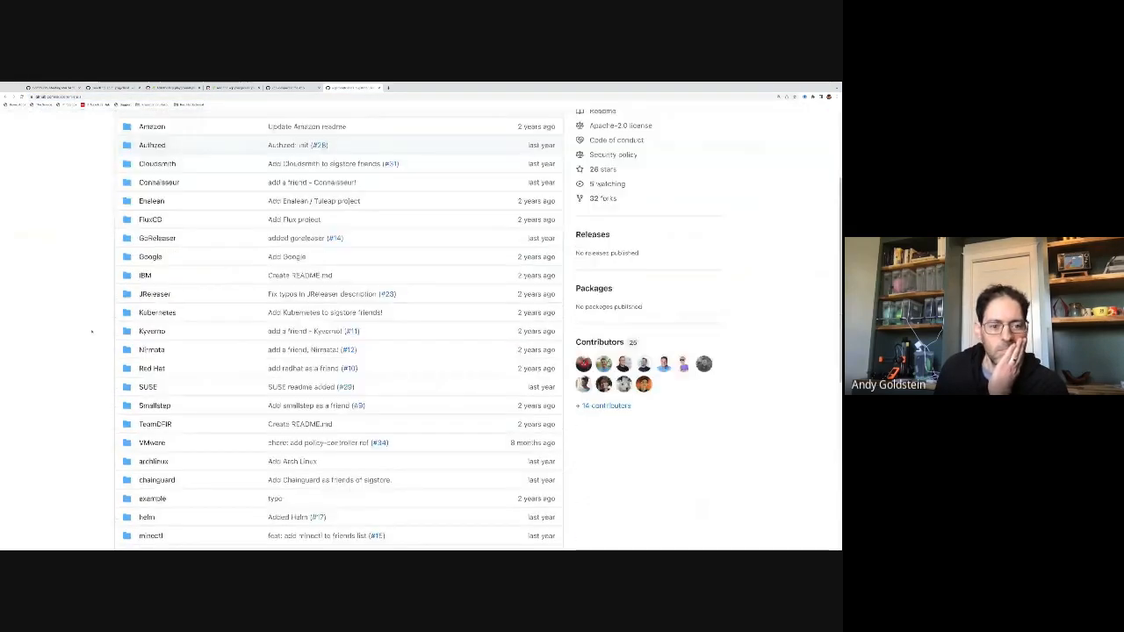
{"action": "scroll", "scroll_direction": "down", "scroll_amount": 3}
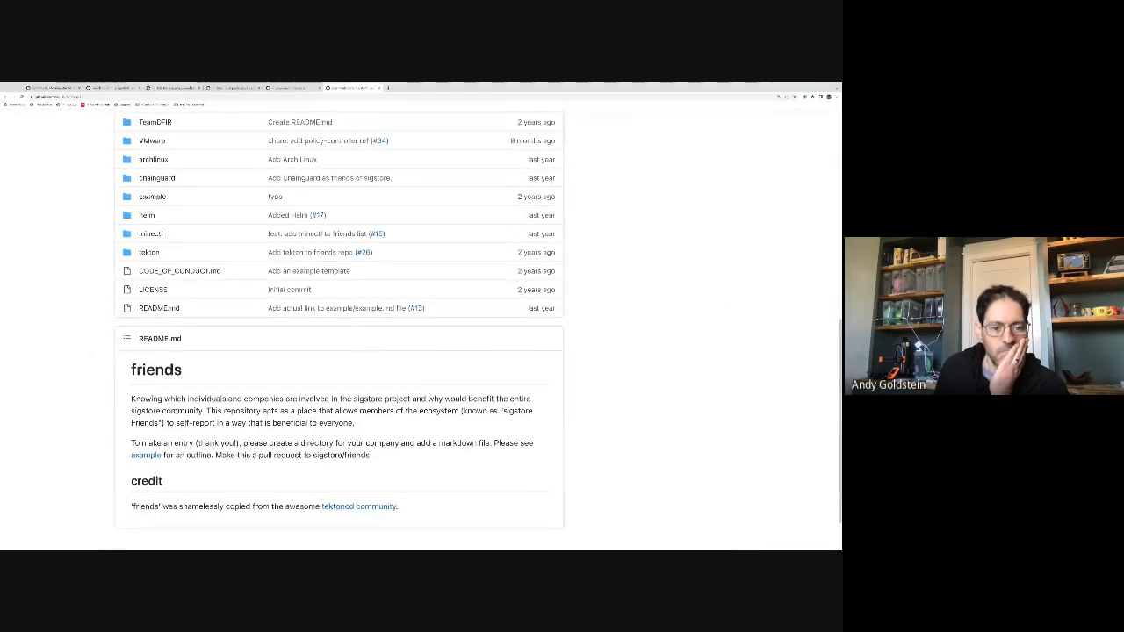
{"action": "scroll", "scroll_direction": "up", "scroll_amount": 3}
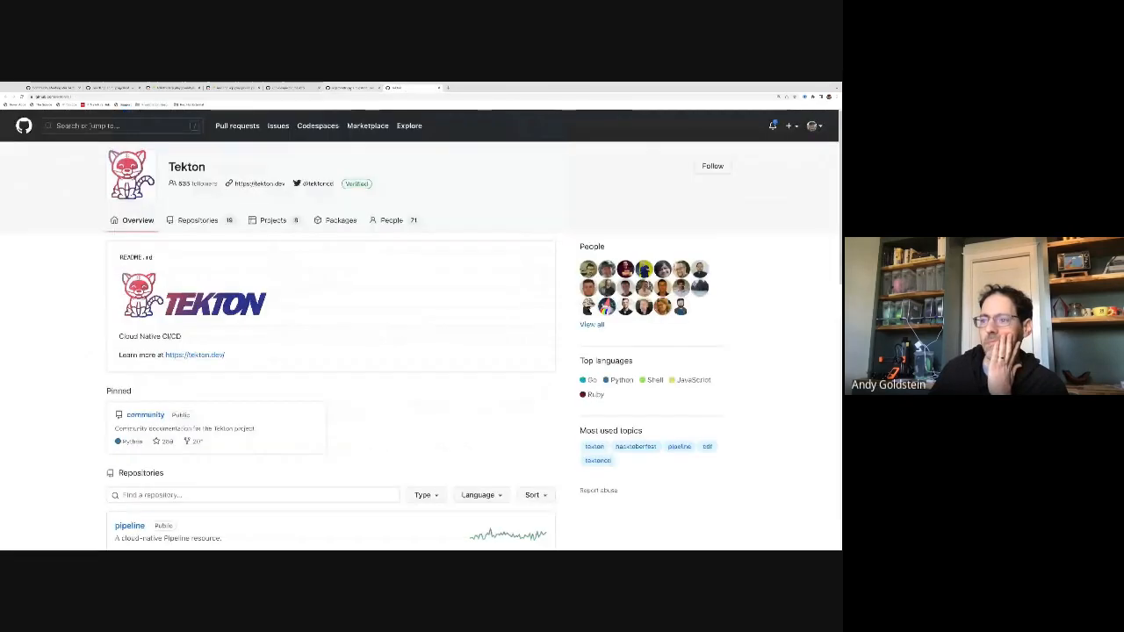
Search the Tekton organization repositories for 'friends' and bring up tektoncd/friends.
{"action": "left_click", "coordinate": [253, 496]}
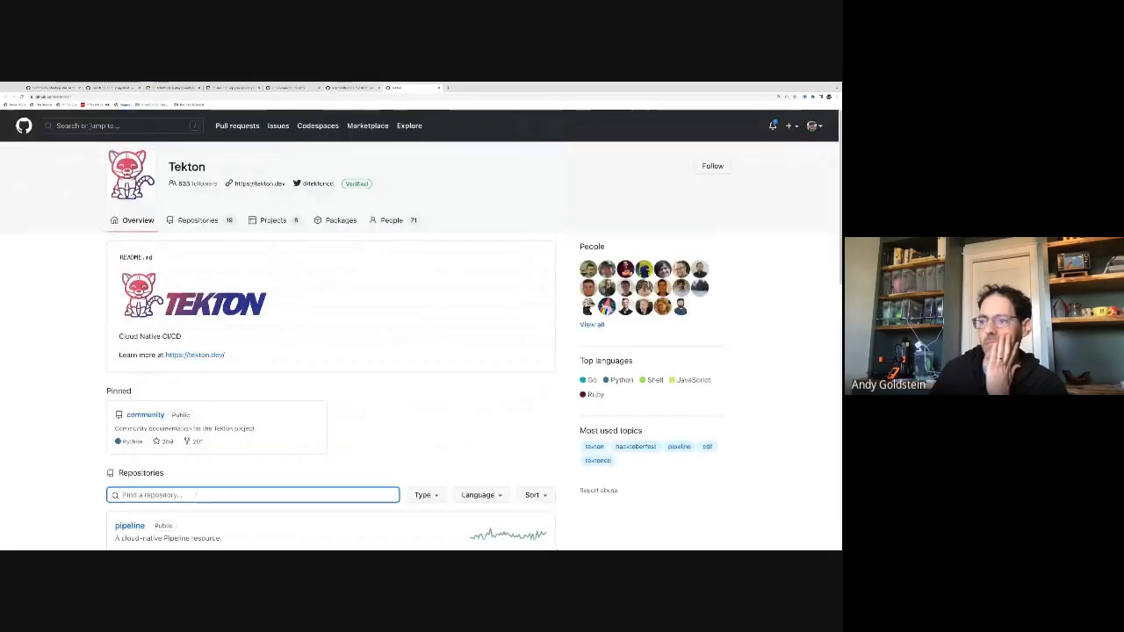
{"action": "type", "text": "friends"}
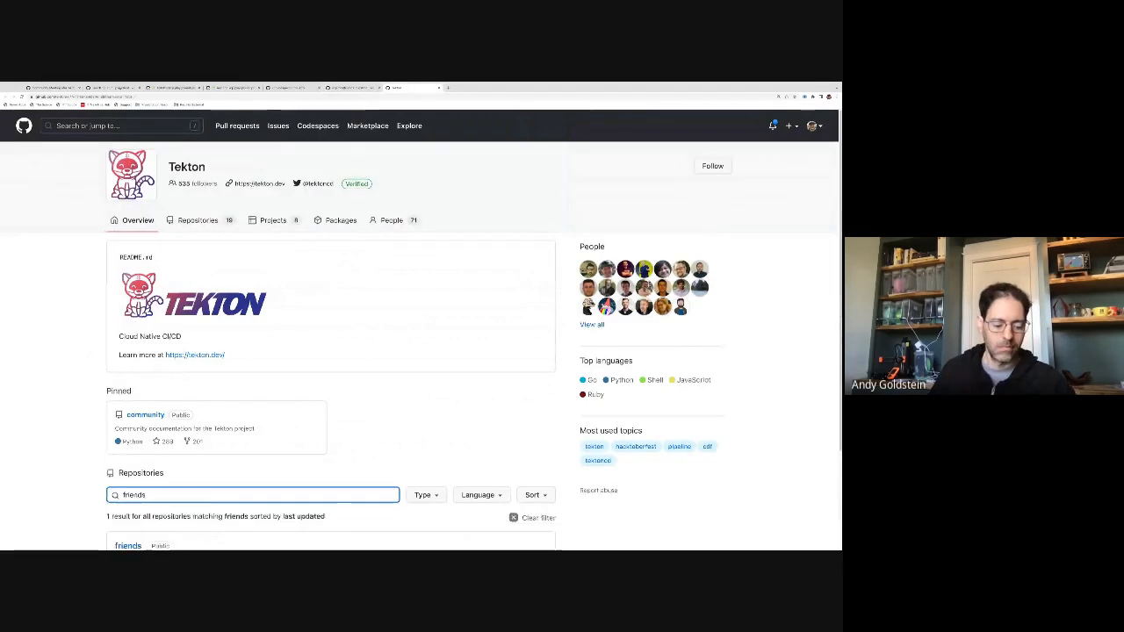
{"action": "scroll", "scroll_direction": "down", "scroll_amount": 3}
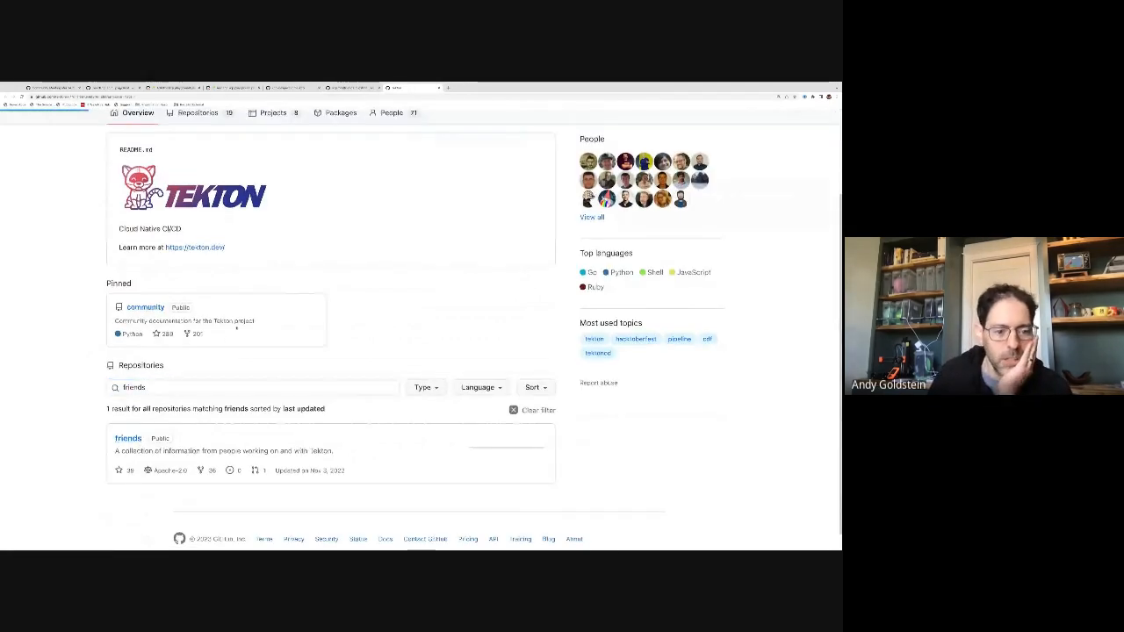
{"action": "left_click", "coordinate": [126, 440]}
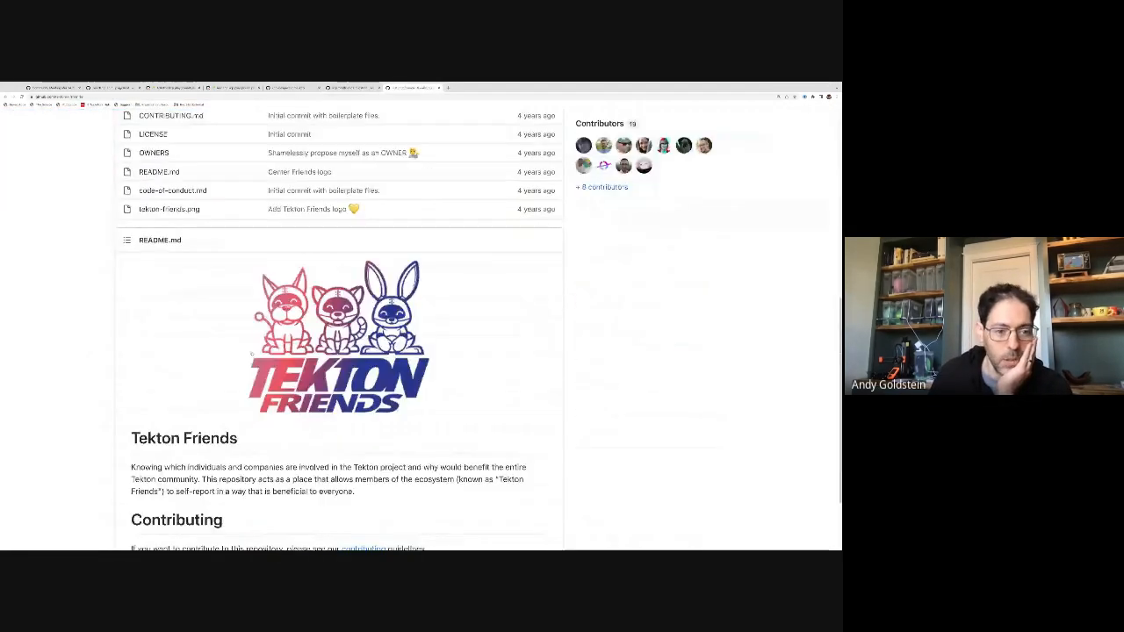
Look over the tektoncd/friends README and return to the meeting issue tab.
{"action": "scroll", "scroll_direction": "up", "scroll_amount": 3}
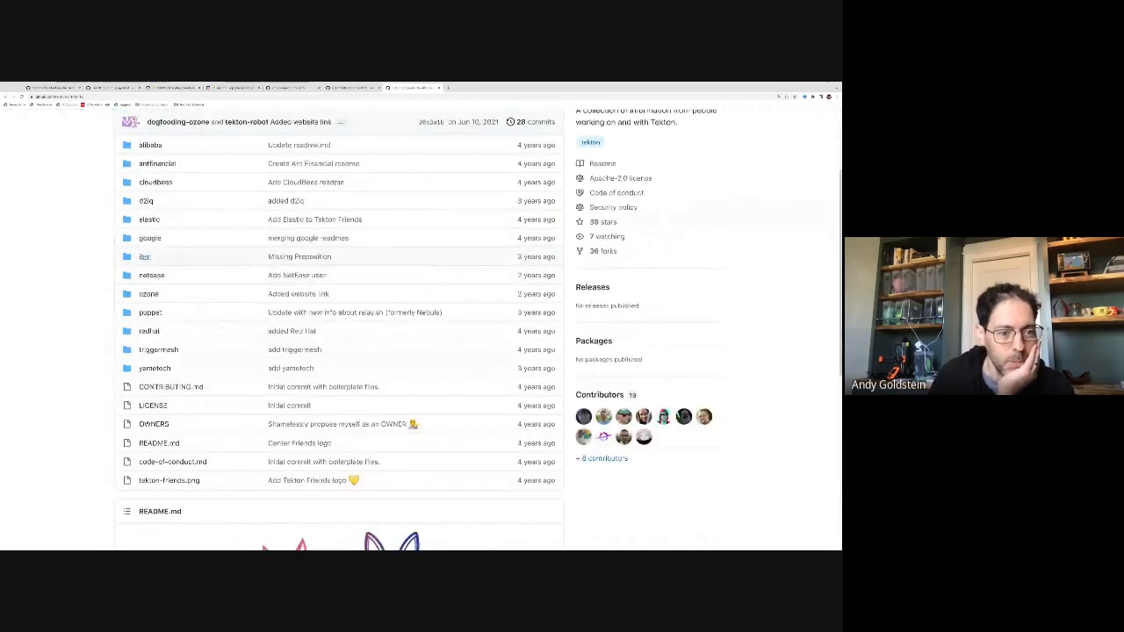
{"action": "left_click", "coordinate": [144, 256]}
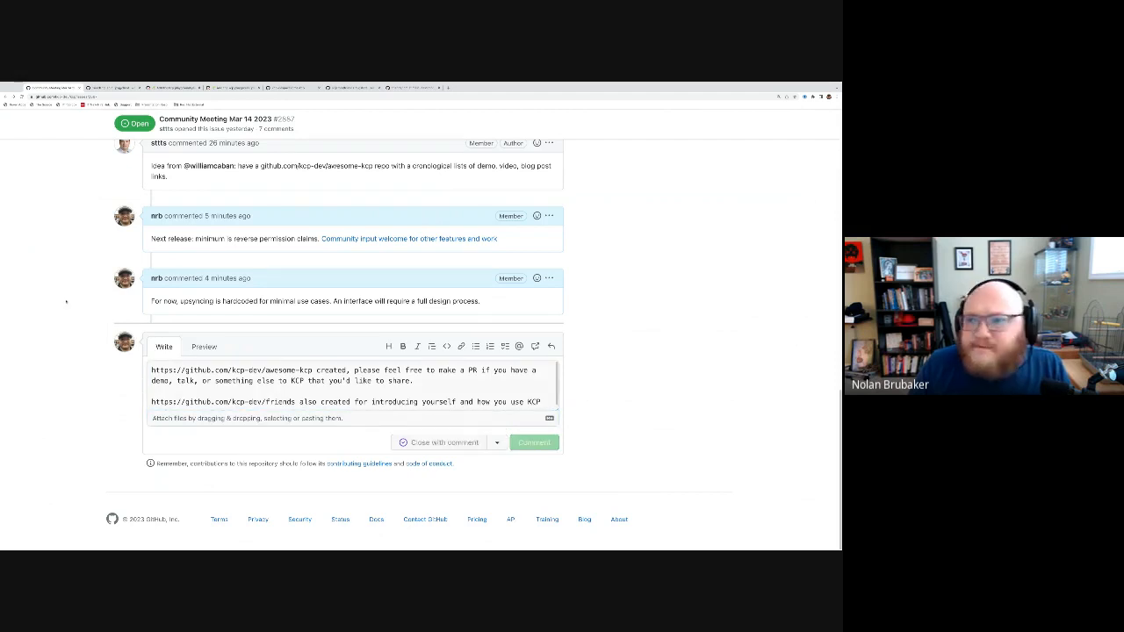
Post the awesome-kcp and friends comment and bring up the kcp project's Incoming board.
{"action": "left_click", "coordinate": [534, 443]}
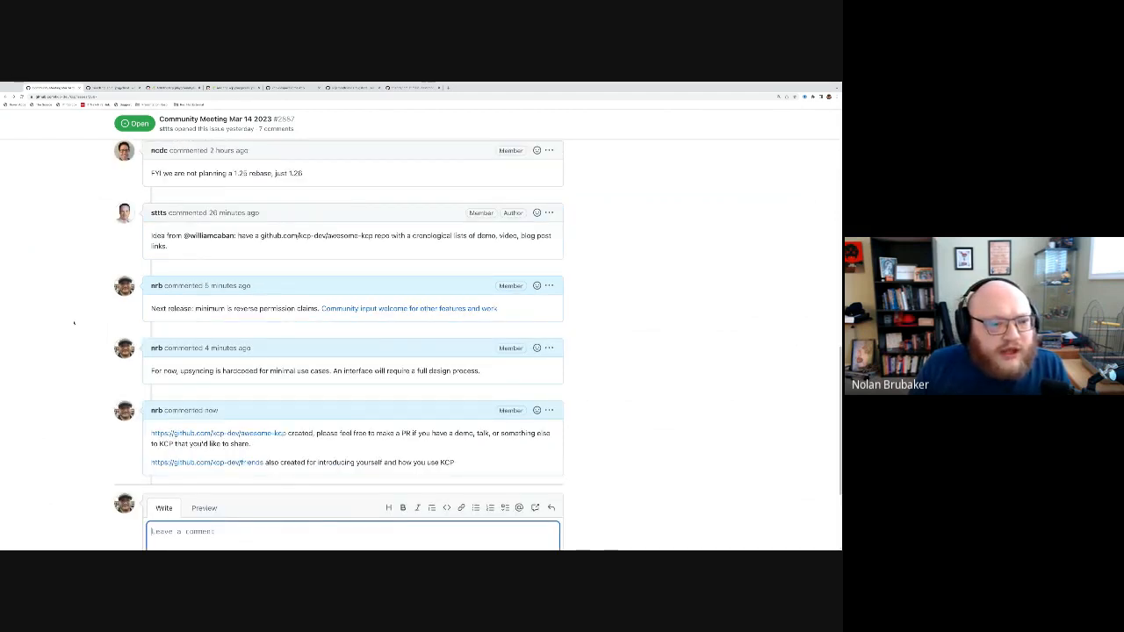
{"action": "scroll", "scroll_direction": "up", "scroll_amount": 3}
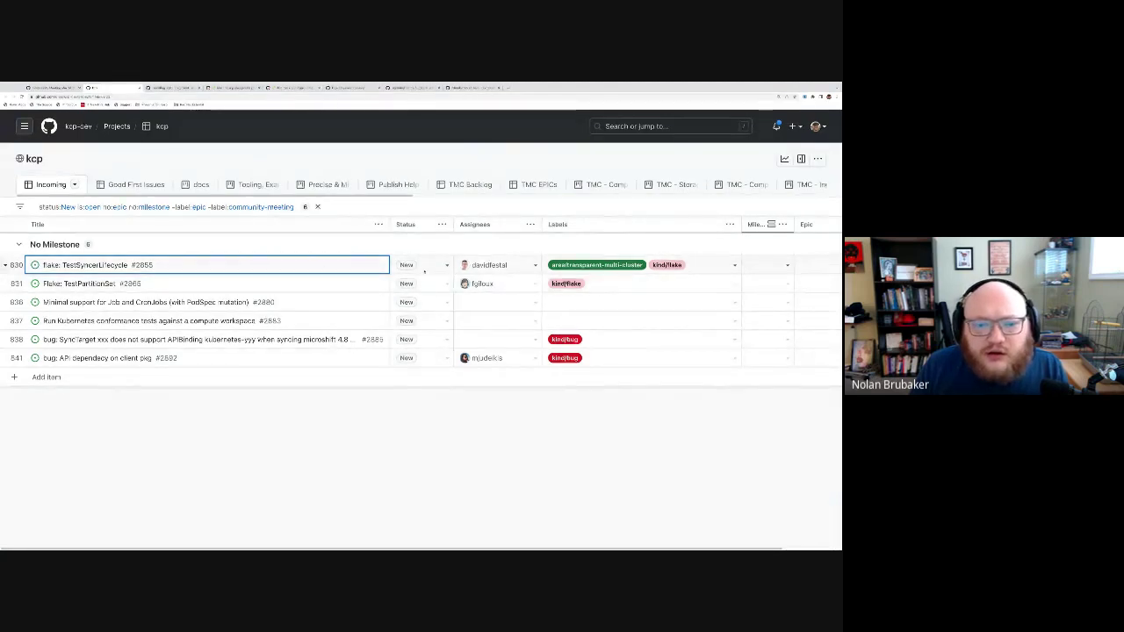
Take the flaky-test item off Incoming and bring up the Job and CronJobs support issue #2880.
{"action": "left_click", "coordinate": [421, 264]}
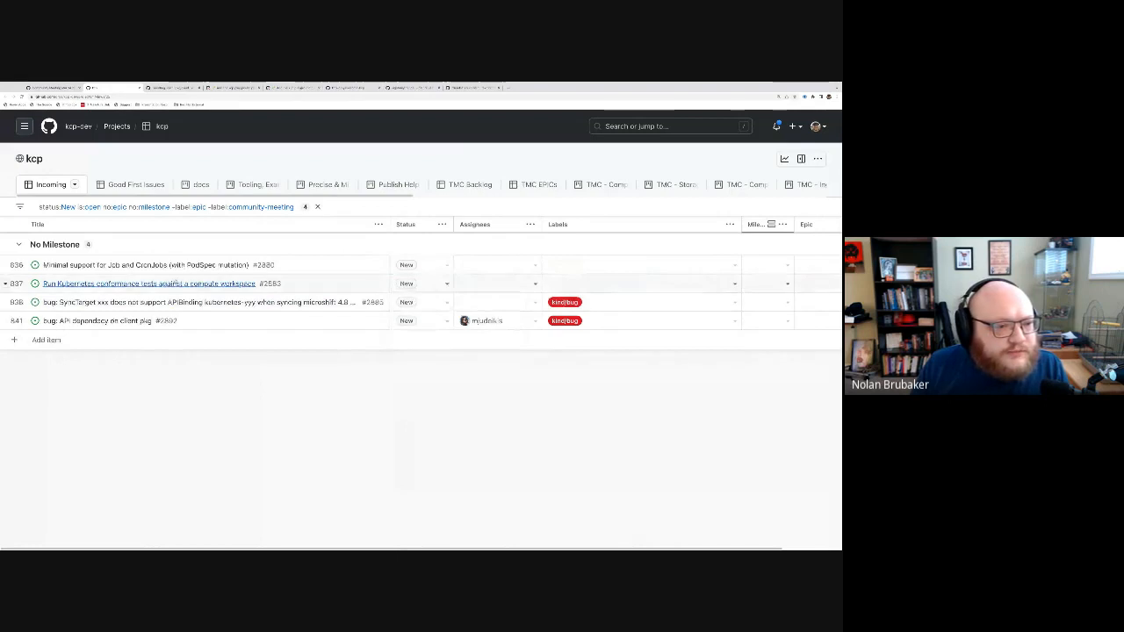
{"action": "left_click", "coordinate": [144, 264]}
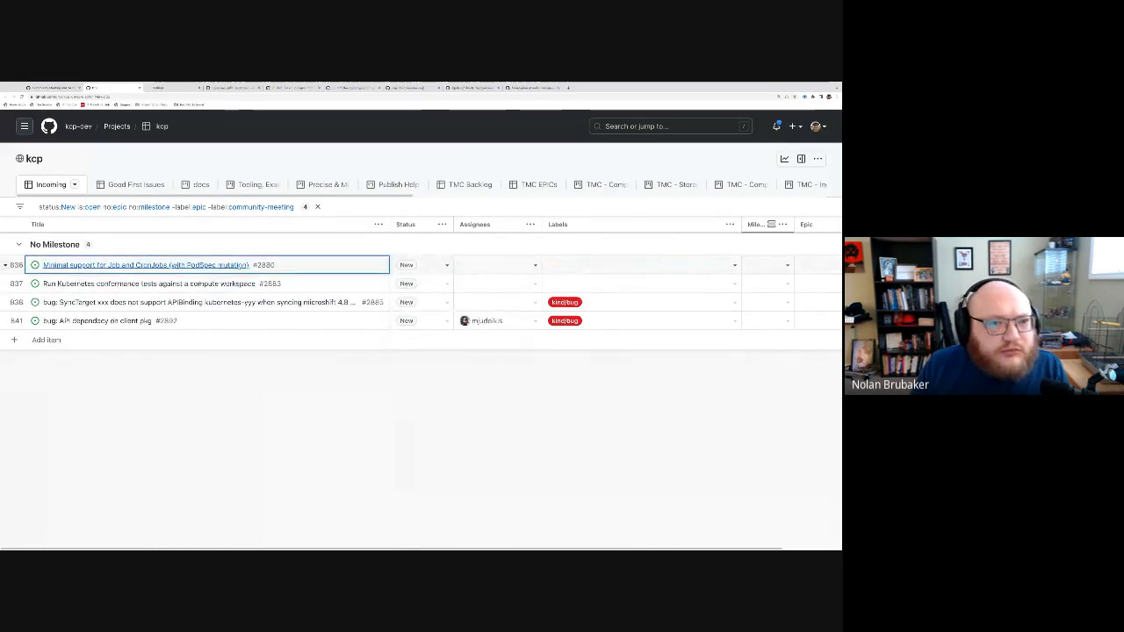
{"action": "left_click", "coordinate": [142, 264]}
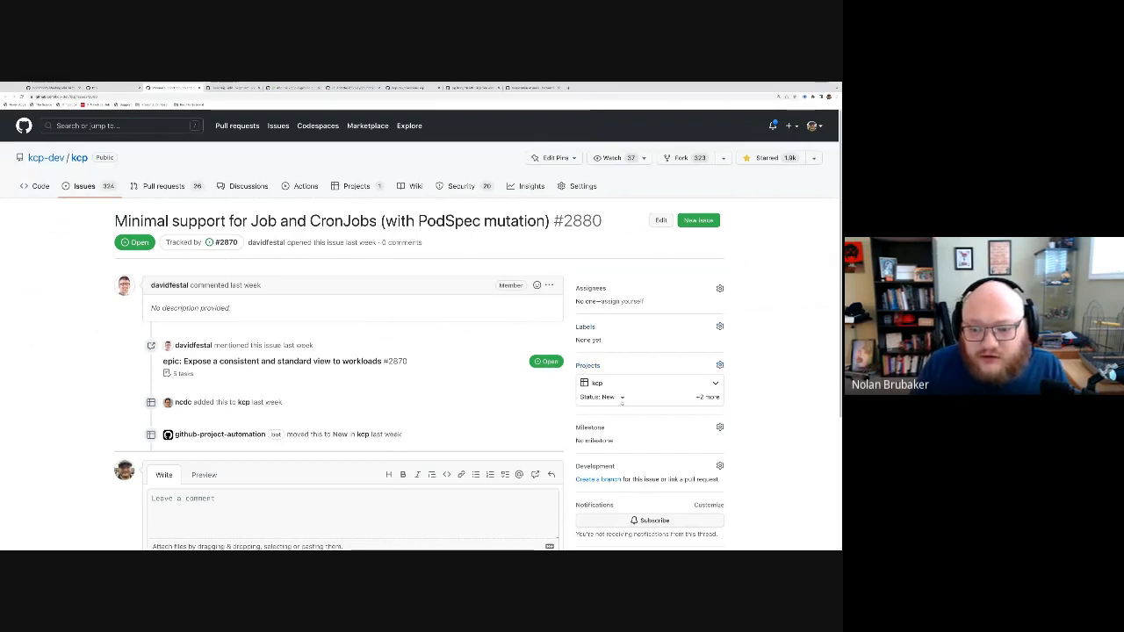
Move issue #2880 out of New status in the Projects sidebar.
{"action": "left_click", "coordinate": [600, 396]}
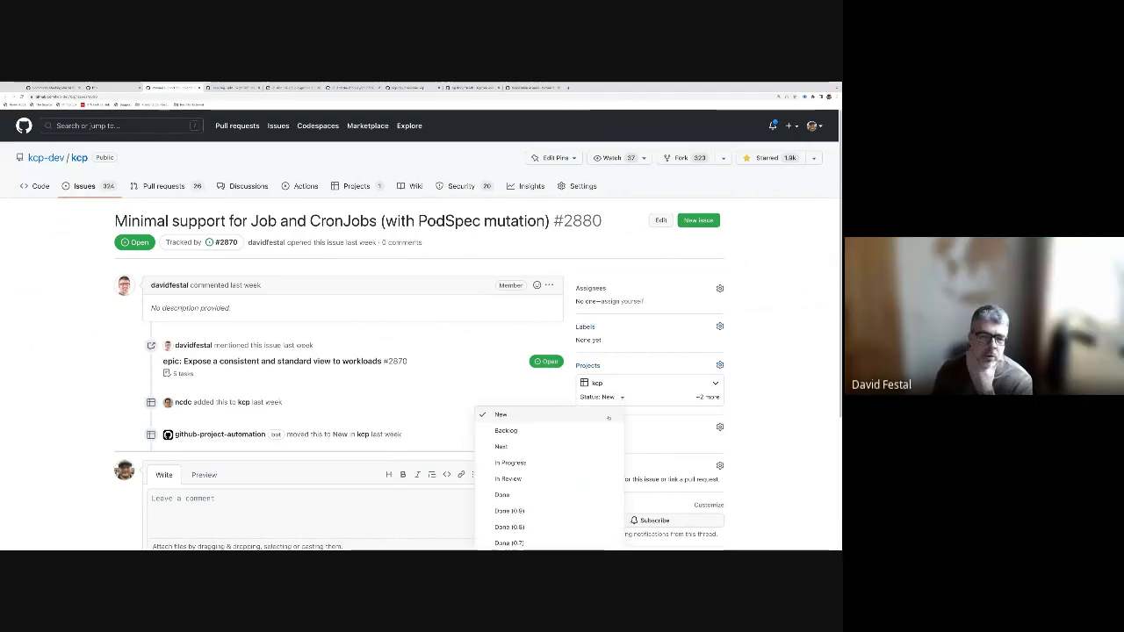
{"action": "left_click", "coordinate": [500, 446]}
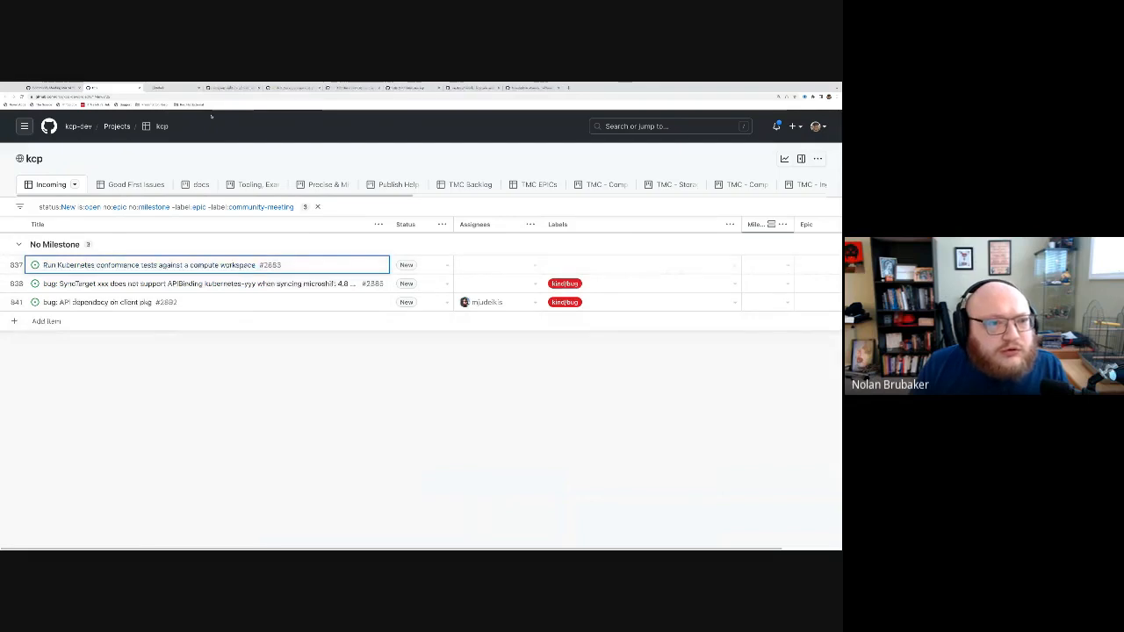
Read the conformance tests issue #2883 and move its project status out of New.
{"action": "left_click", "coordinate": [165, 264]}
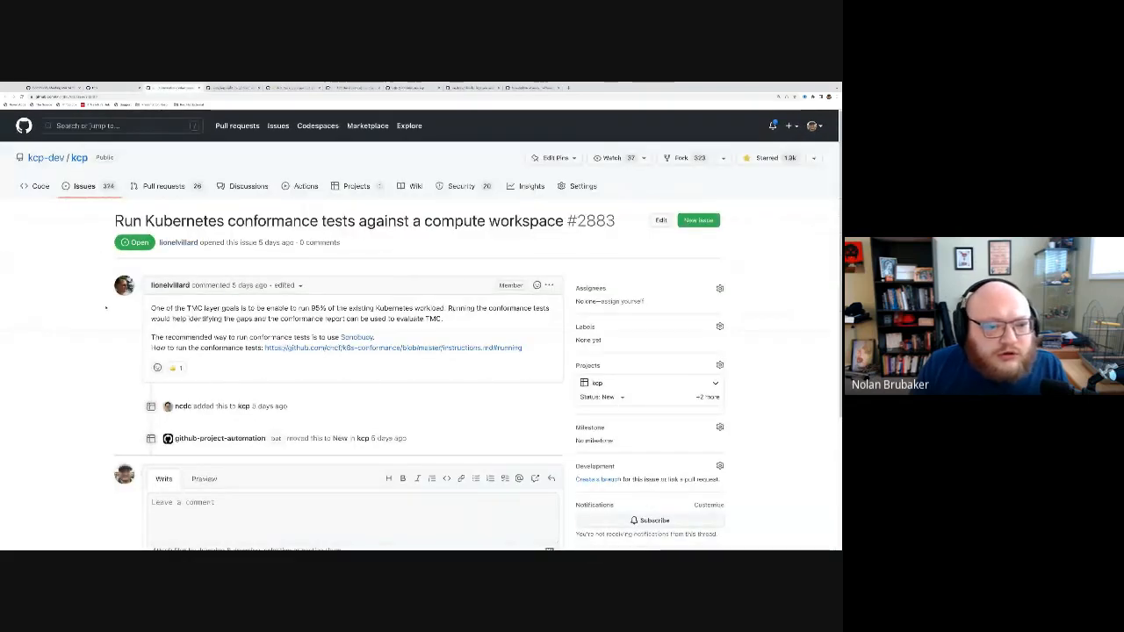
{"action": "scroll", "scroll_direction": "up", "scroll_amount": 3}
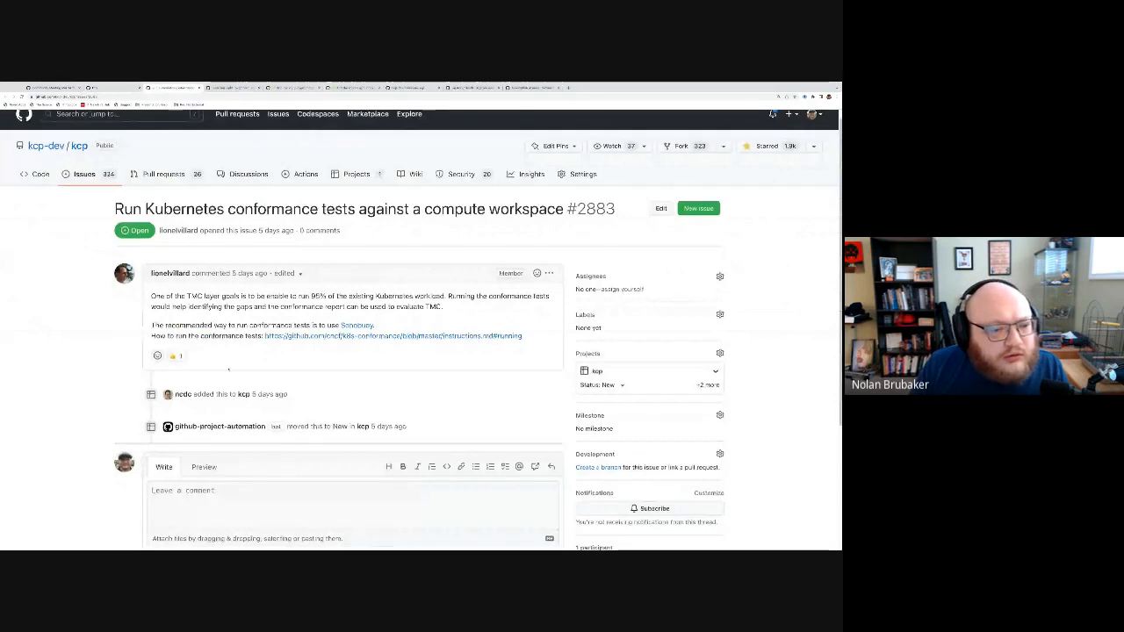
{"action": "scroll", "scroll_direction": "down", "scroll_amount": 3}
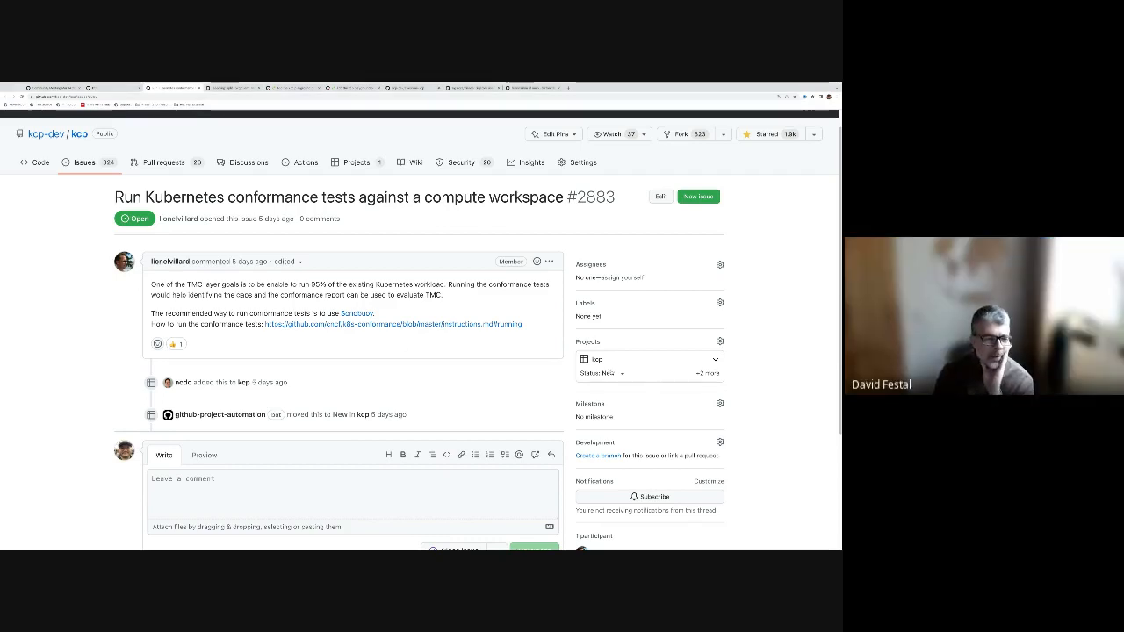
{"action": "left_click", "coordinate": [606, 372]}
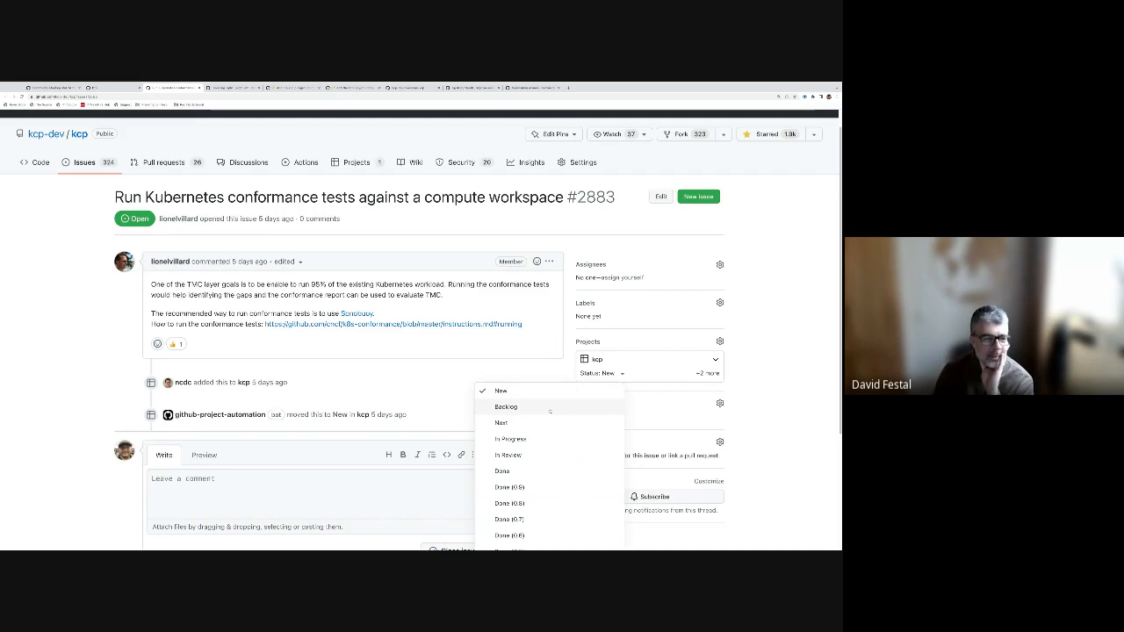
{"action": "left_click", "coordinate": [506, 407]}
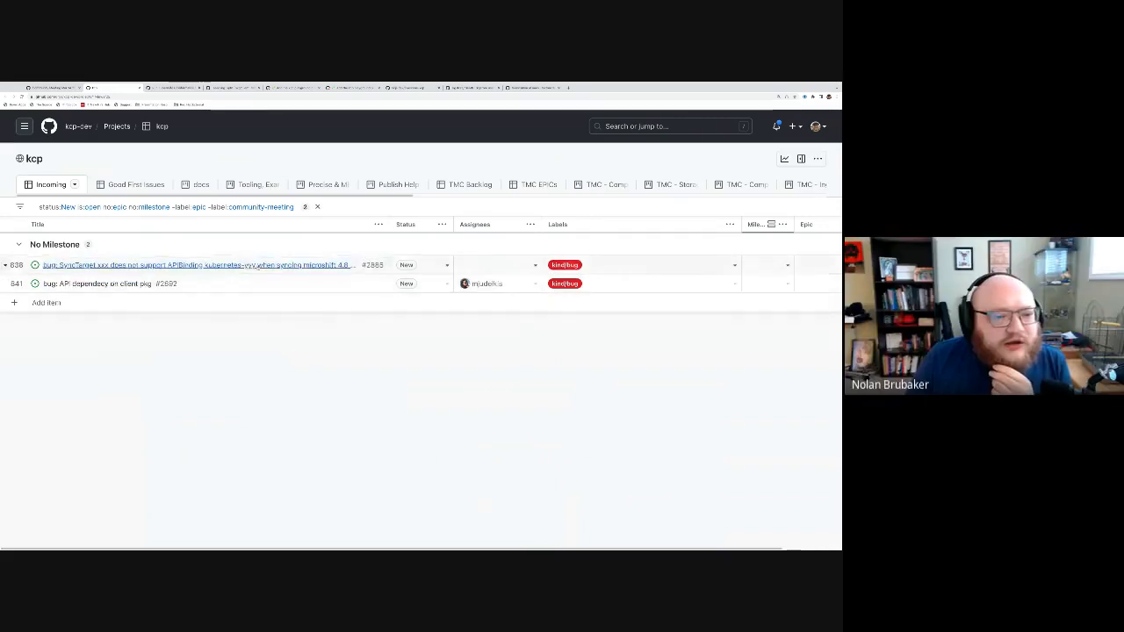
Move the SyncTarget bug and the kcp API dependency item out of New, emptying Incoming.
{"action": "left_click", "coordinate": [422, 264]}
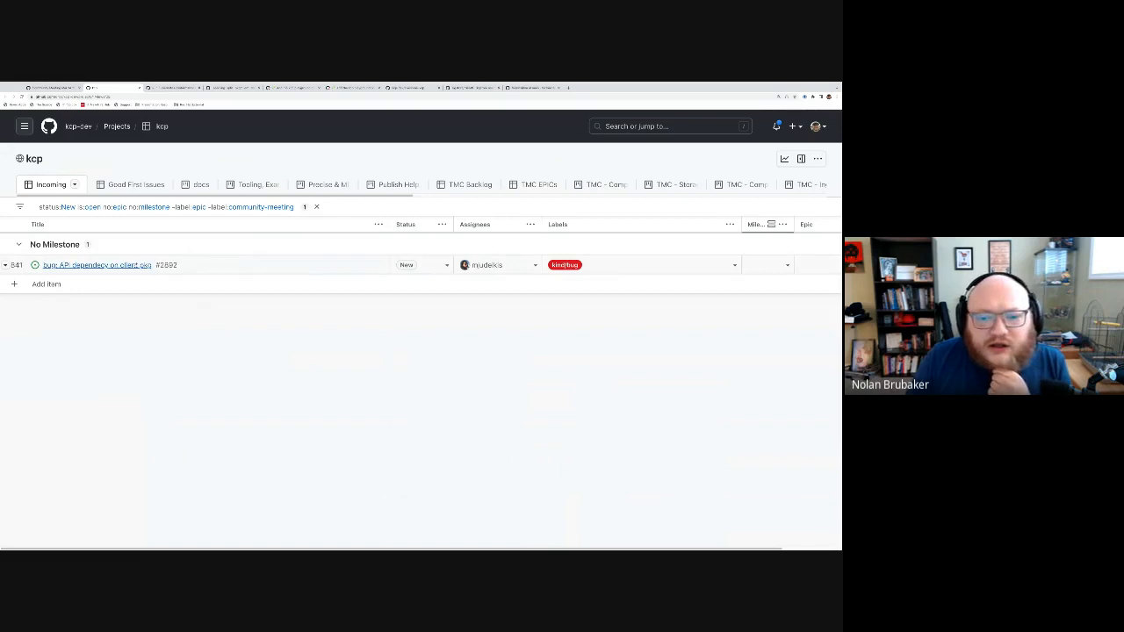
{"action": "left_click", "coordinate": [422, 264]}
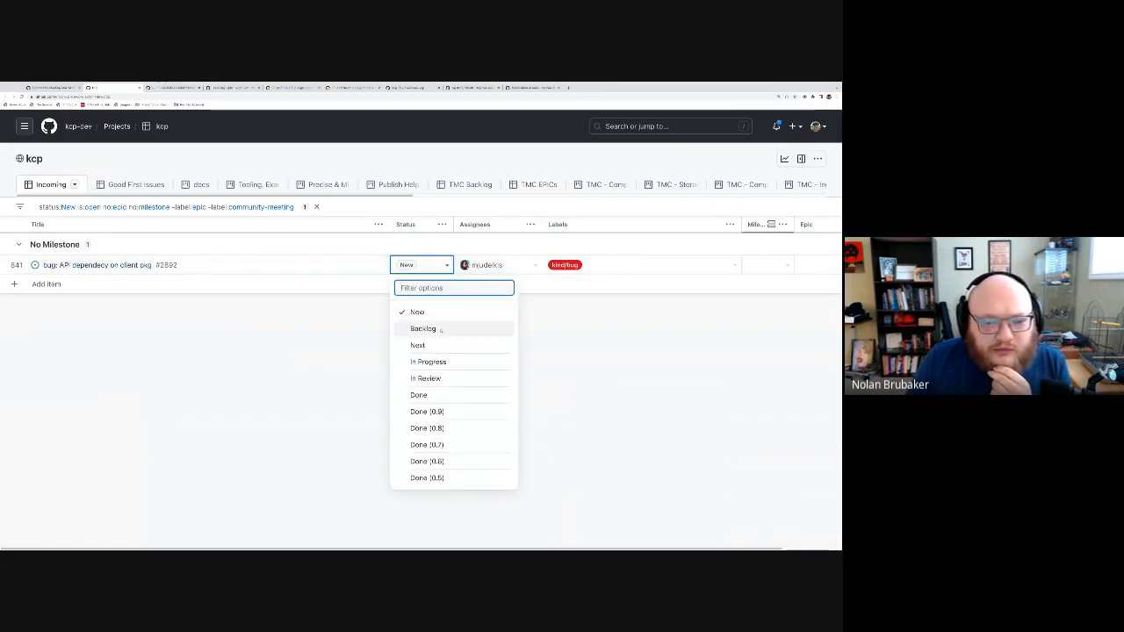
{"action": "left_click", "coordinate": [421, 329]}
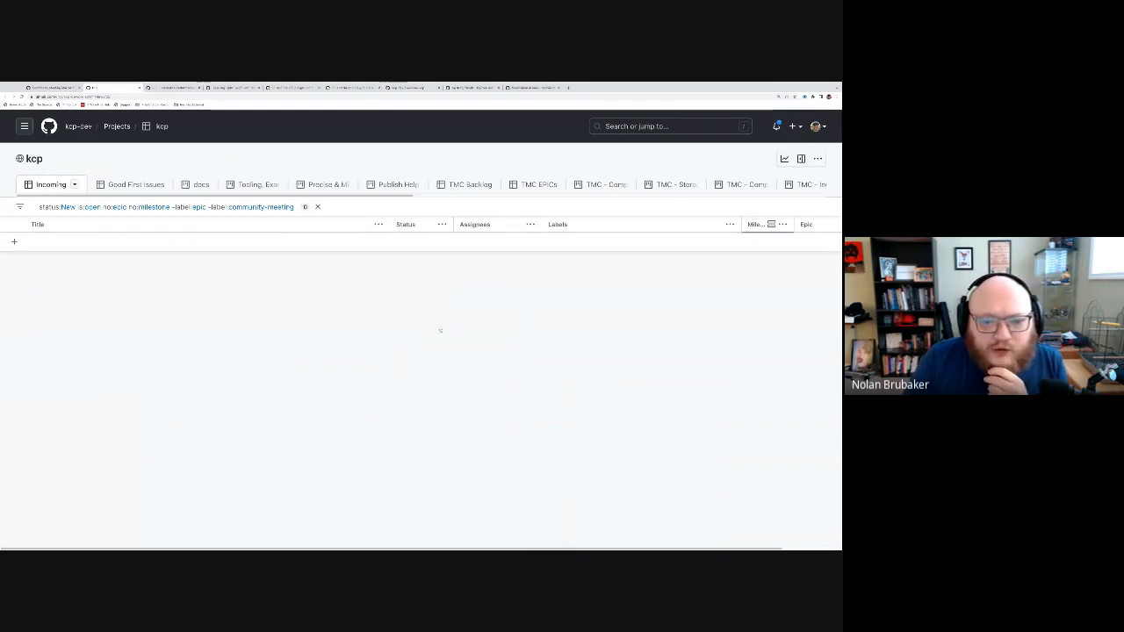